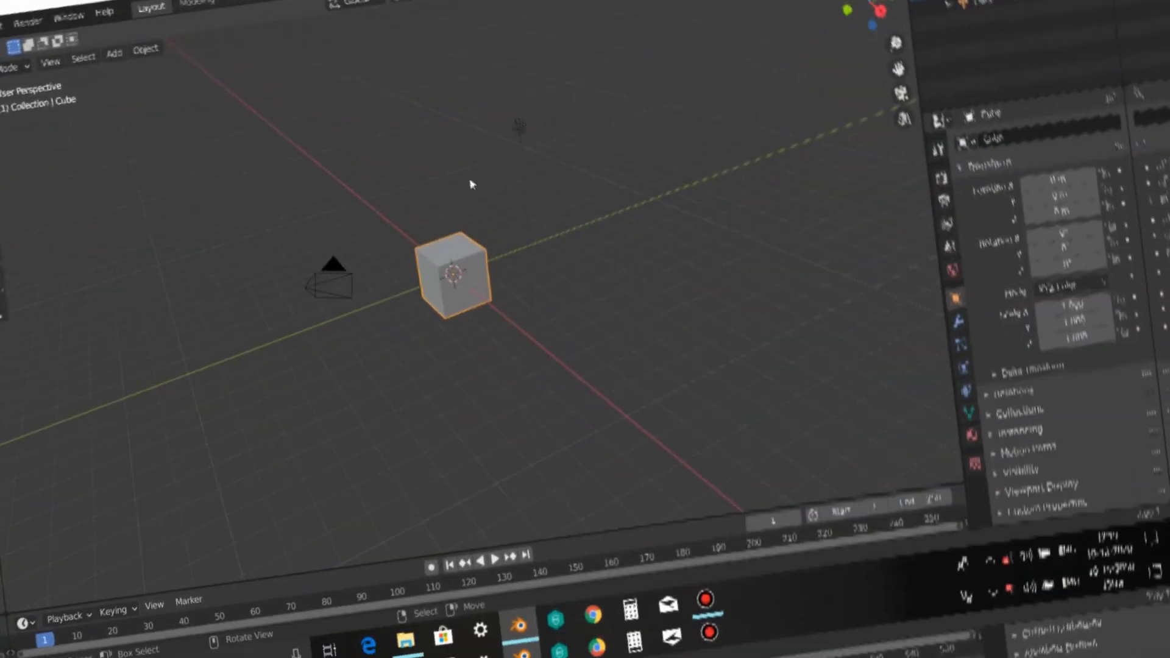
Delete the default cube, camera and light and add a text object reading BLEND
key(x)
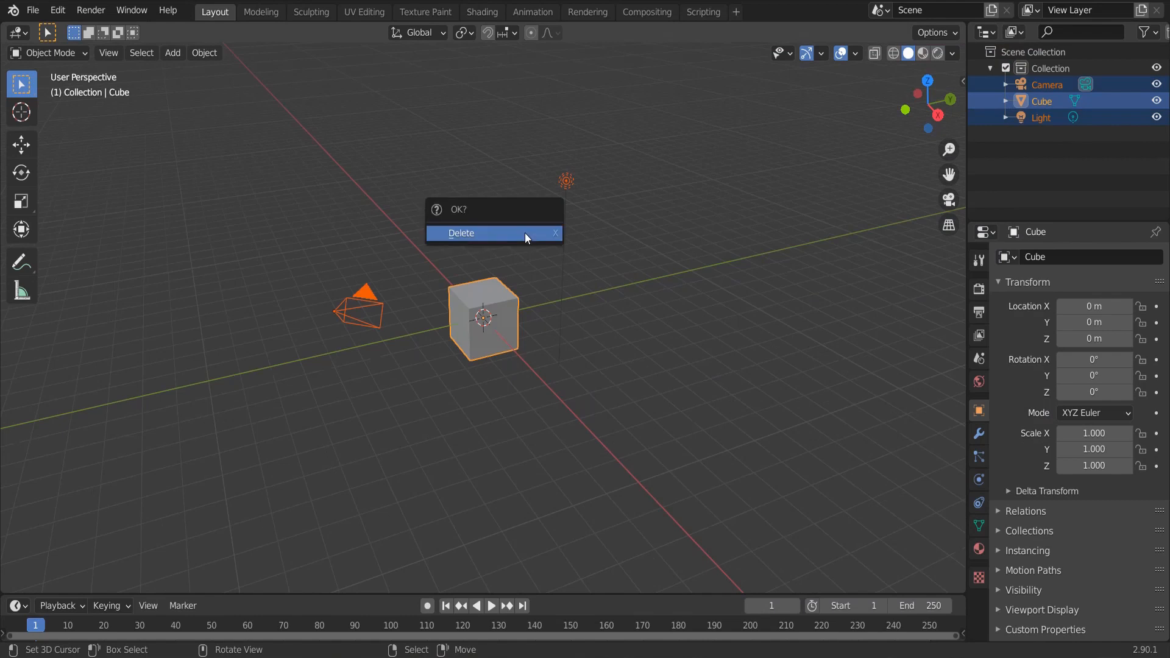
click(461, 233)
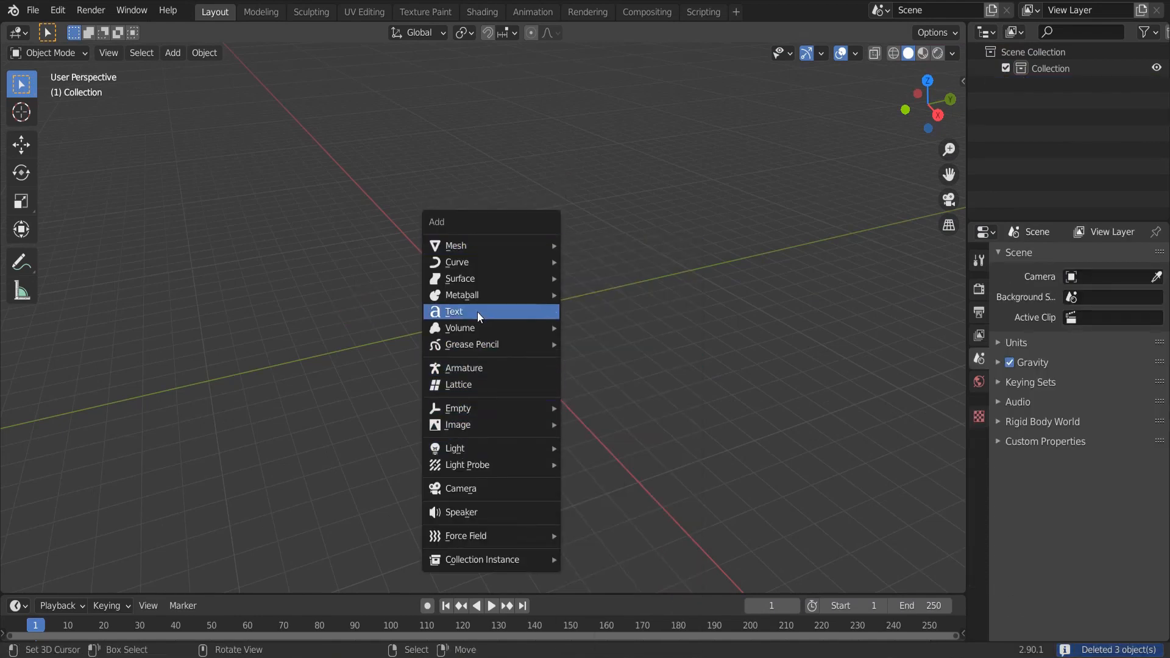
click(453, 312)
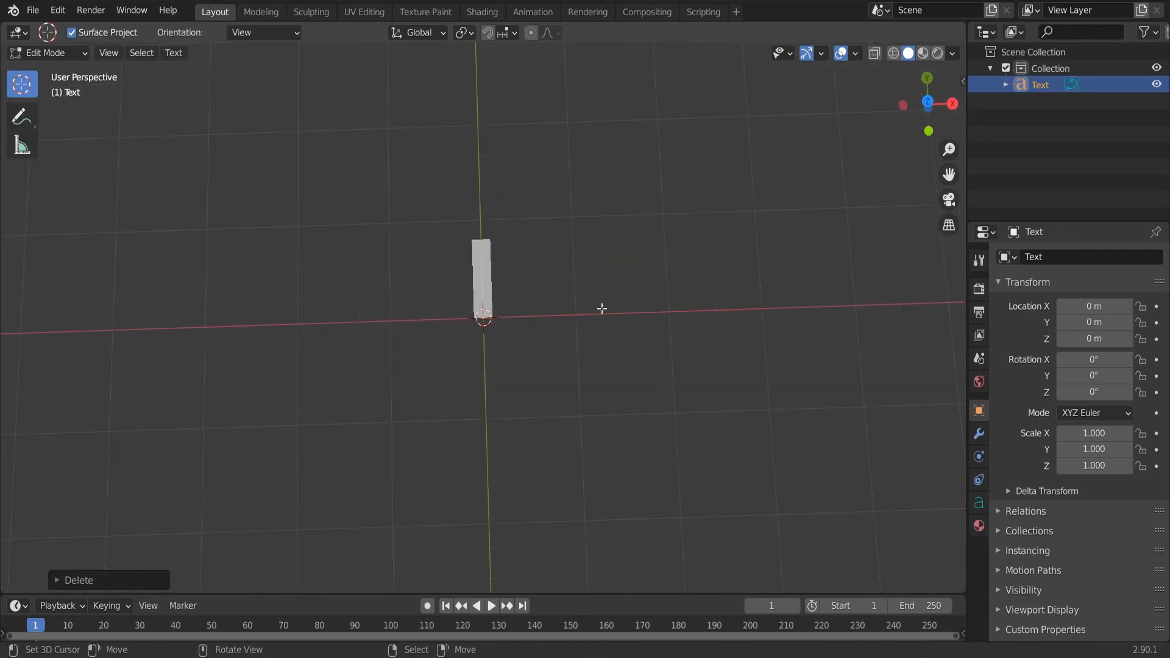
key(Tab)
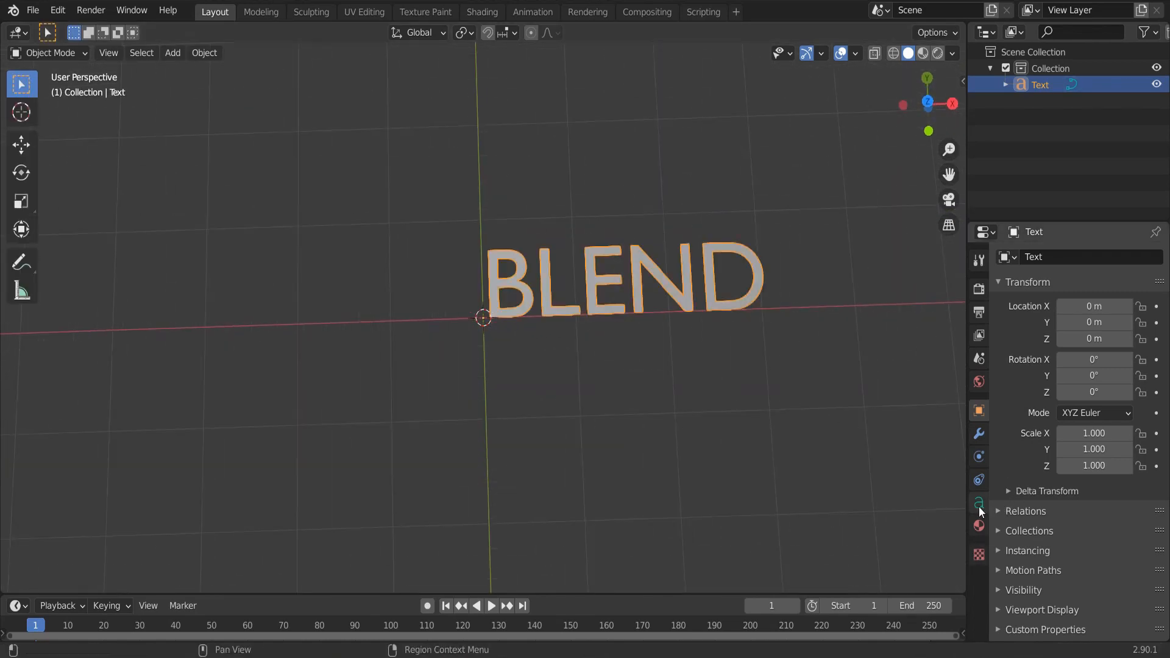
Load the Simply Mono Oblique.ttf font onto the text and lower character spacing to 0.81
click(979, 503)
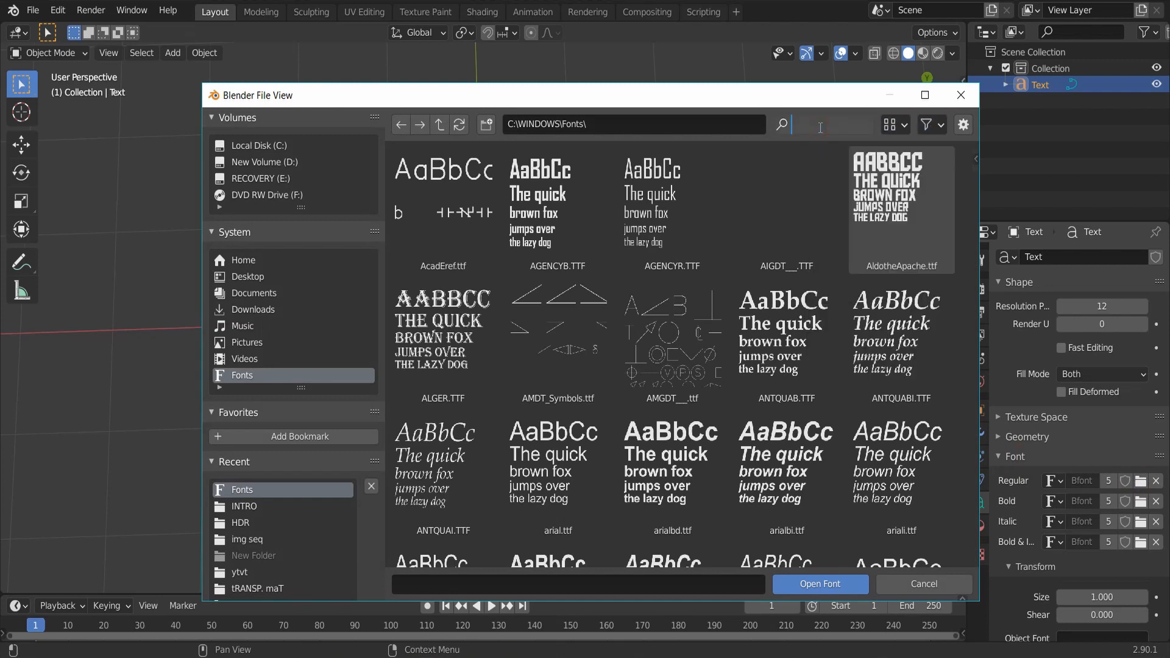
text(SIMPL)
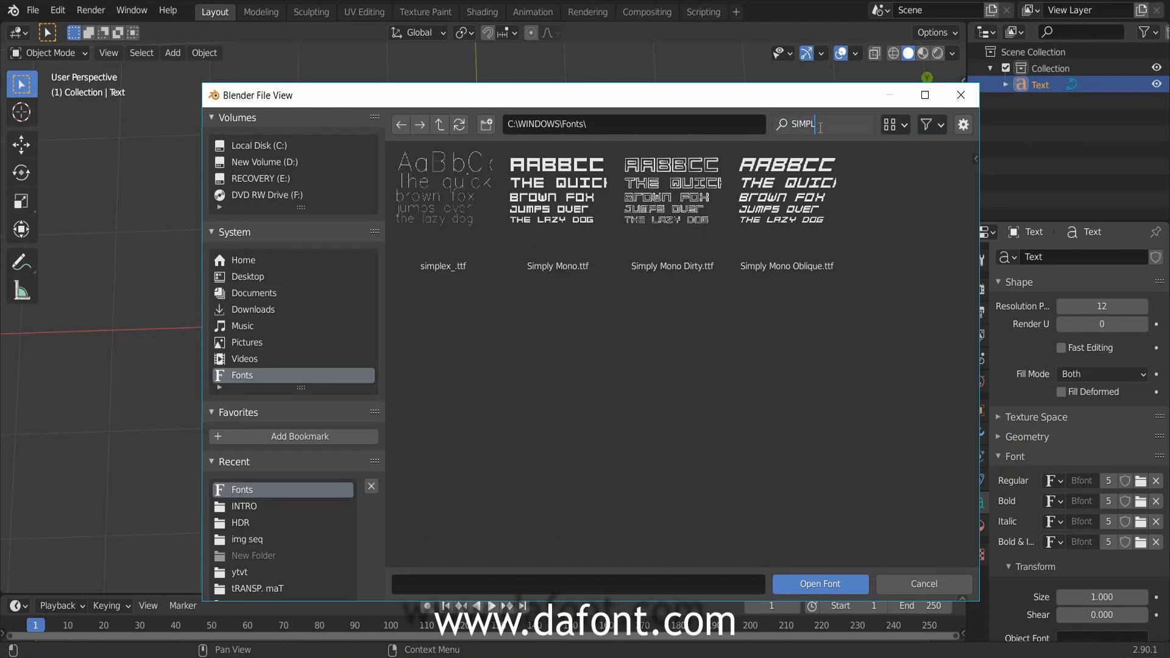
click(785, 202)
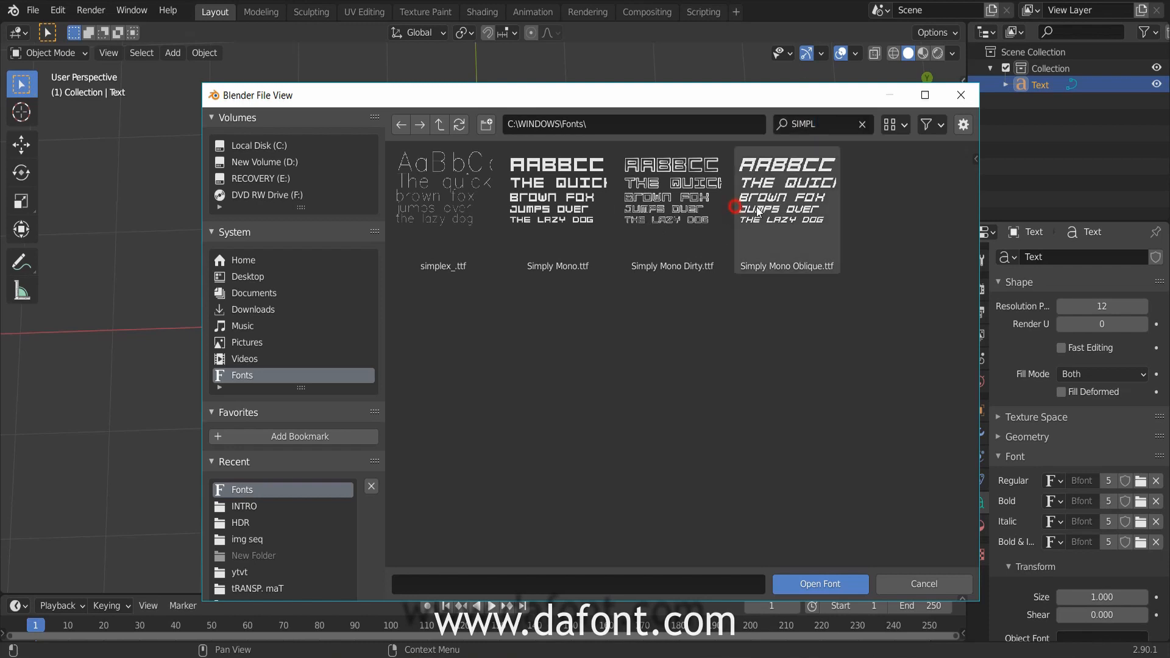
click(818, 584)
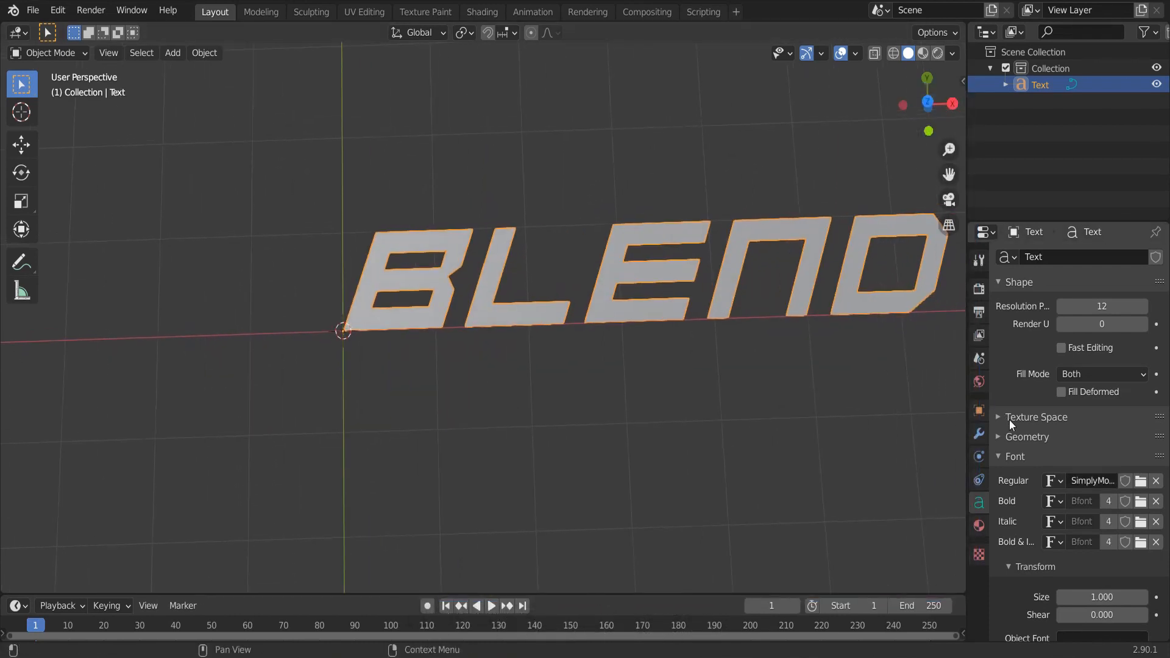
click(1027, 436)
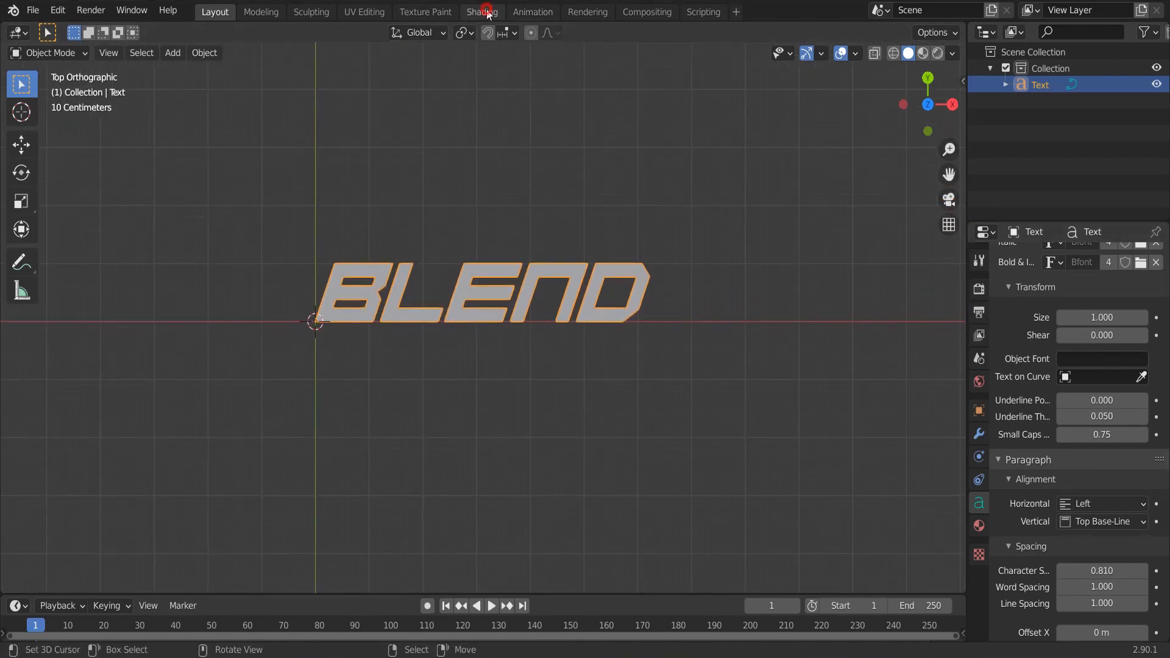
In the Shading workspace, mix an Emission shader with a Transparent BSDF through a Mix Shader
click(482, 12)
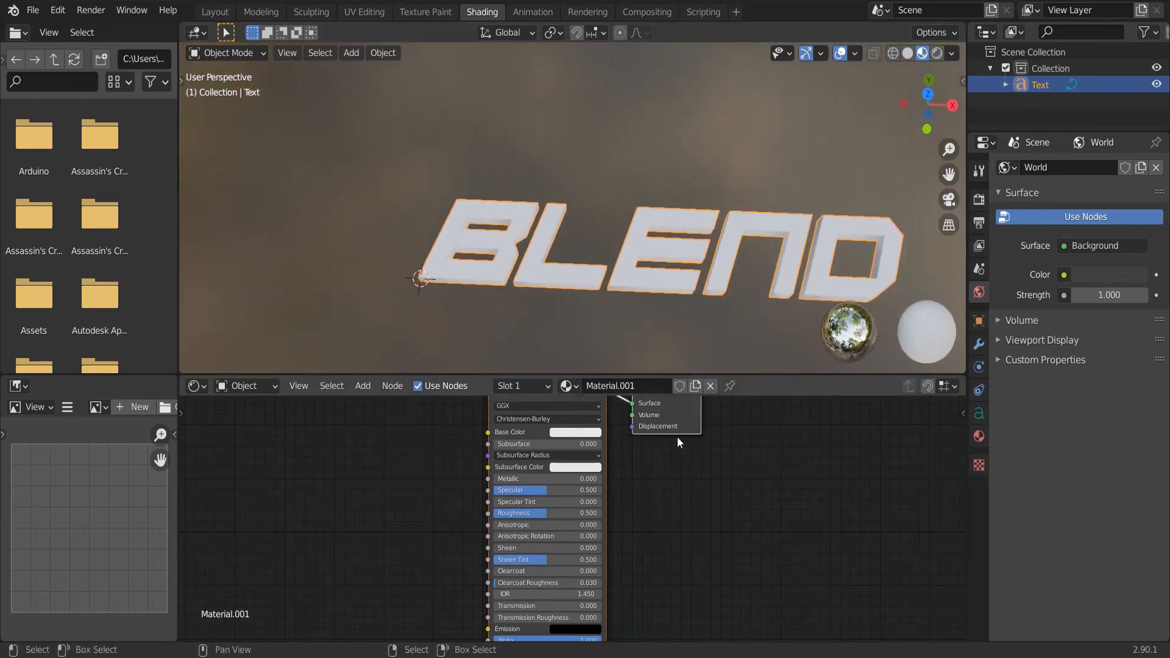
key(shift+s)
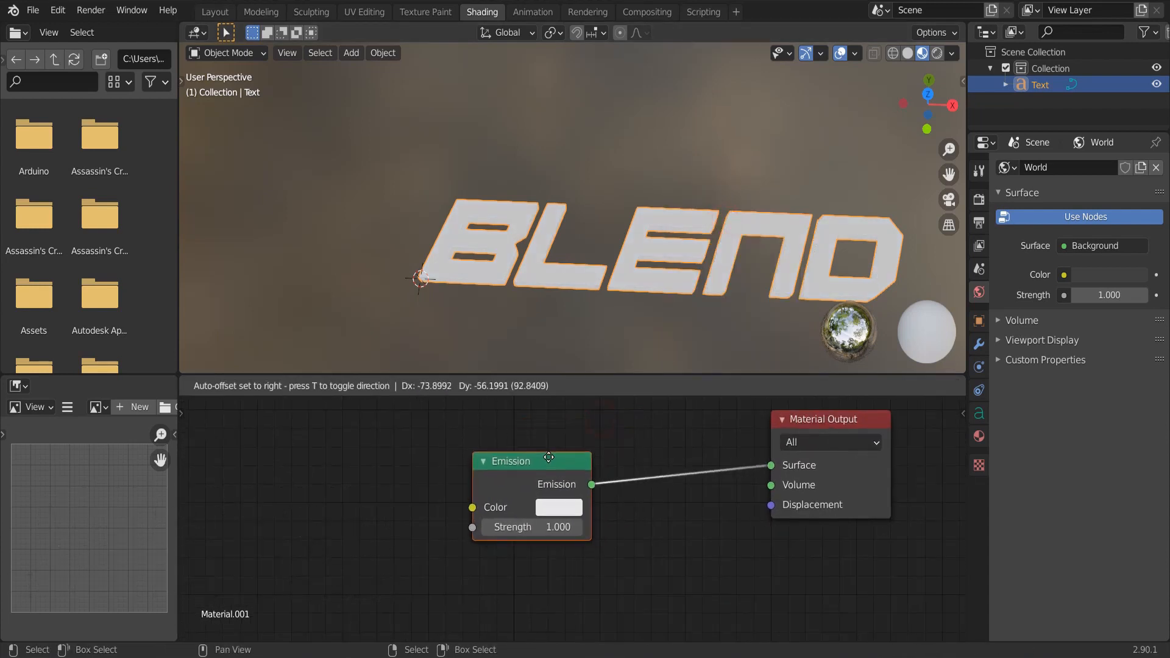
text(MI)
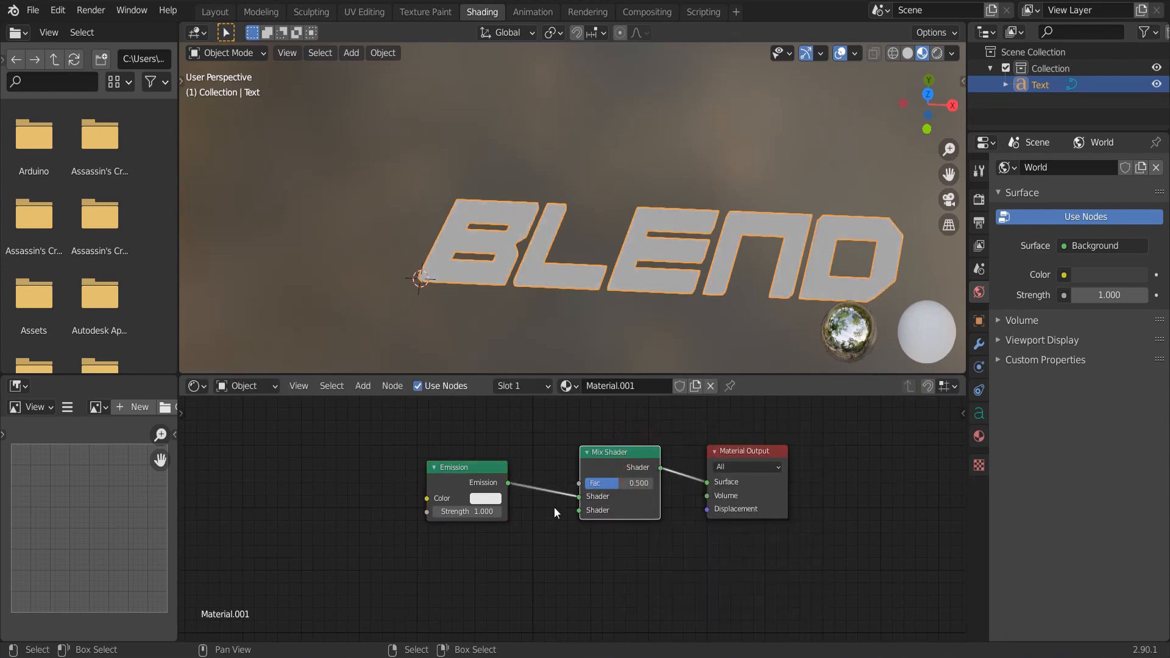
text(TRA)
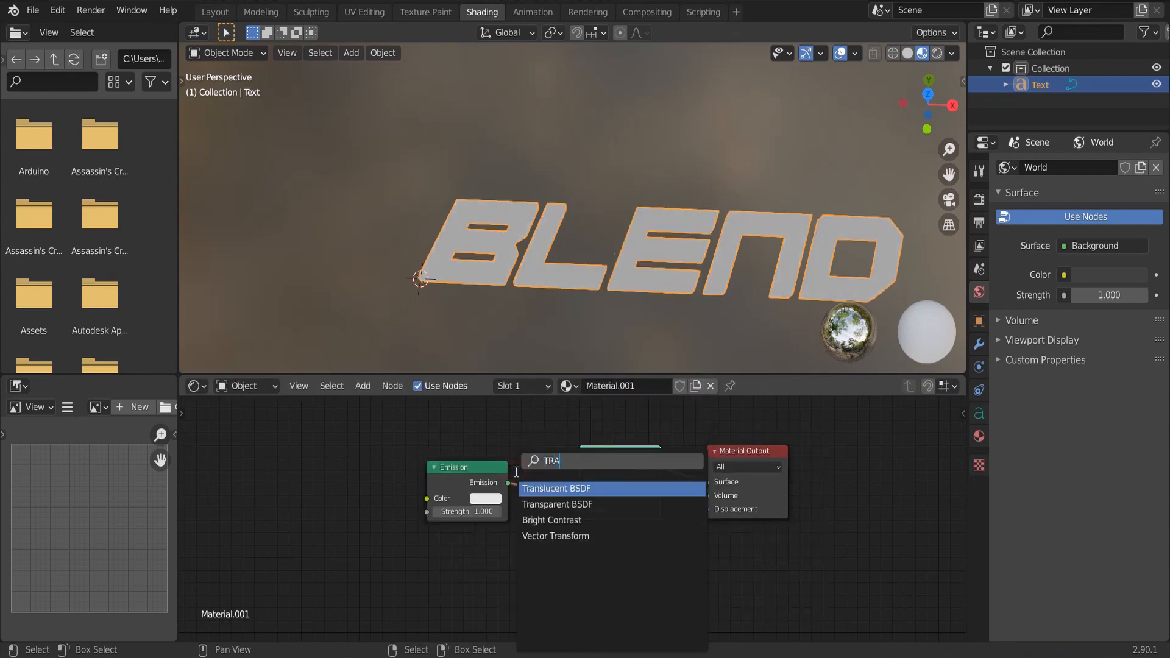
click(556, 504)
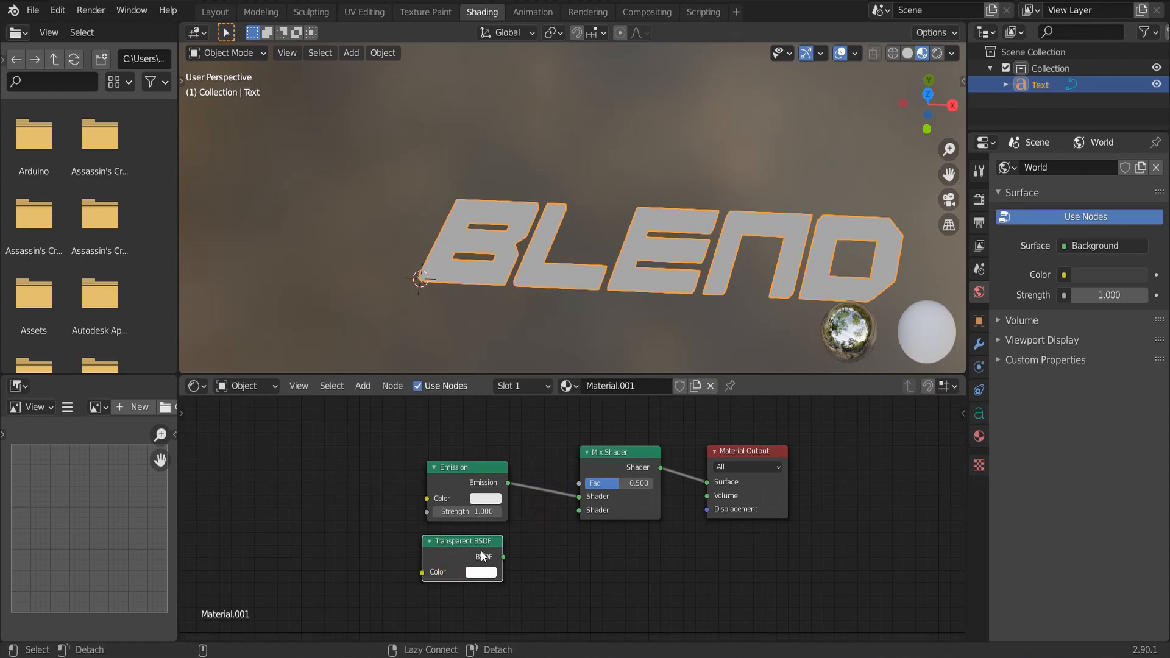
drag(502, 557, 578, 509)
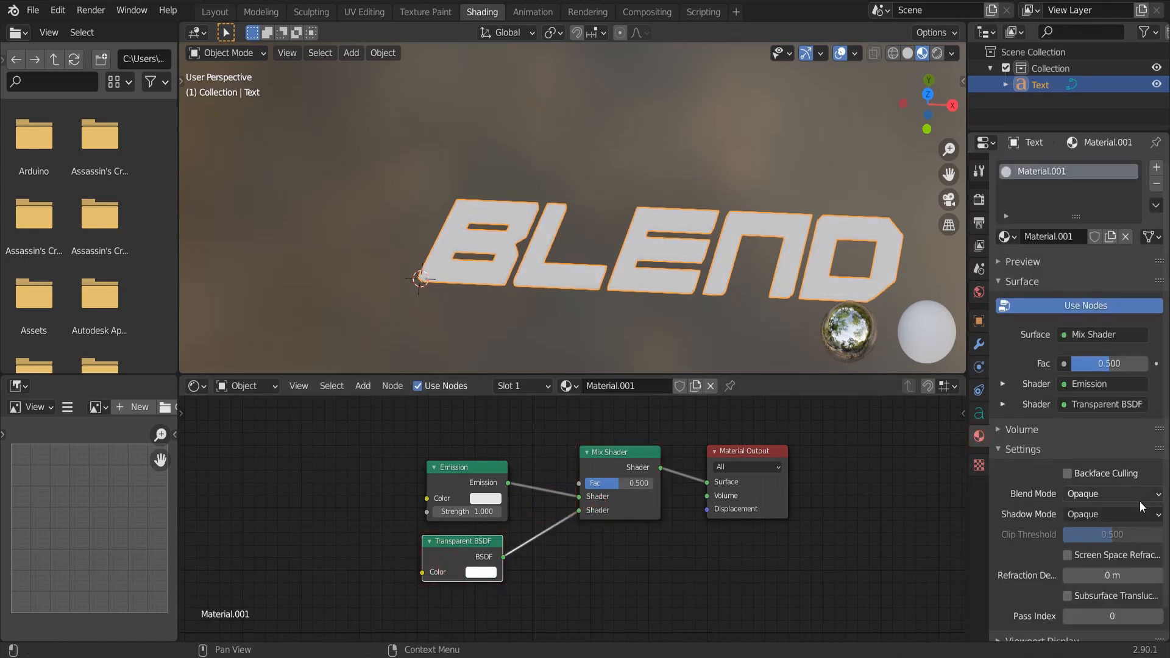
Set the material's blend mode to Alpha Clip
click(1110, 493)
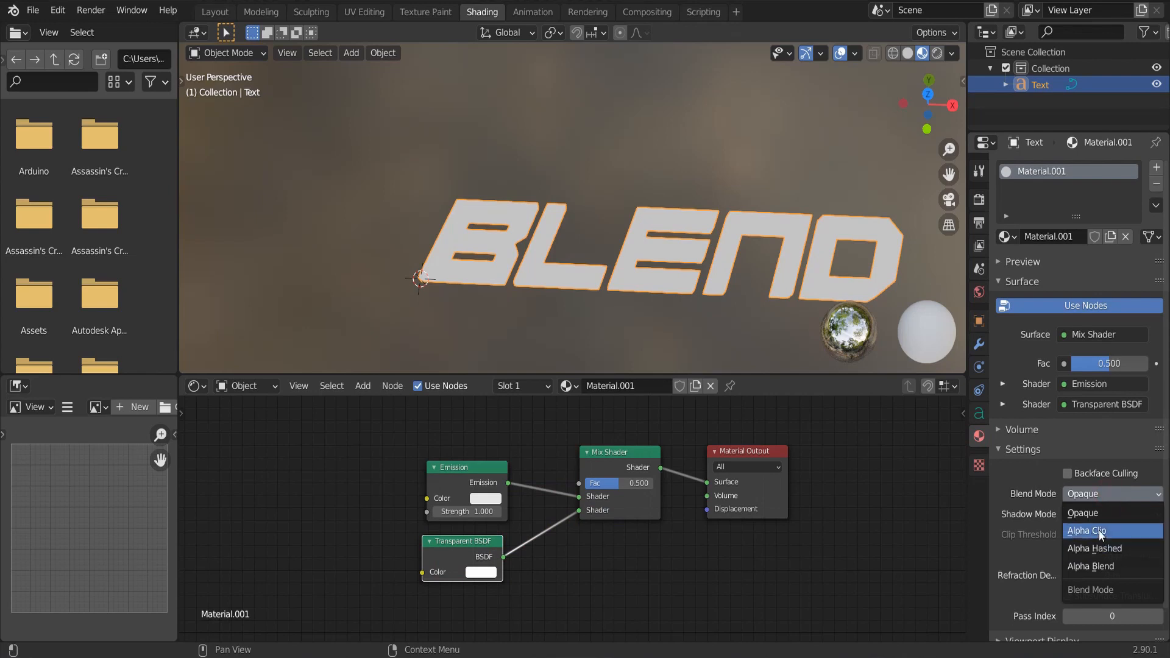
click(1091, 531)
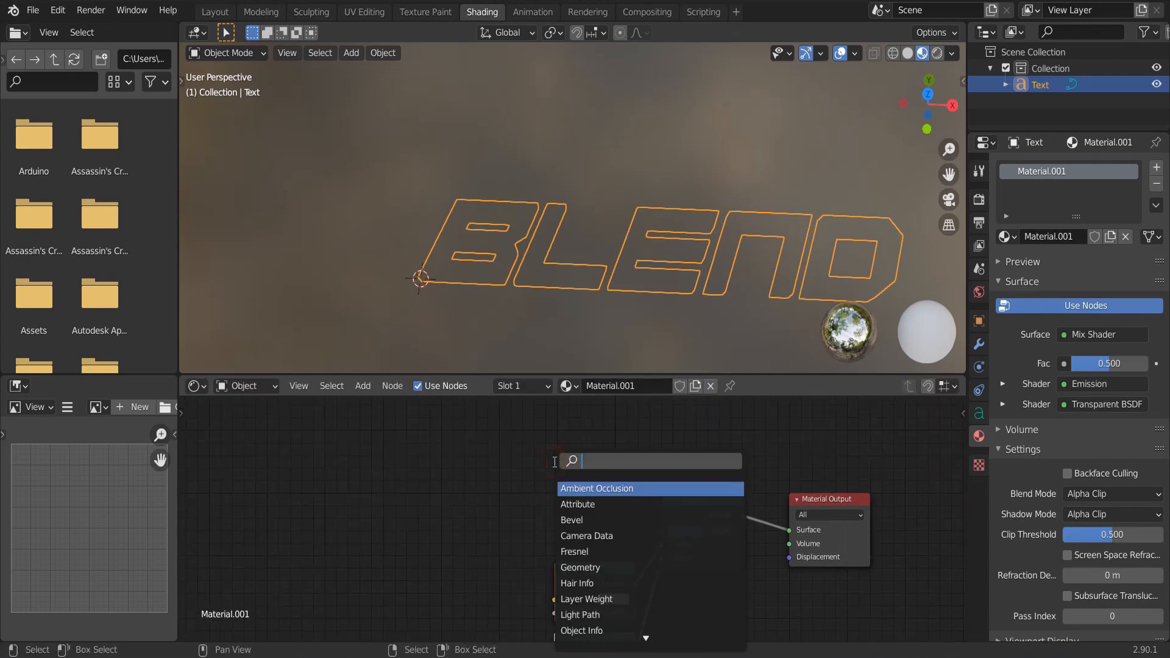
Feed a Noise Texture's Fac into the Mix Shader factor
text(NOI)
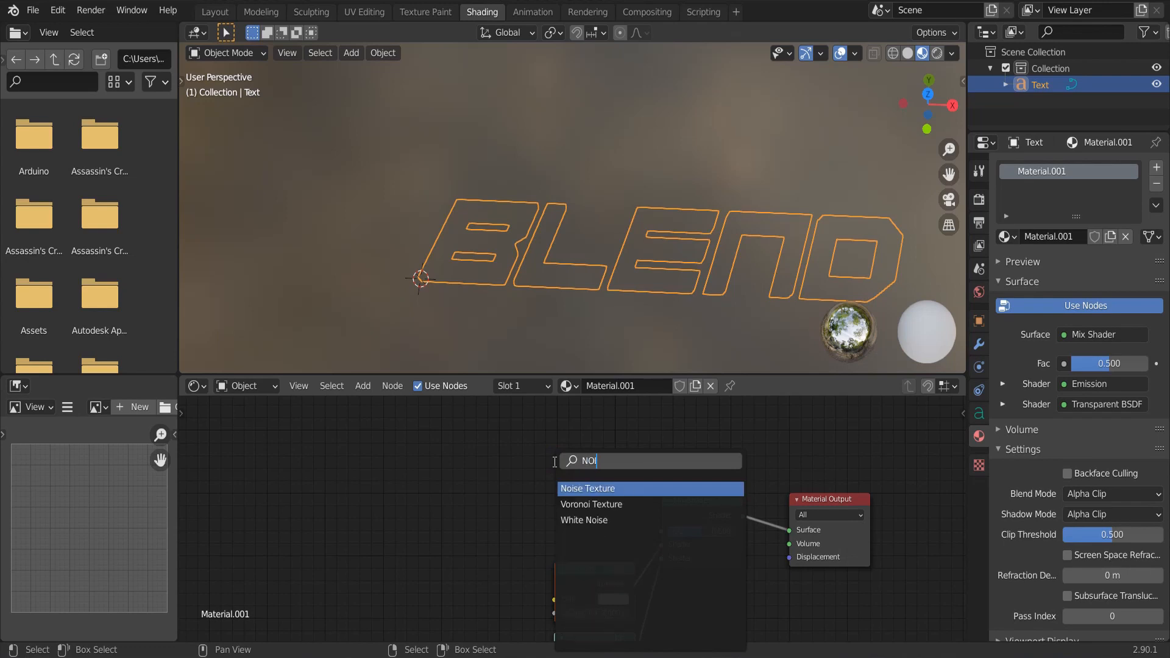
click(588, 489)
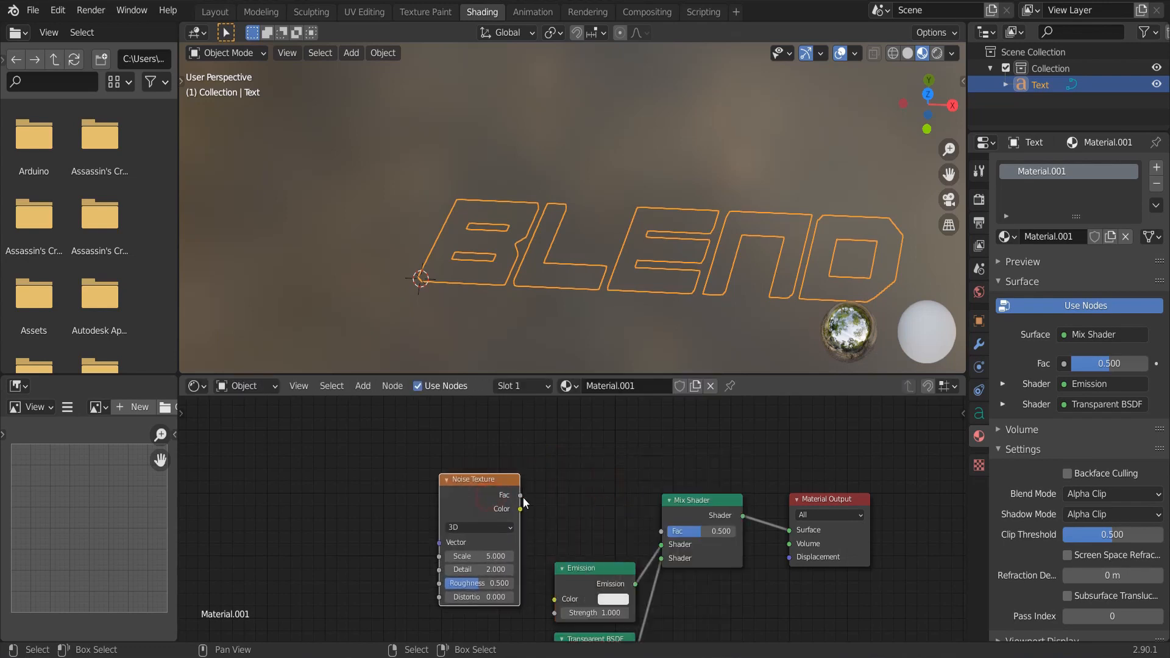
drag(520, 495, 676, 531)
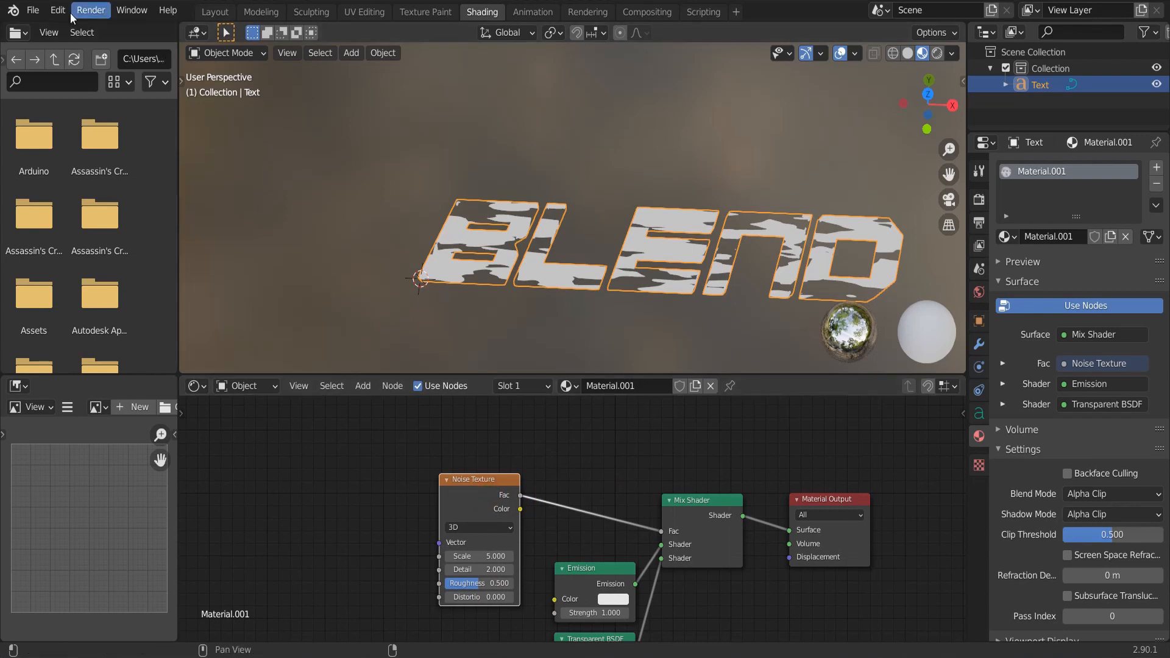
Enable the Node Wrangler add-on and add Mapping and Texture Coordinate nodes to the noise
click(57, 10)
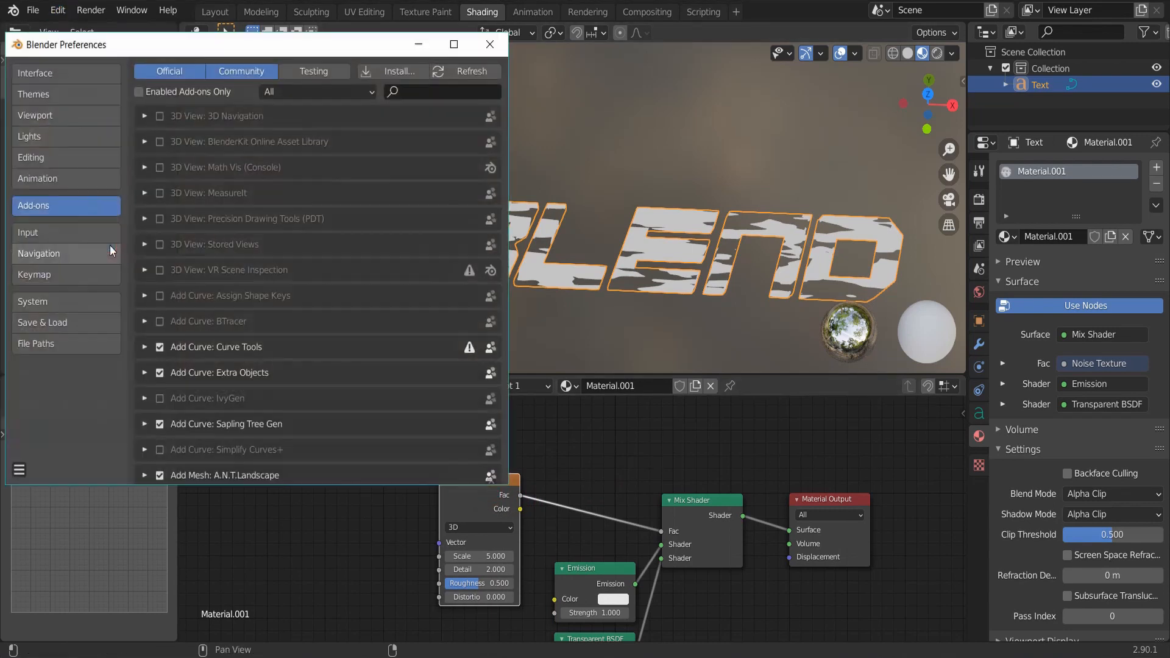
click(440, 92)
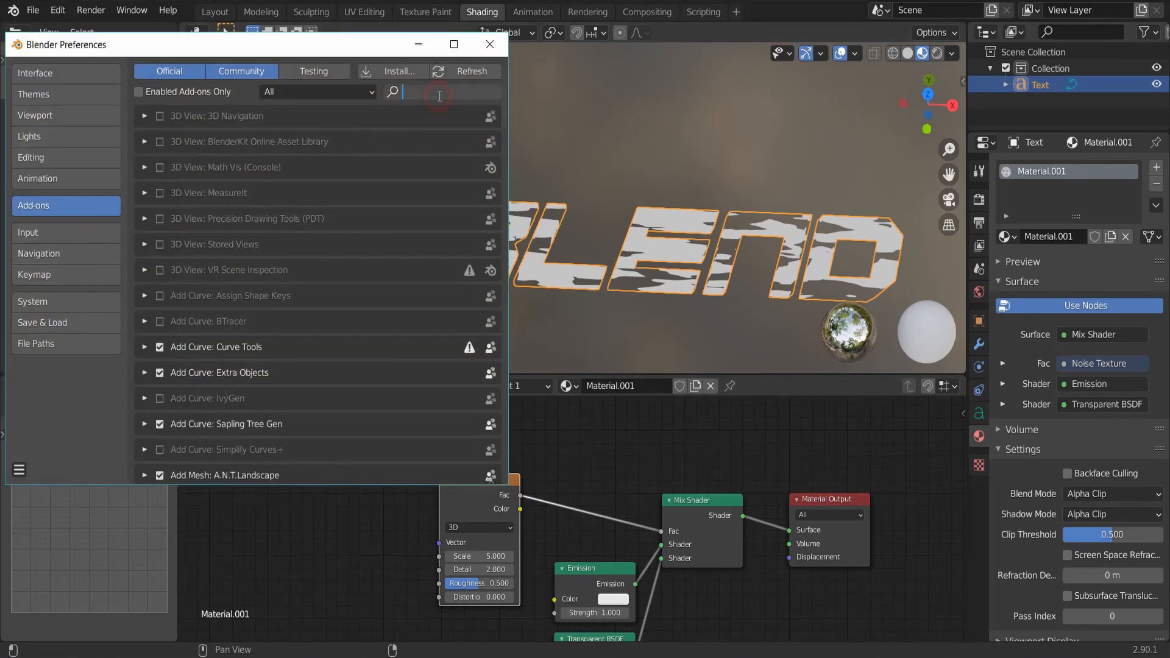
text(NODE)
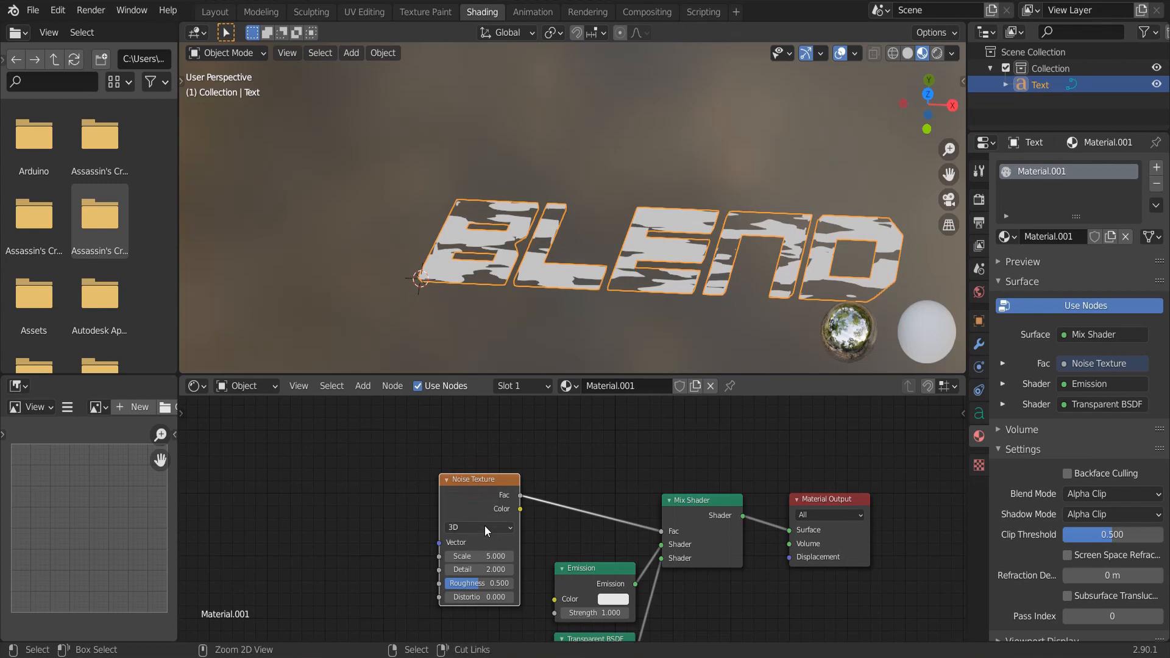
key(ctrl+t)
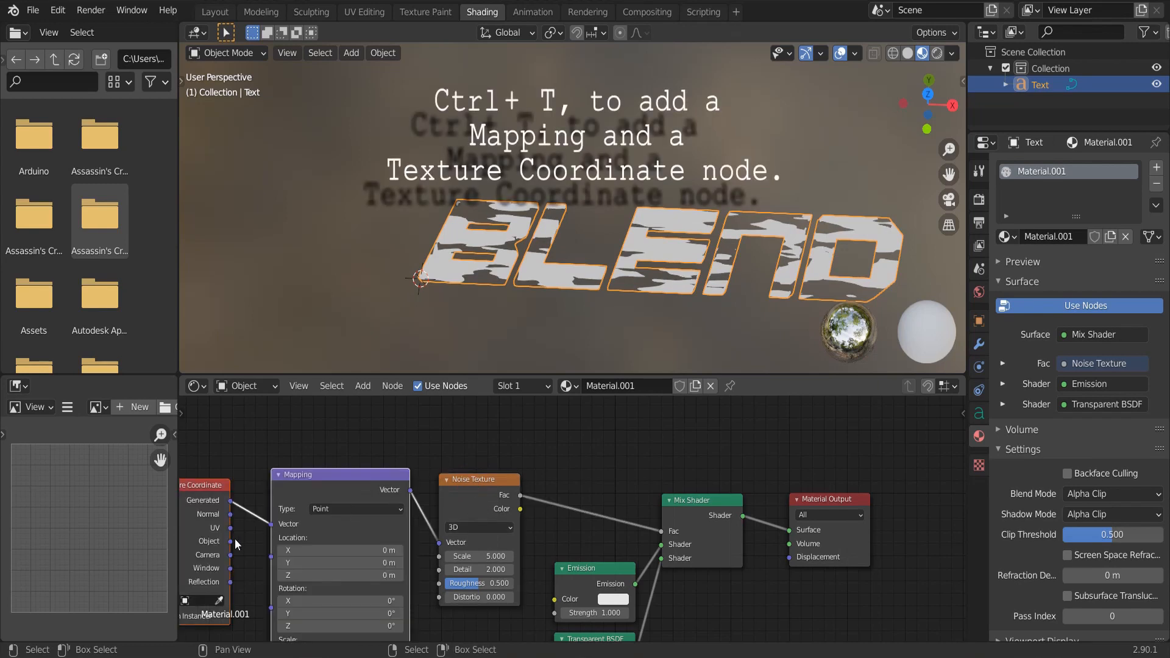
click(478, 555)
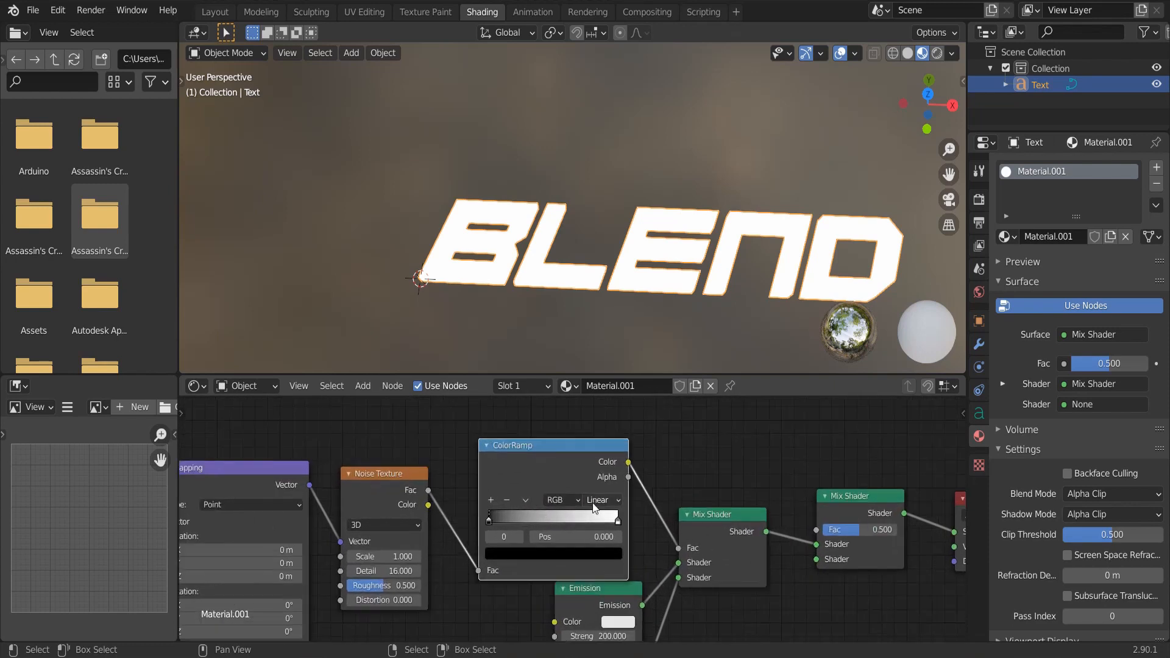
Make the ColorRamp constant, move its white stop, and duplicate it above for the outer Mix Shader
click(601, 500)
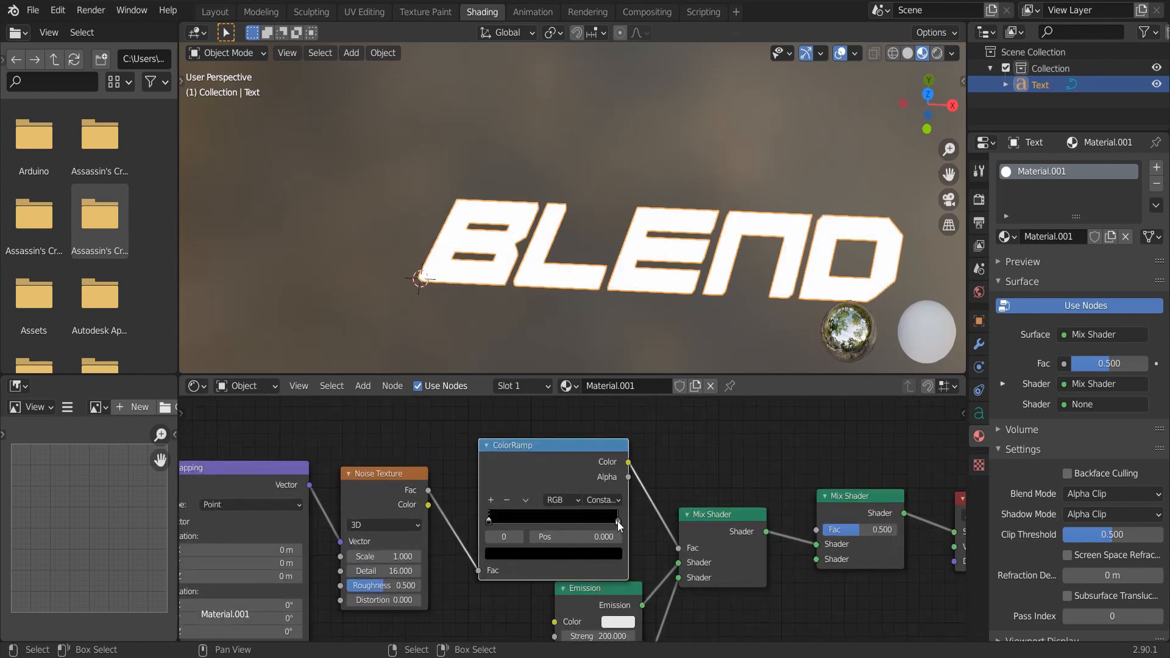
drag(505, 518, 556, 519)
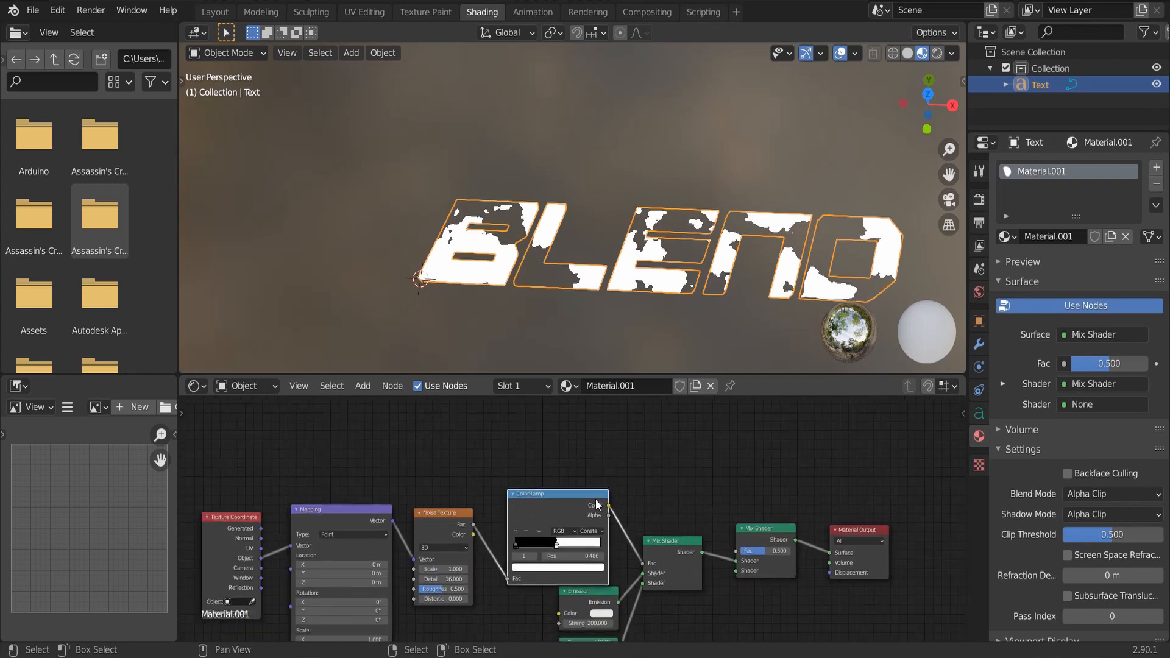
key(shift+d)
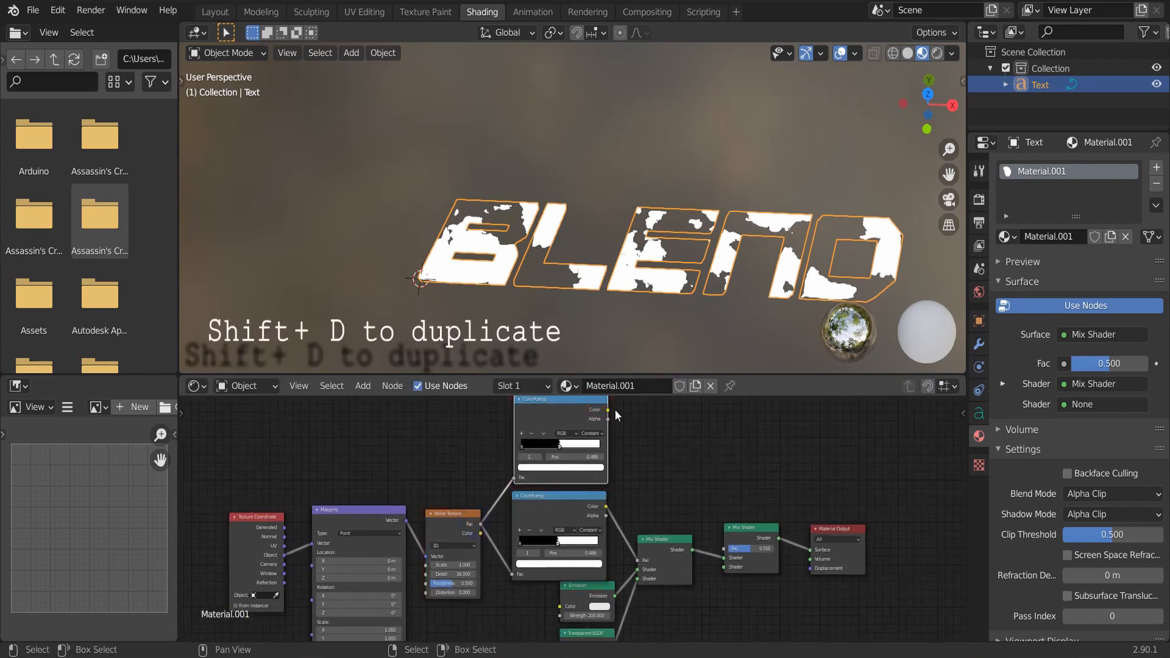
drag(610, 409, 728, 559)
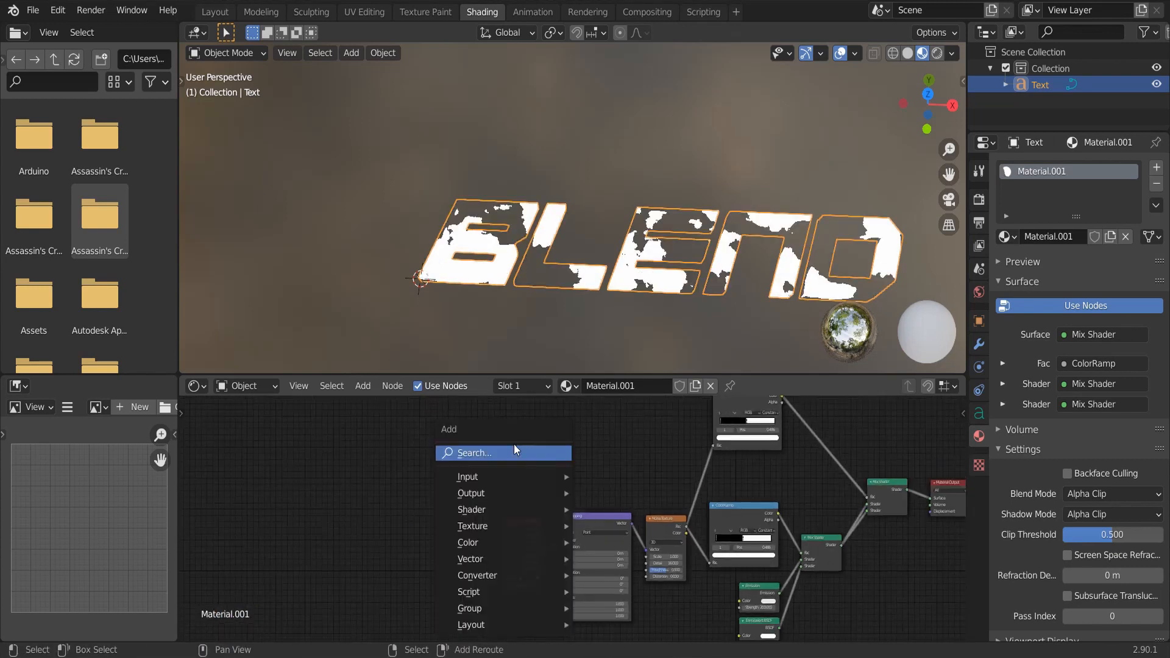
Connect a Principled BSDF into the outer mix and shift the ramp stops to thin the glowing burn edge
text(PRIN)
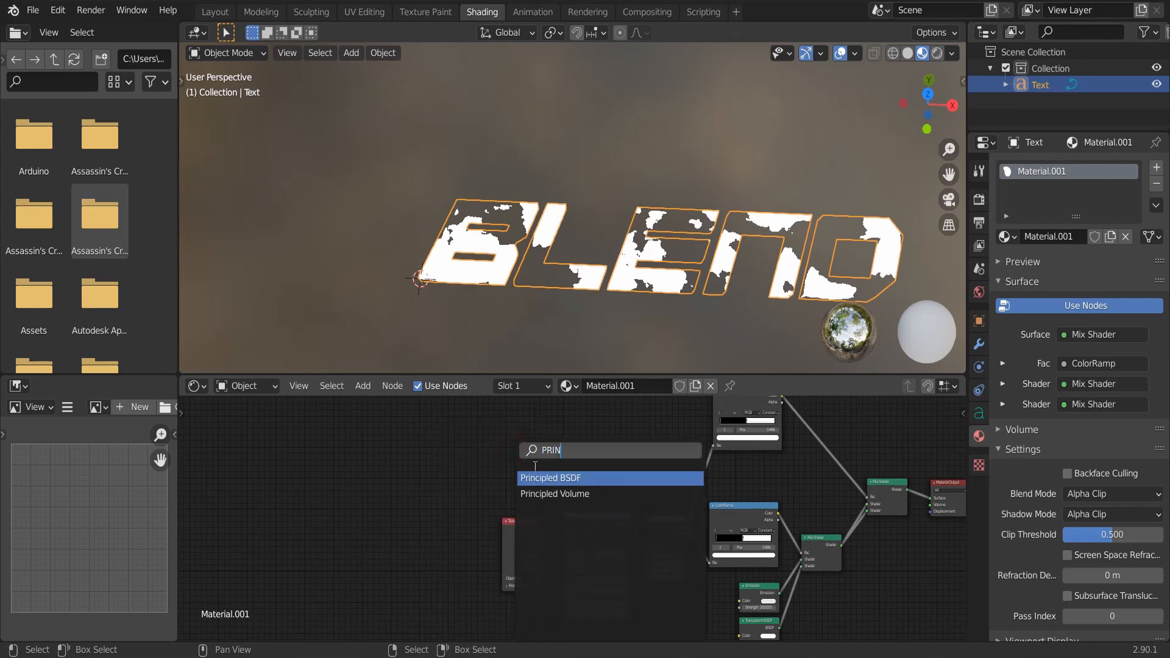
click(551, 478)
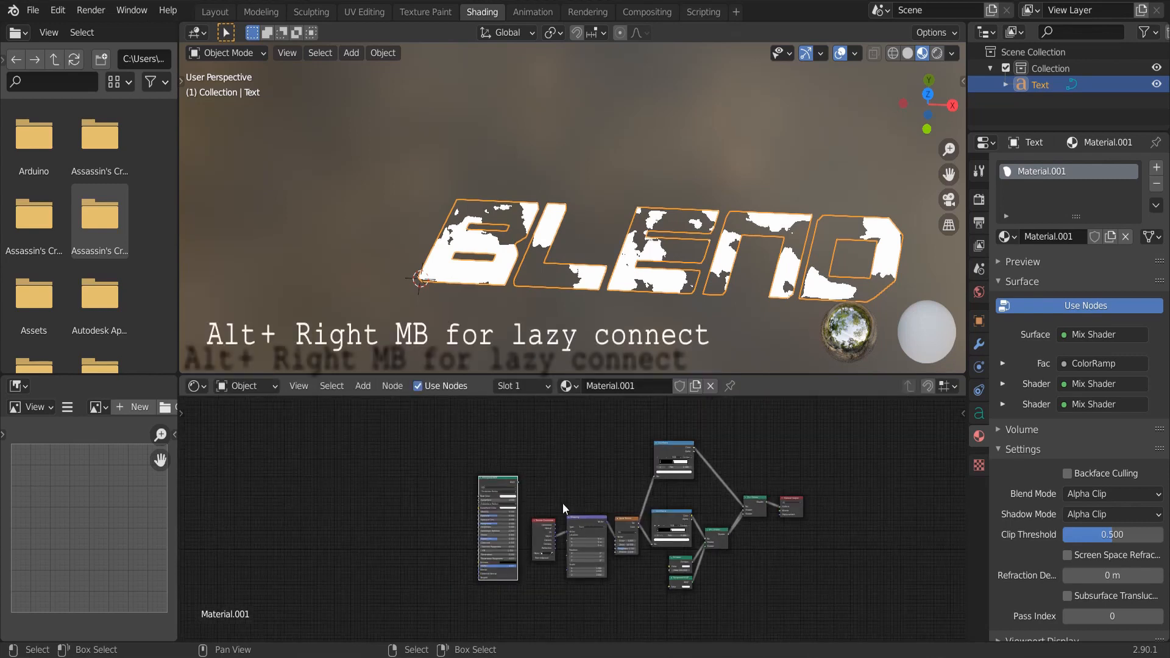
drag(498, 489, 754, 508)
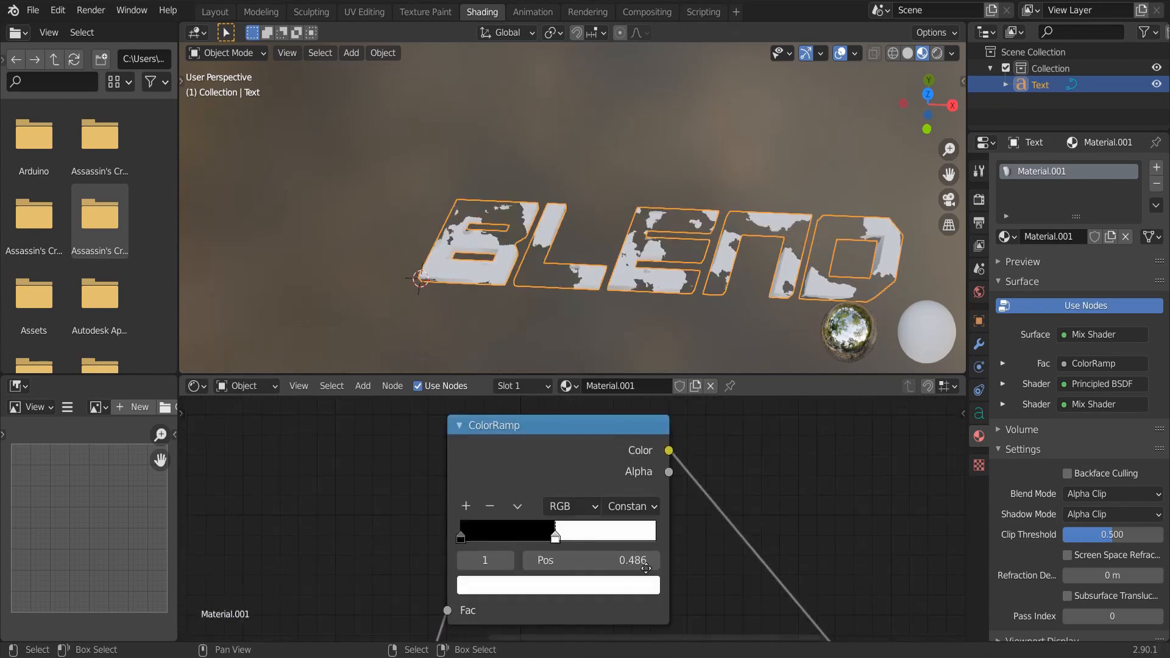
click(663, 526)
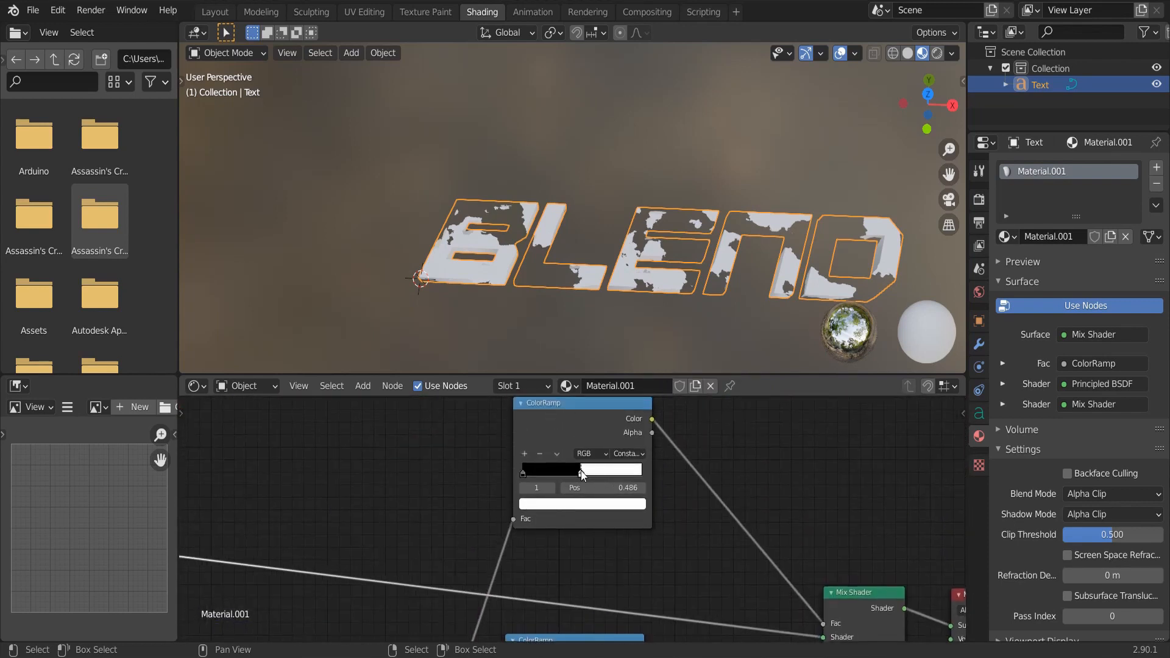
drag(580, 469, 579, 469)
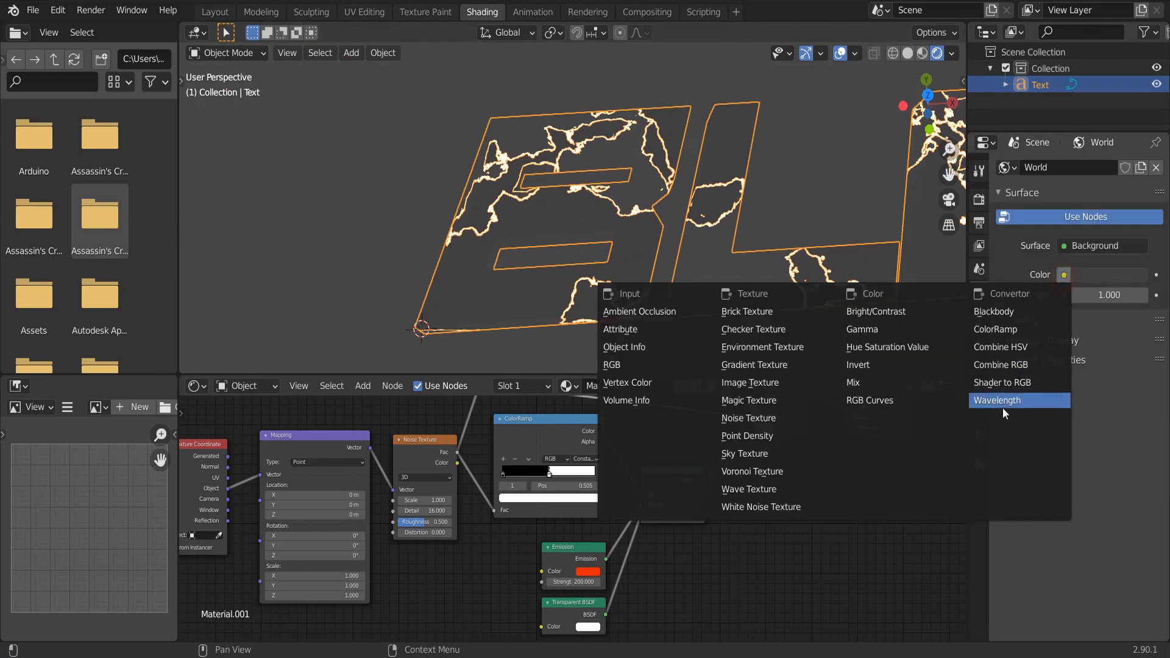
Set the world colour to an Environment Texture using an .hdr image from the HDR folder
click(762, 346)
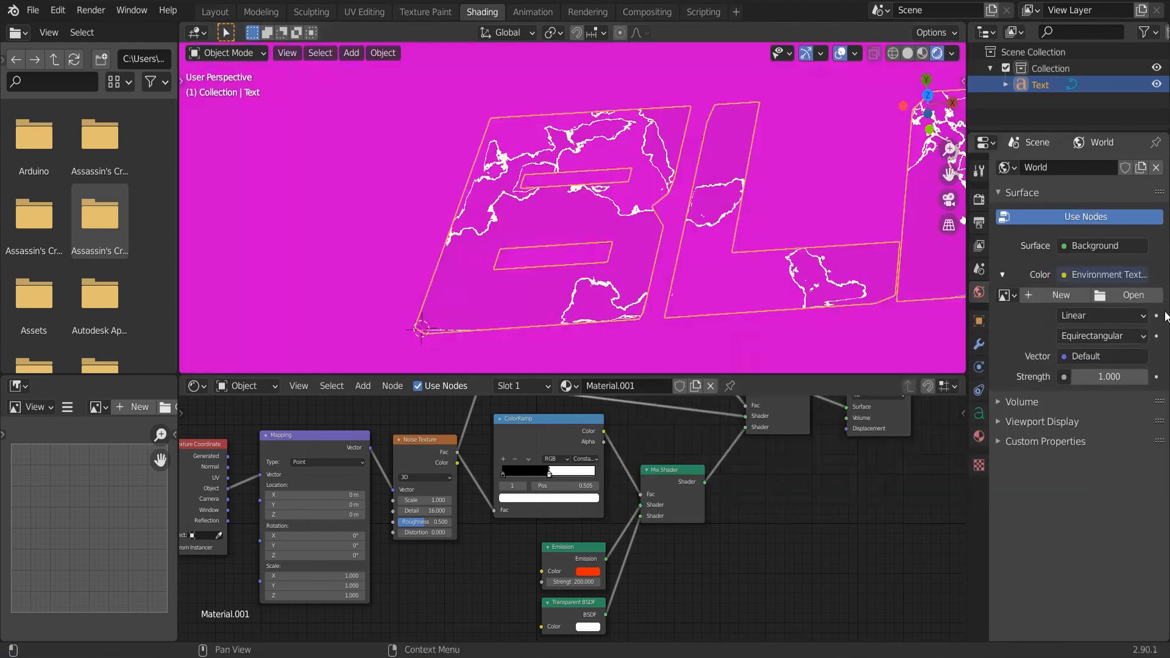
click(1133, 295)
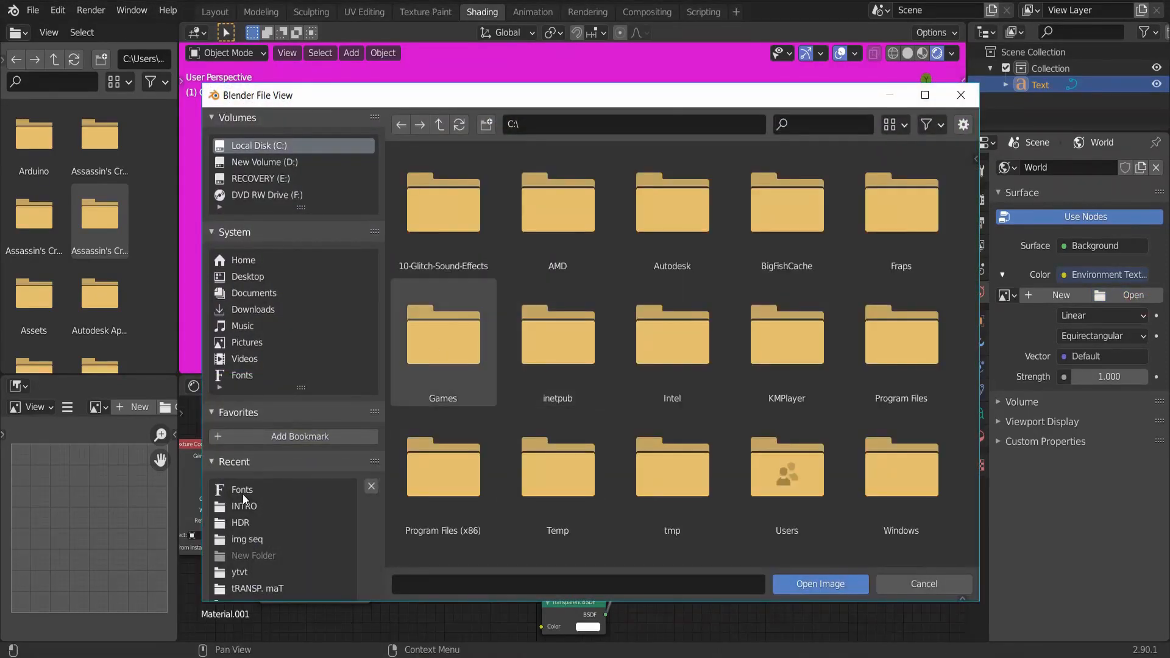
double_click(241, 523)
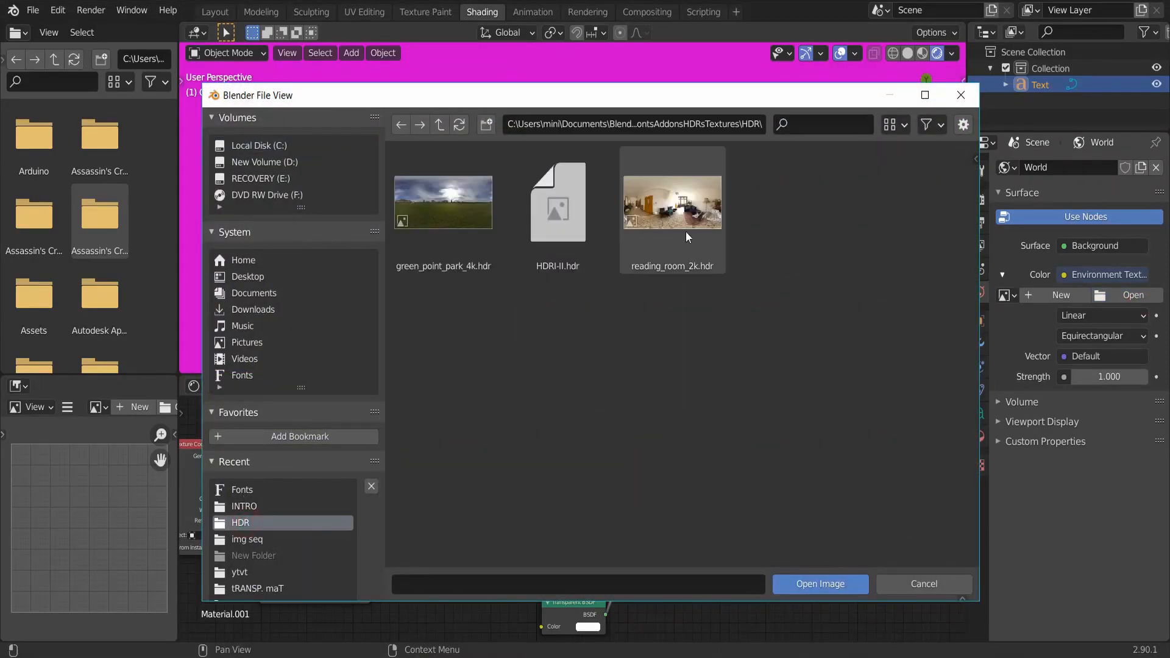
click(818, 584)
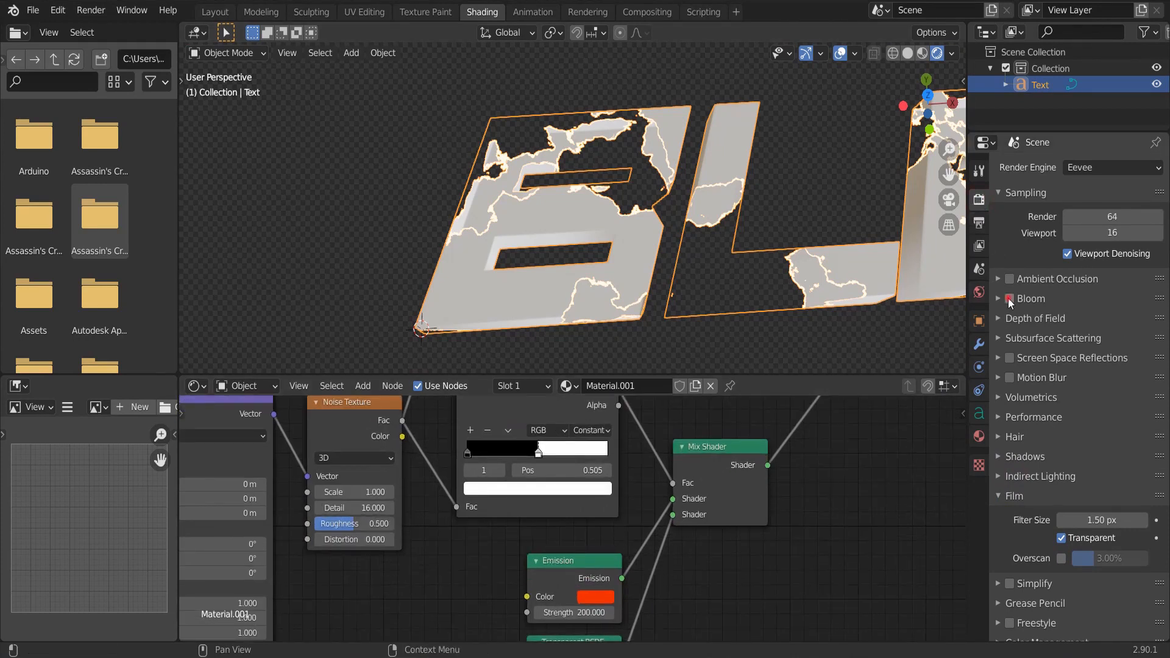
Enable Bloom, Ambient Occlusion and Screen Space Reflections, then return the viewport to solid shading
click(1009, 299)
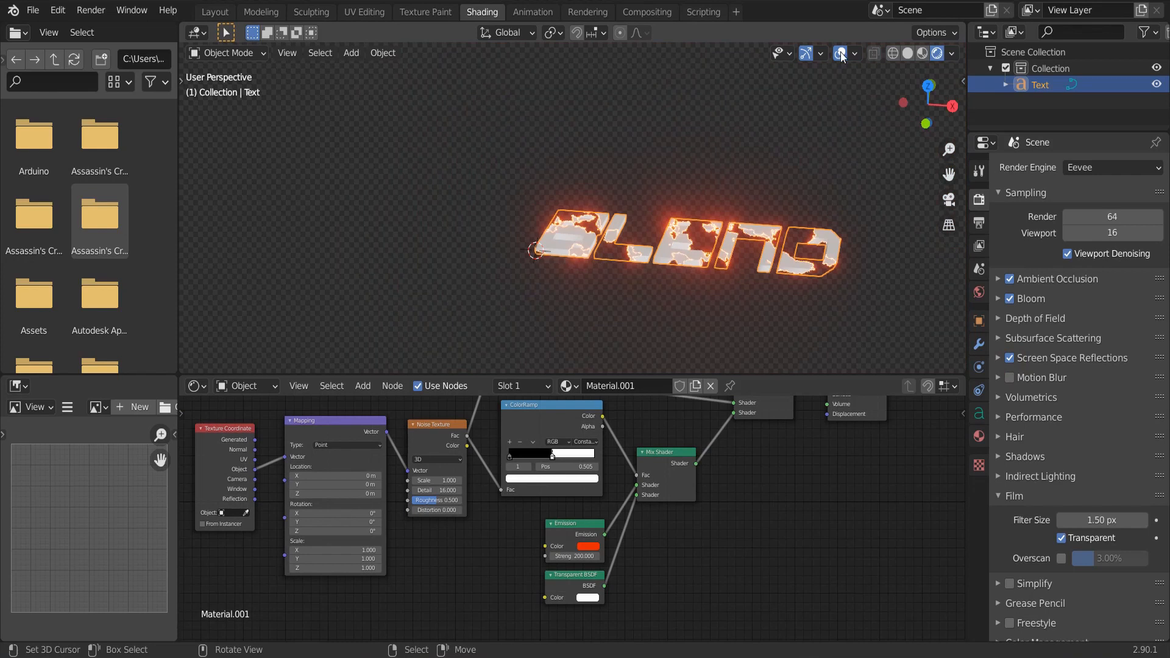
click(921, 53)
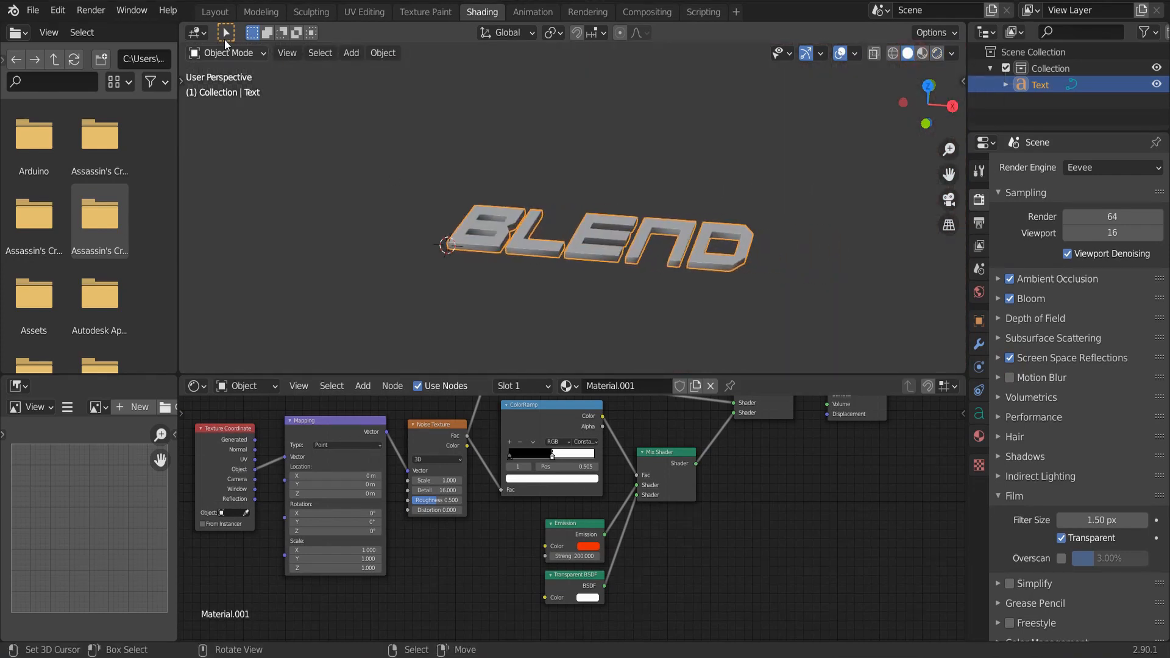
Set the text's paragraph alignment to Center both horizontally and vertically
click(214, 12)
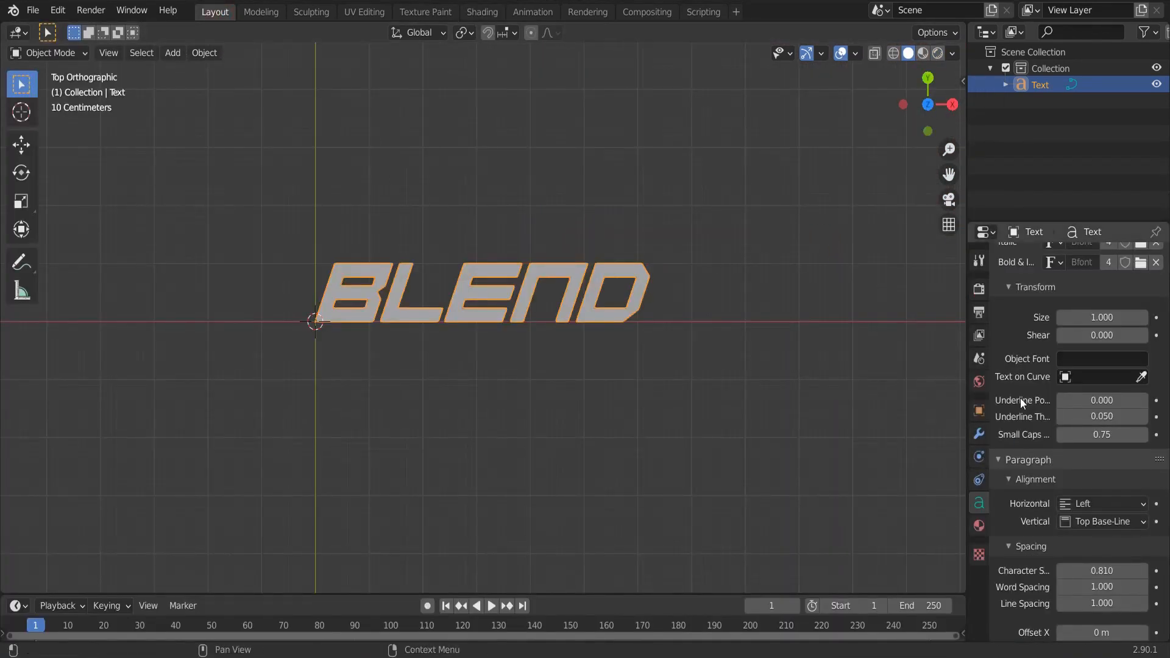
click(1104, 503)
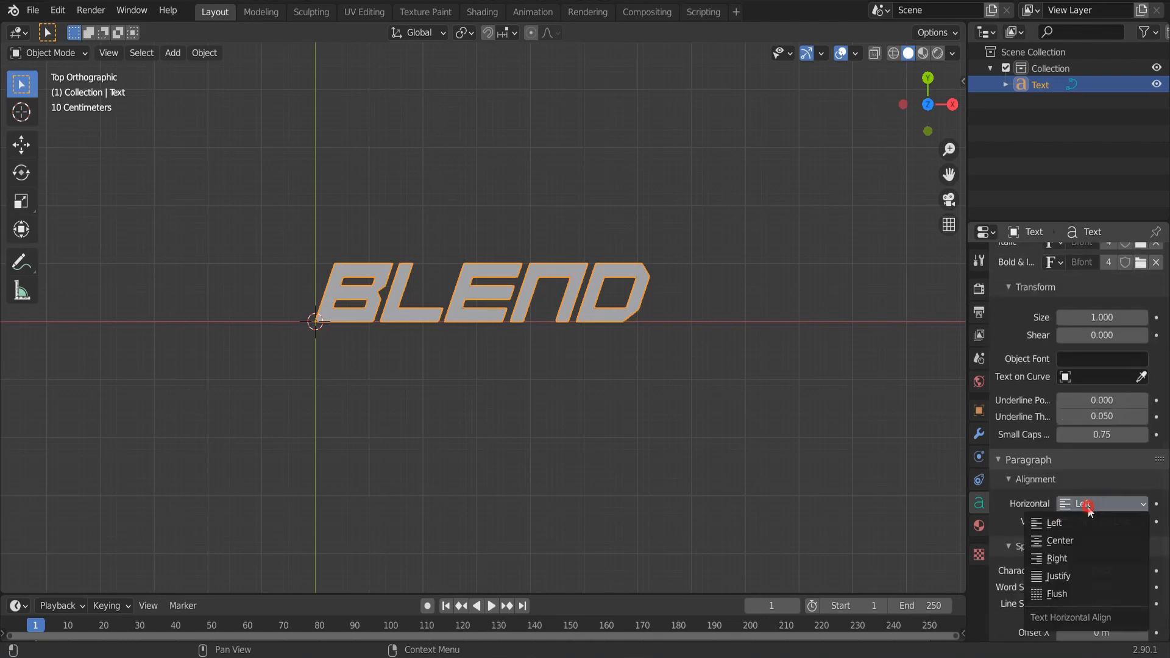
click(1060, 540)
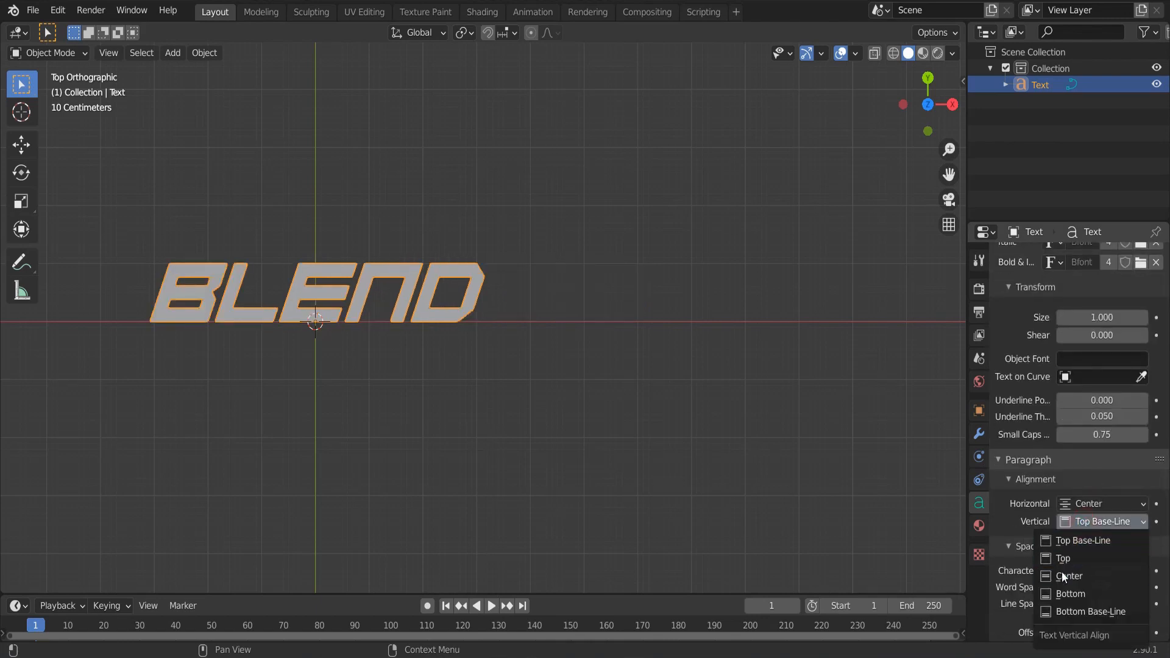
click(1068, 575)
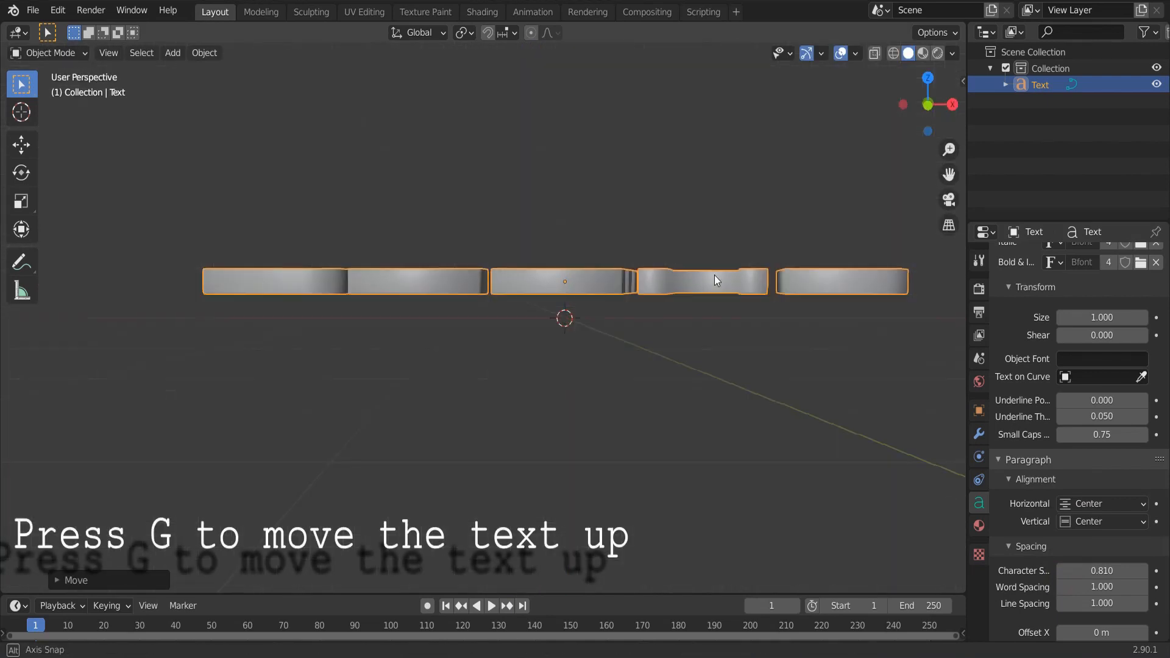
Add a large mesh plane beneath the text and move to the Shading workspace
key(shift+a)
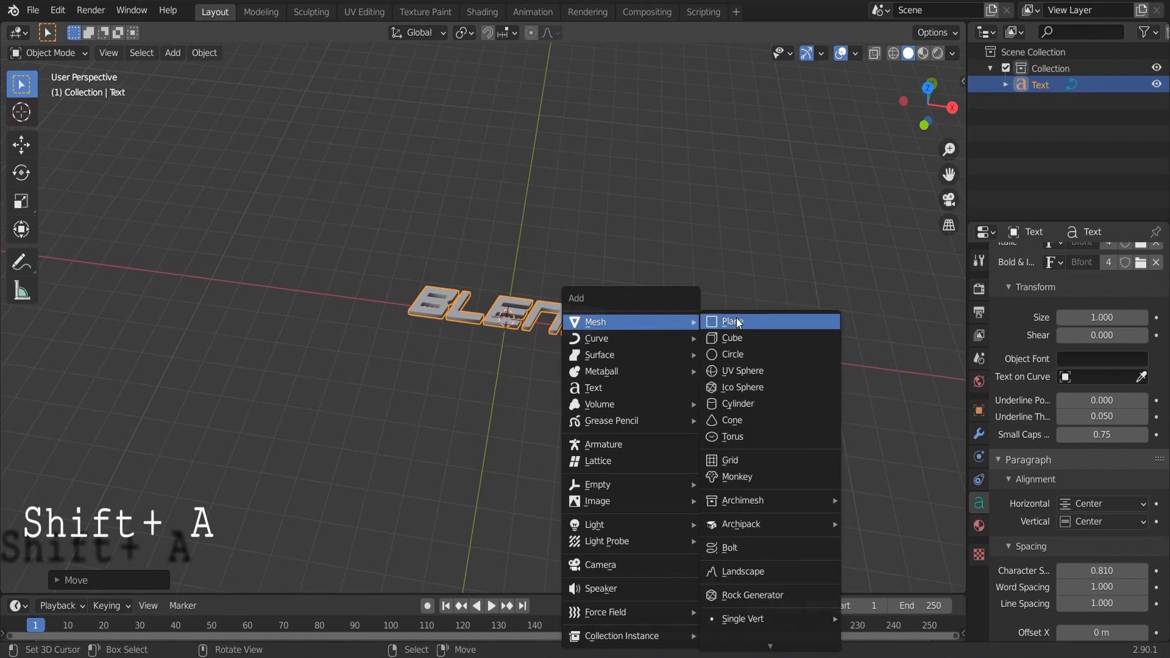
click(732, 321)
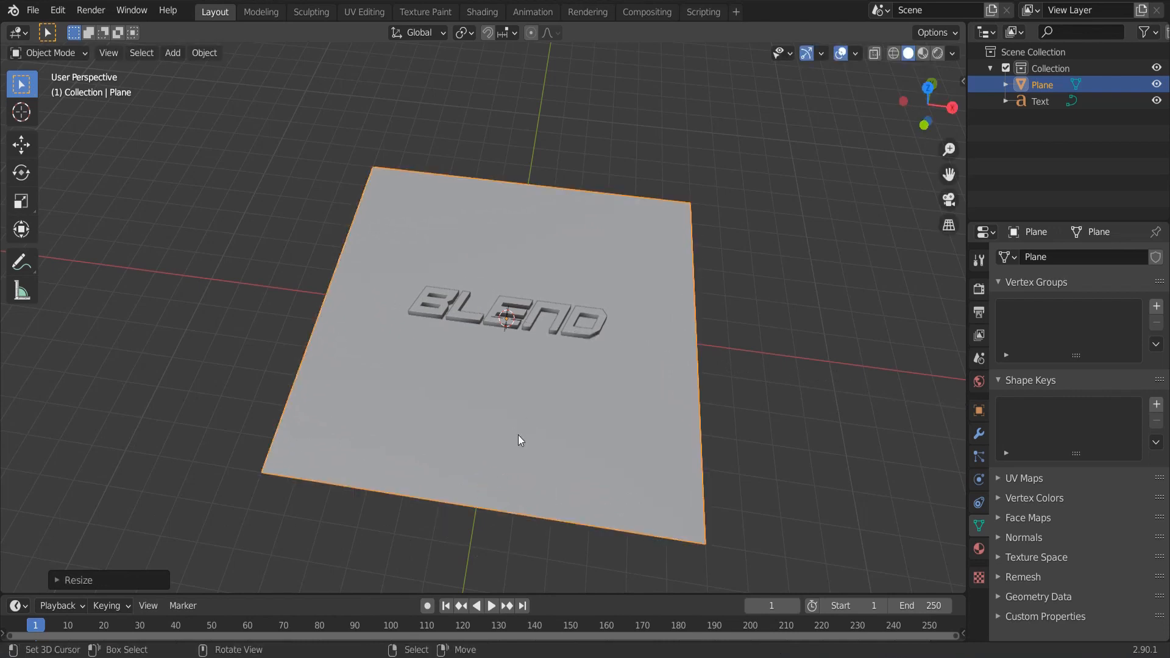
click(482, 12)
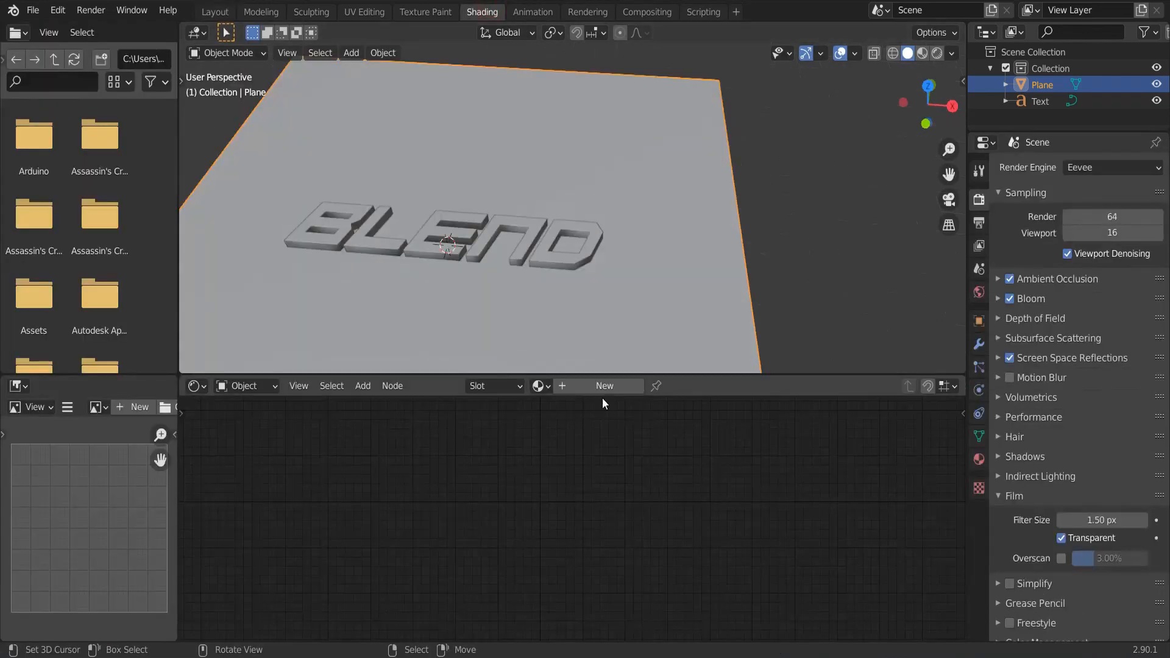
Create a metallic material with a Musgrave texture and ColorRamp driving roughness, plus a Bump node
click(604, 386)
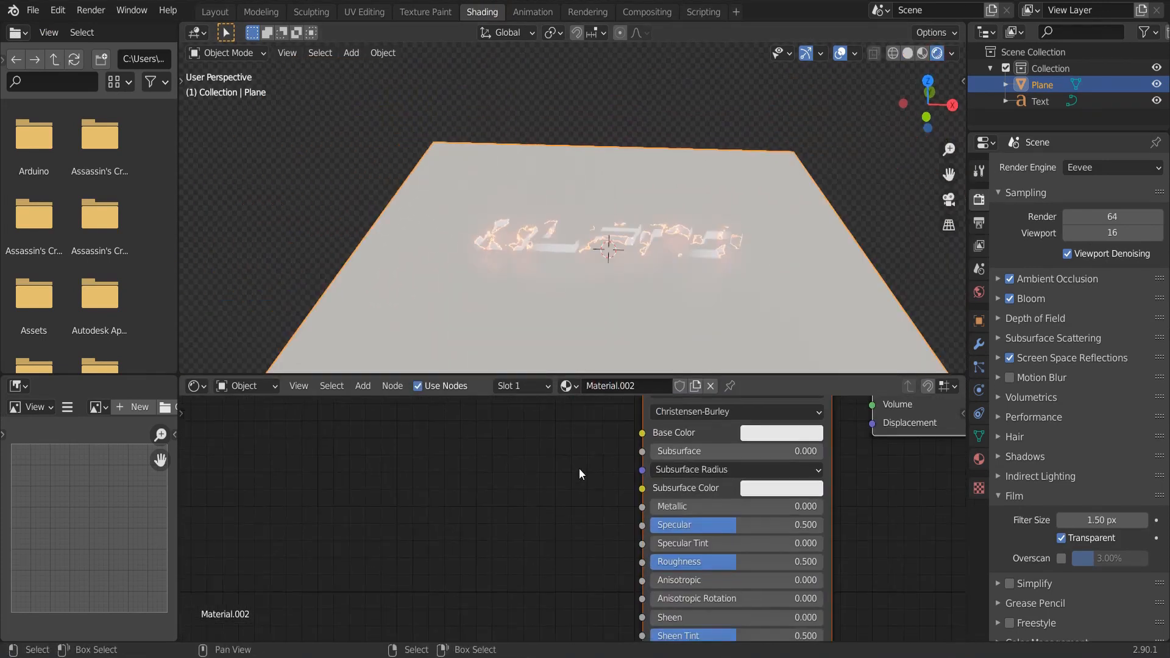
key(shift+a)
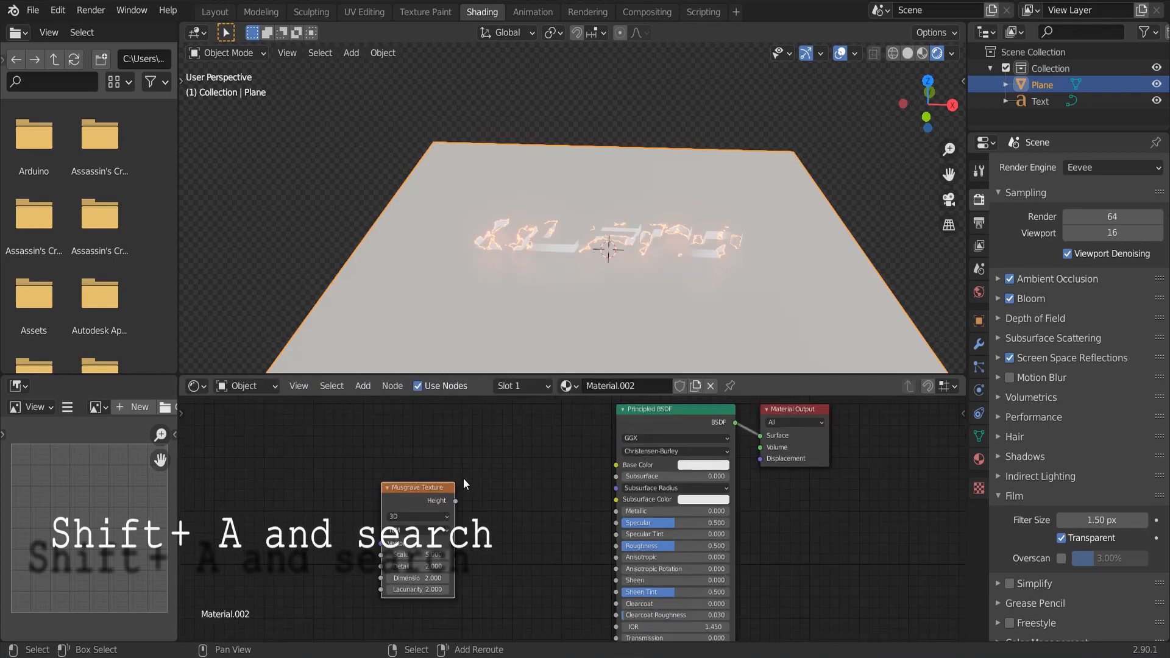
text(coo)
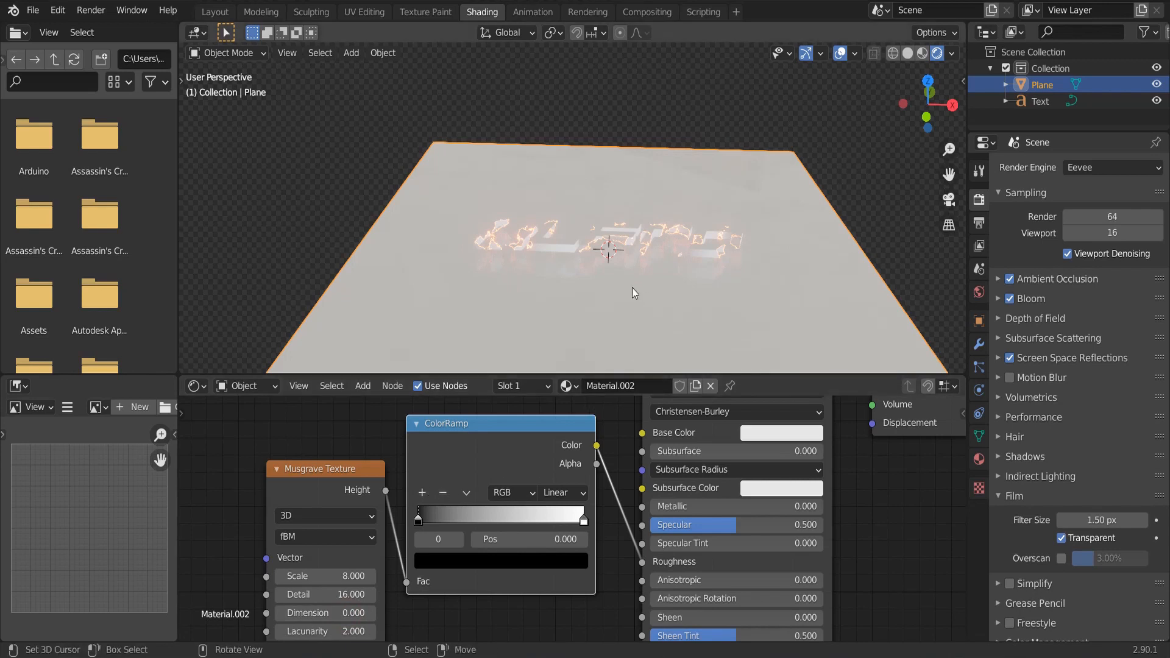
drag(717, 506, 784, 506)
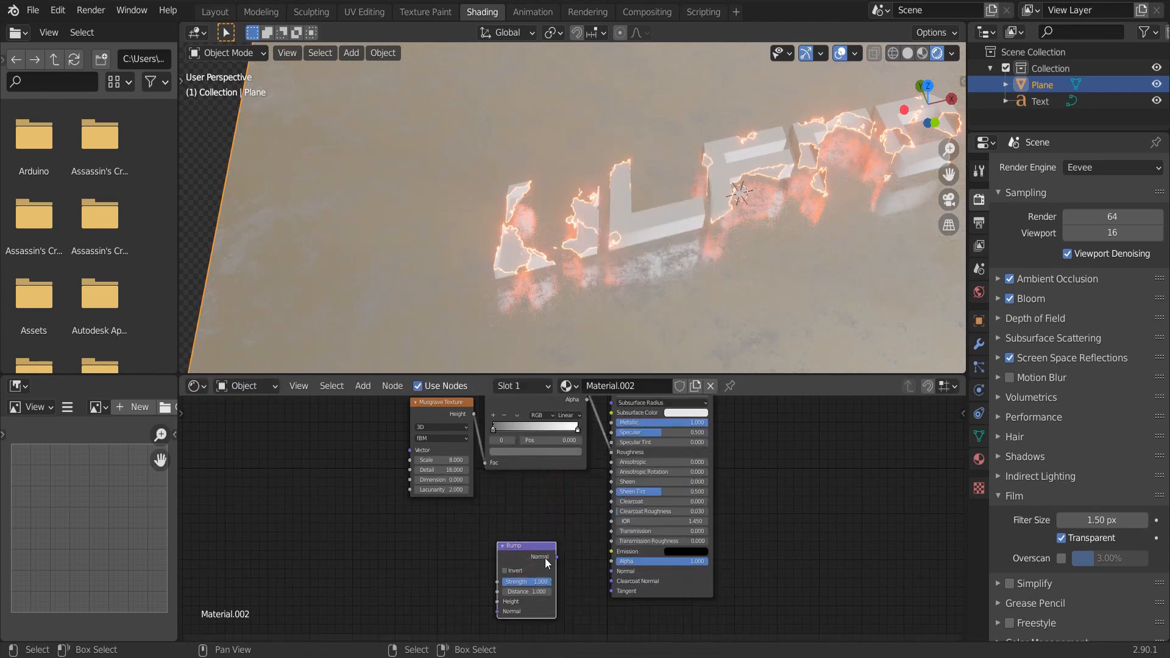
Wire the Bump node into the shader normal and add a Voronoi Texture to drive it
drag(549, 557, 612, 572)
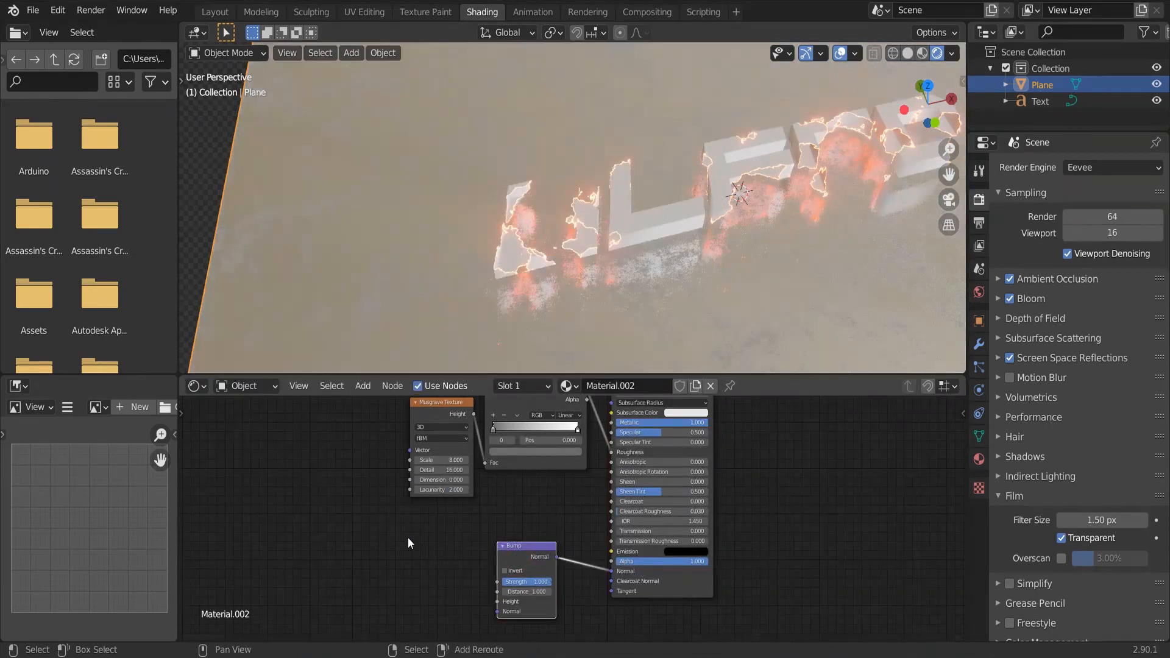
text(vor)
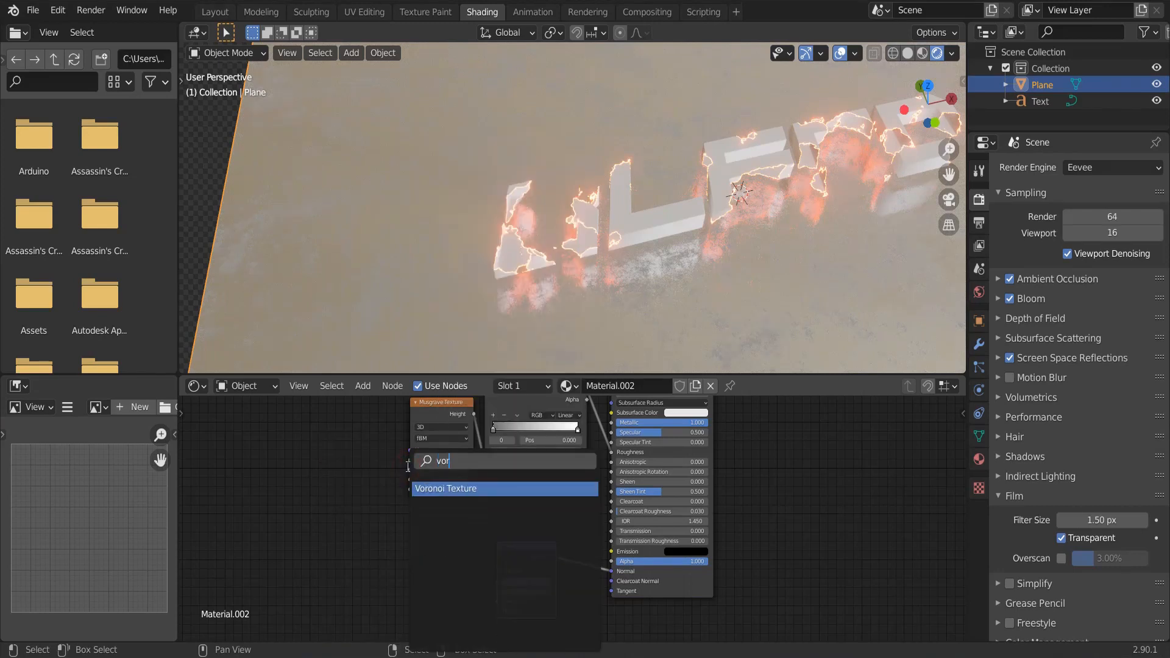
click(446, 488)
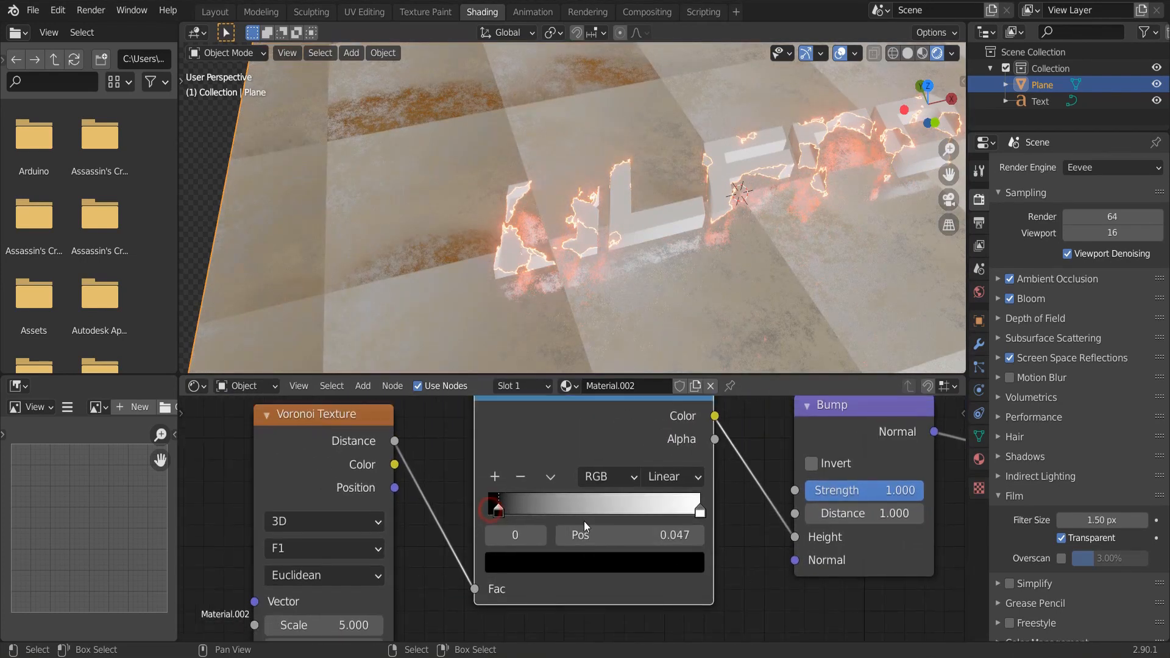
Reshape the ColorRamp stops and raise the Voronoi scale for a fine bump pattern
drag(498, 508, 488, 508)
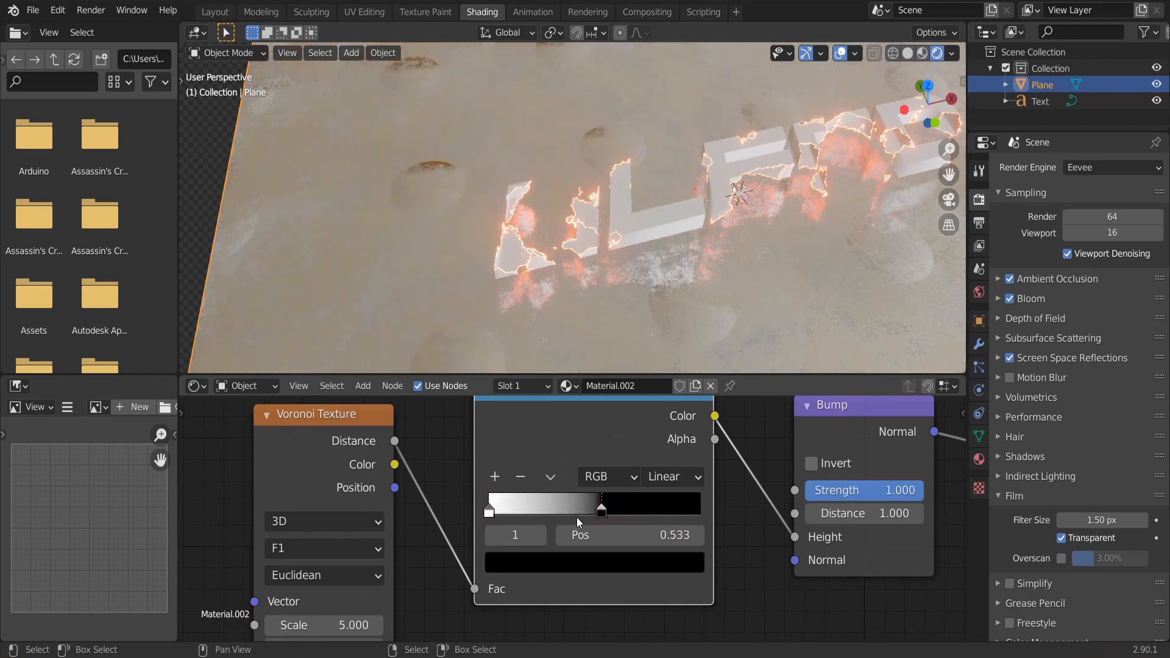
drag(601, 509, 655, 510)
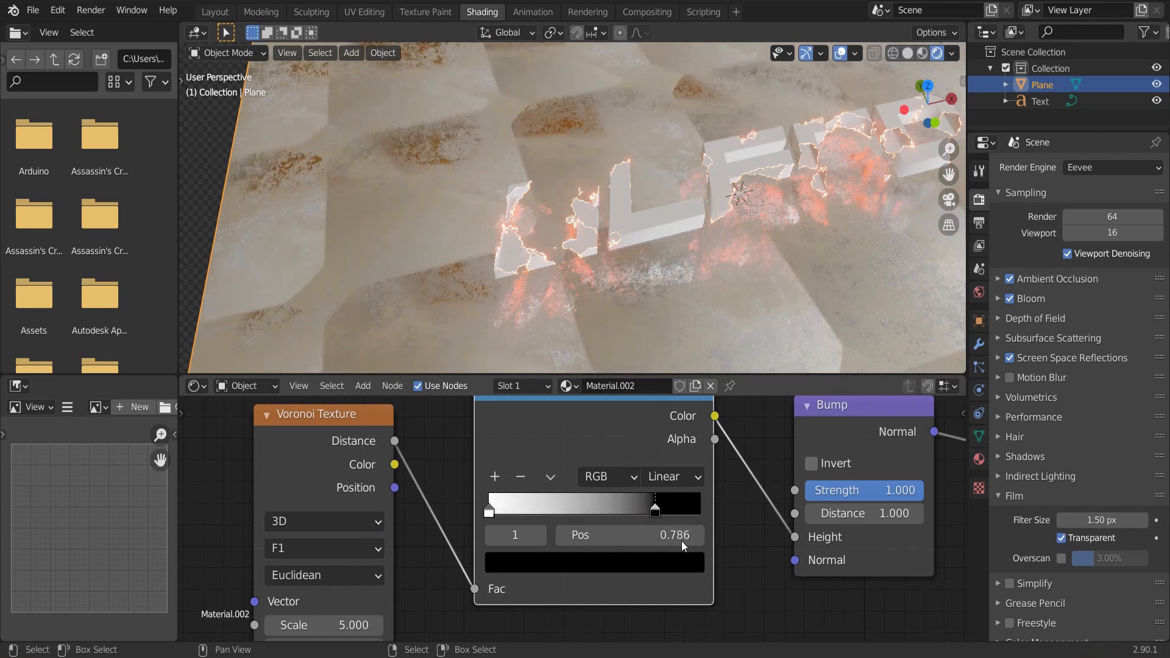
drag(655, 509, 686, 508)
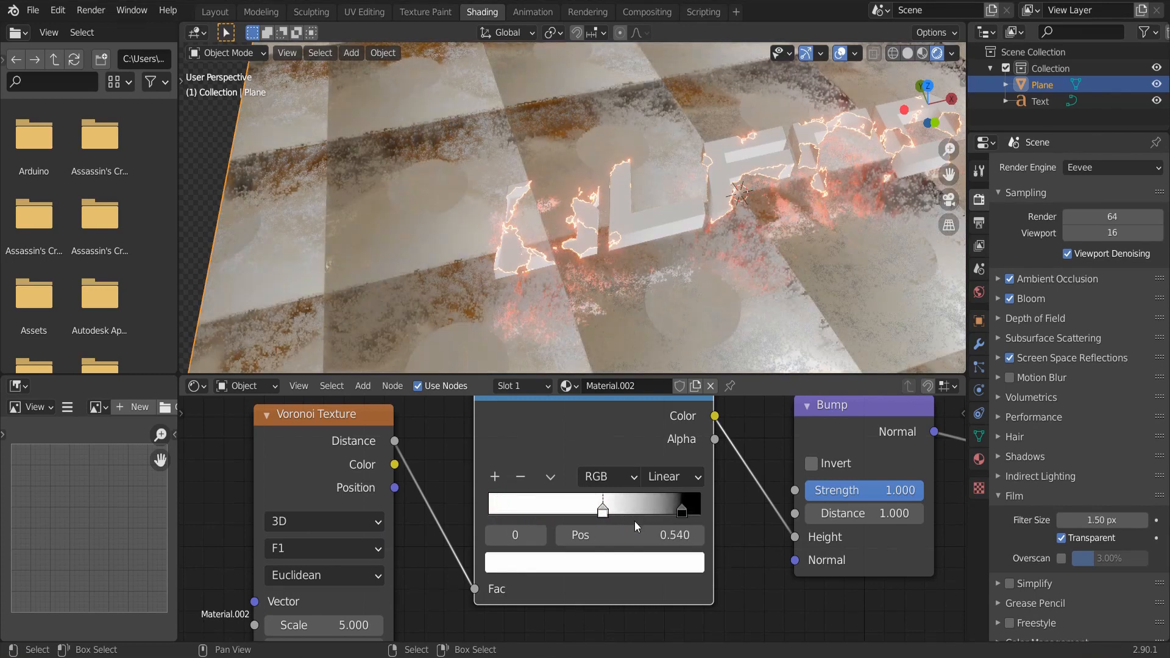
drag(603, 509, 490, 509)
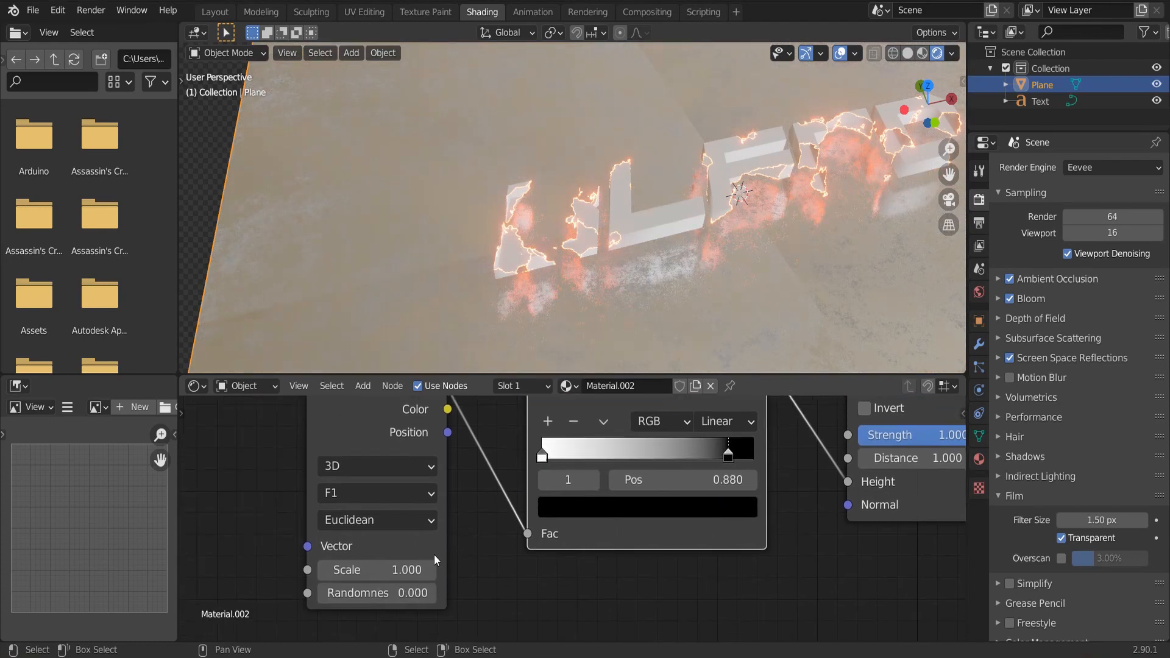
drag(376, 571, 406, 571)
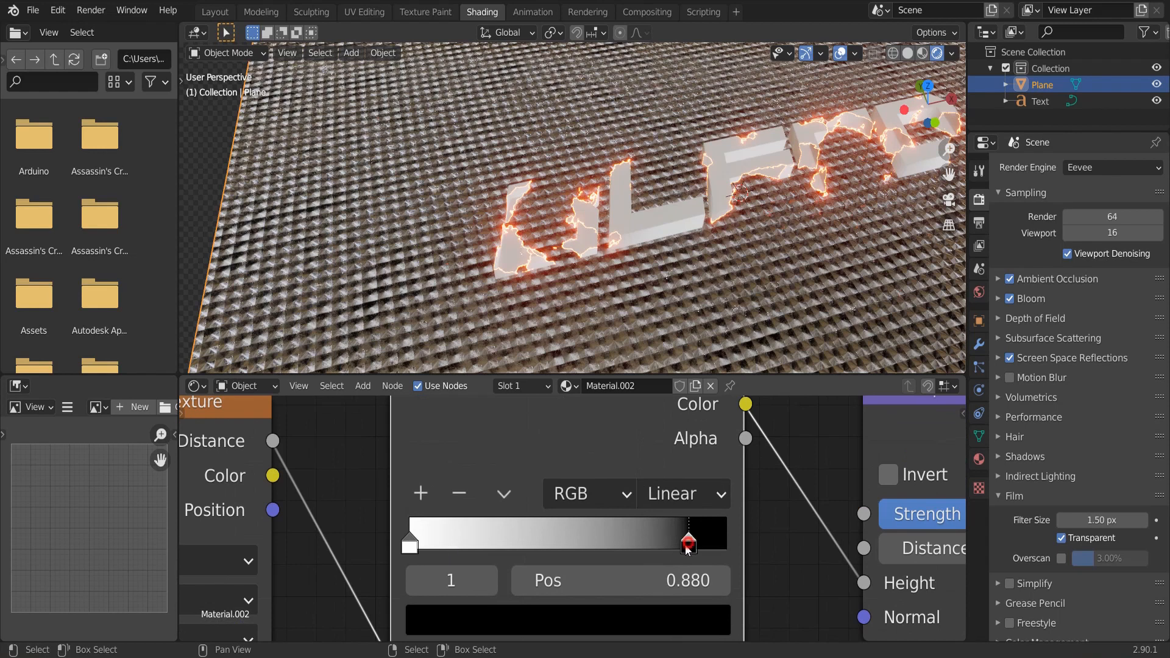
Narrow the ramp range so the ground bump becomes small perforated dots
drag(687, 541, 469, 541)
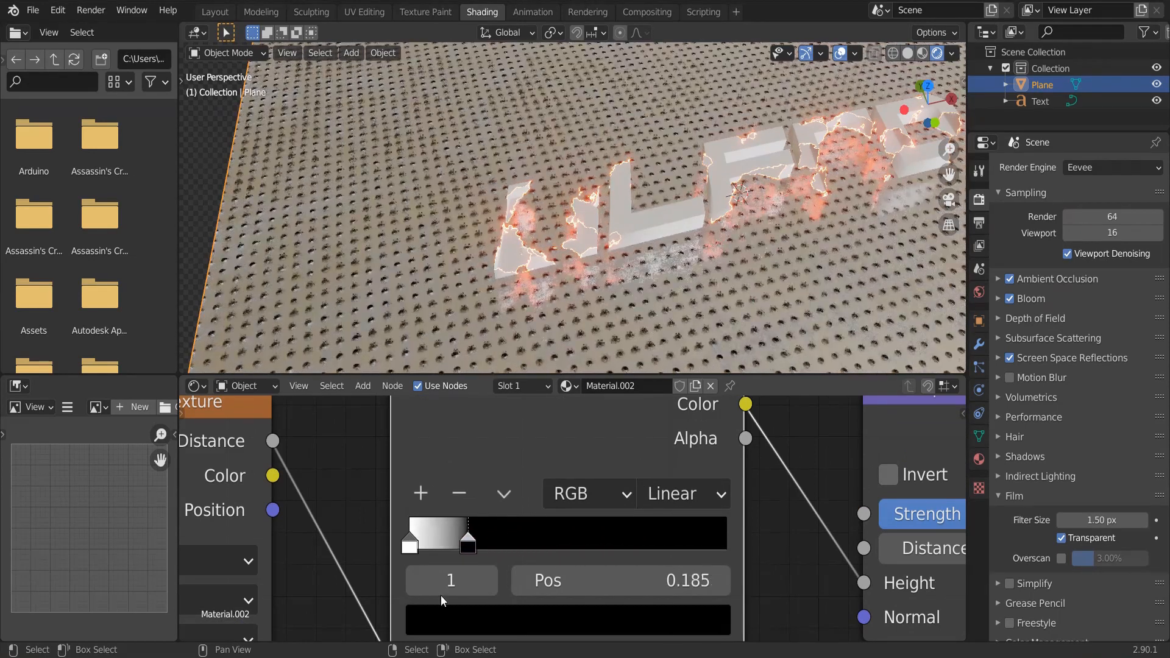
drag(469, 536, 442, 536)
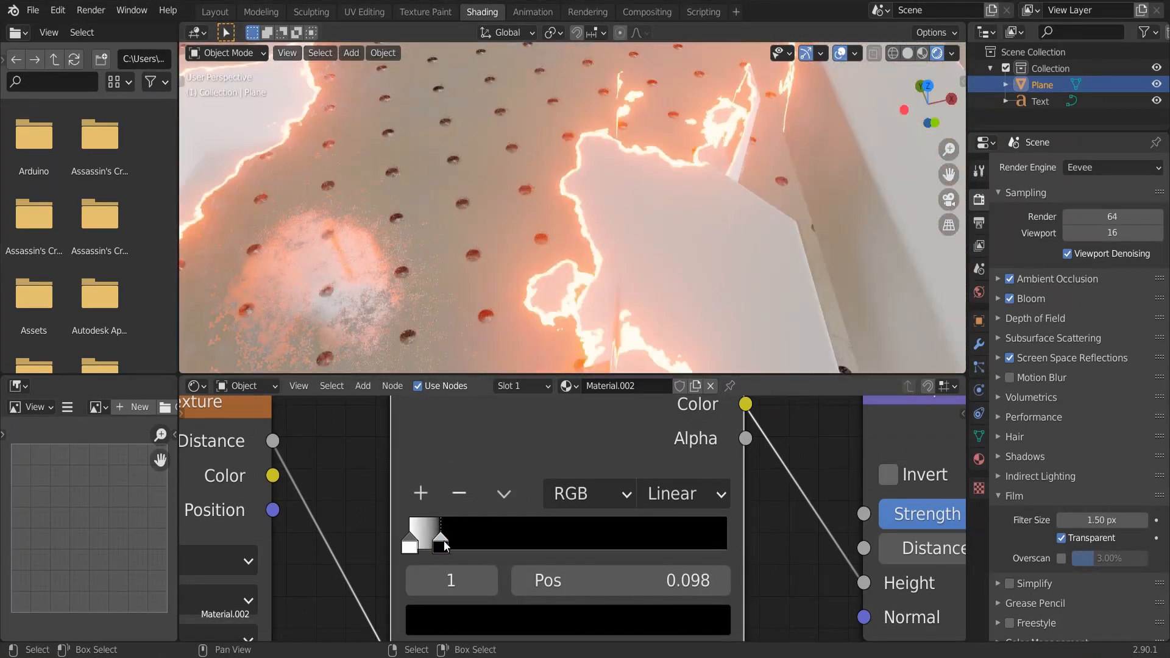
drag(439, 534, 415, 534)
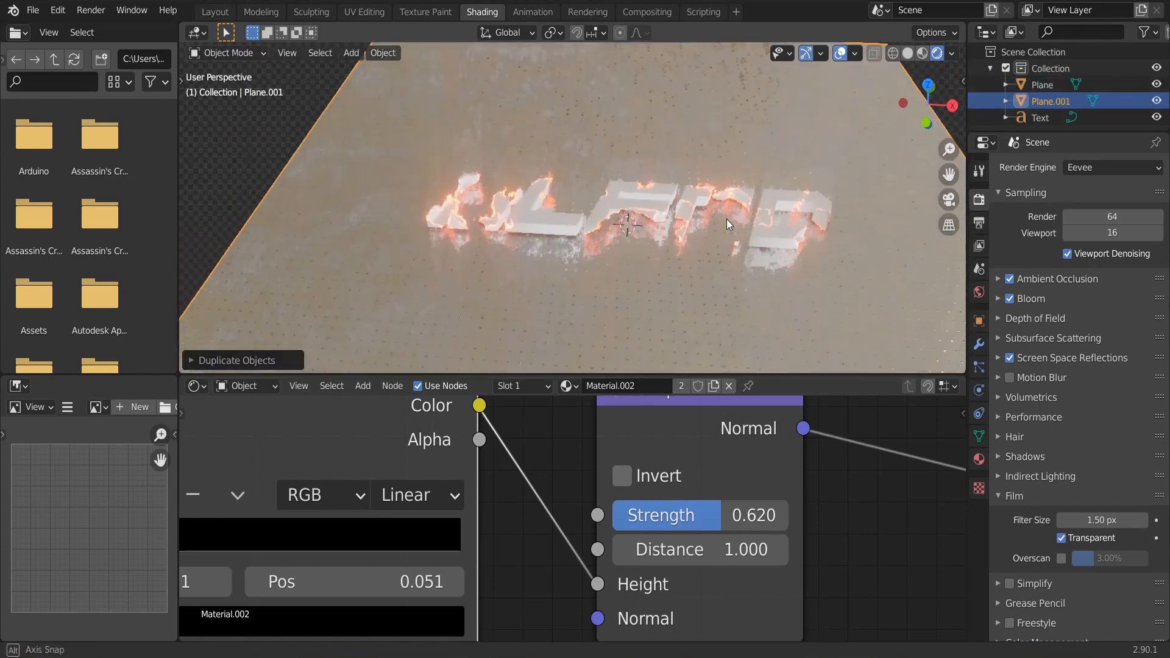
Subdivide the duplicated plane in Edit Mode, raising Number of Cuts to 8
key(Tab)
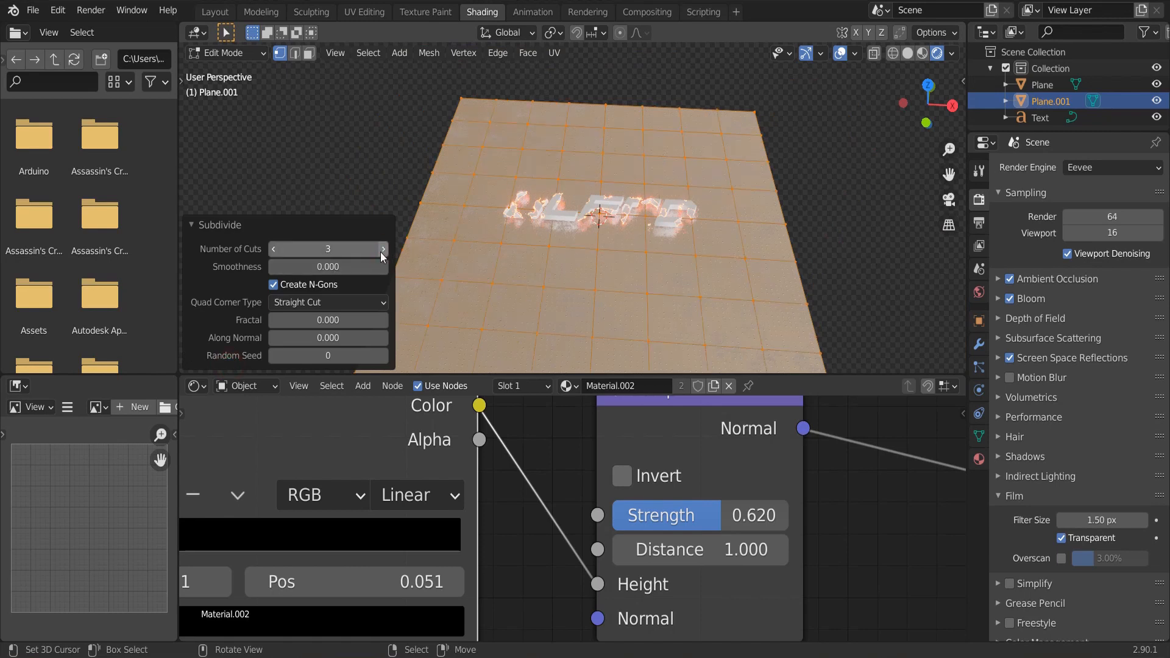
click(382, 249)
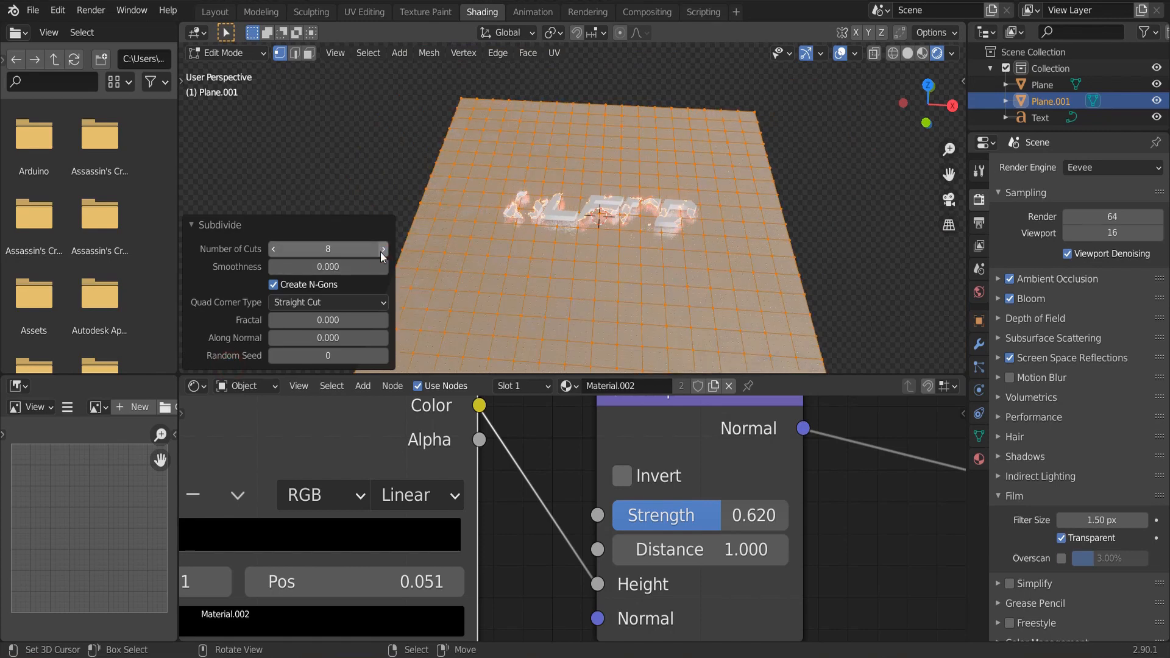
click(383, 248)
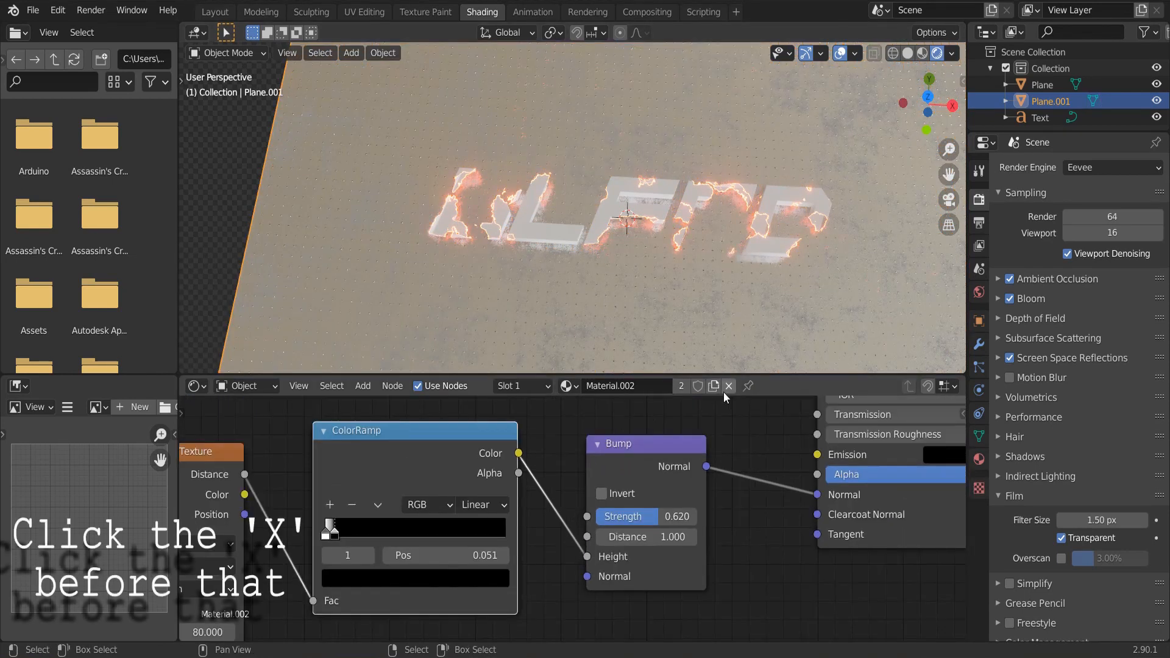
Give the duplicate plane its own new material and a Wireframe modifier
click(728, 386)
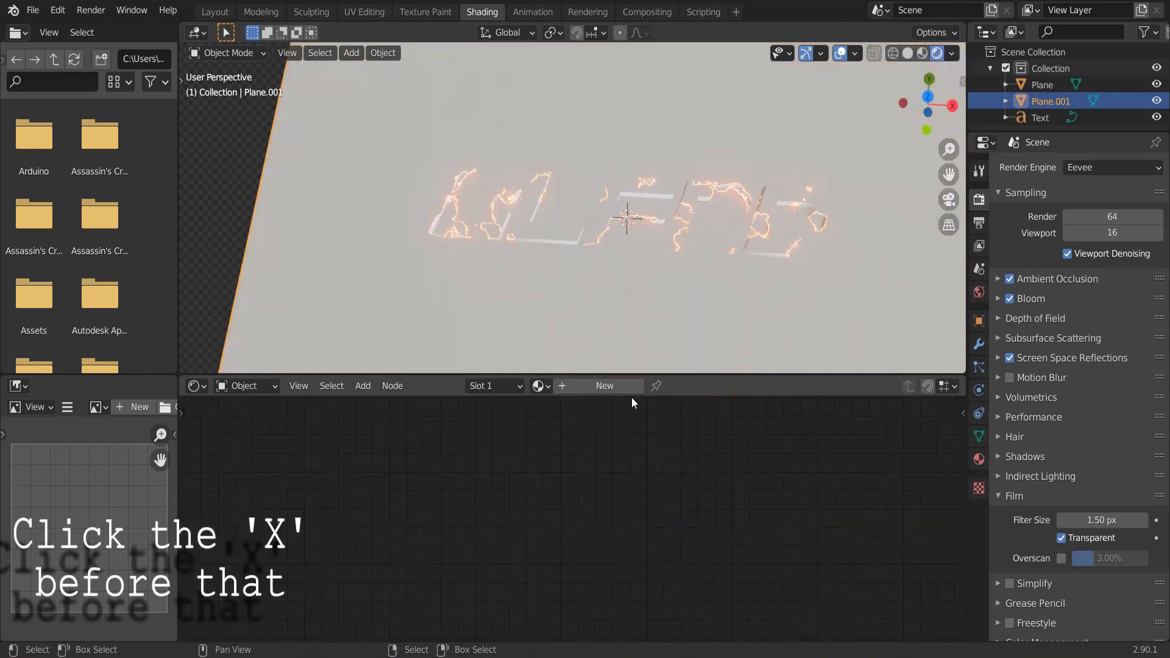
click(979, 345)
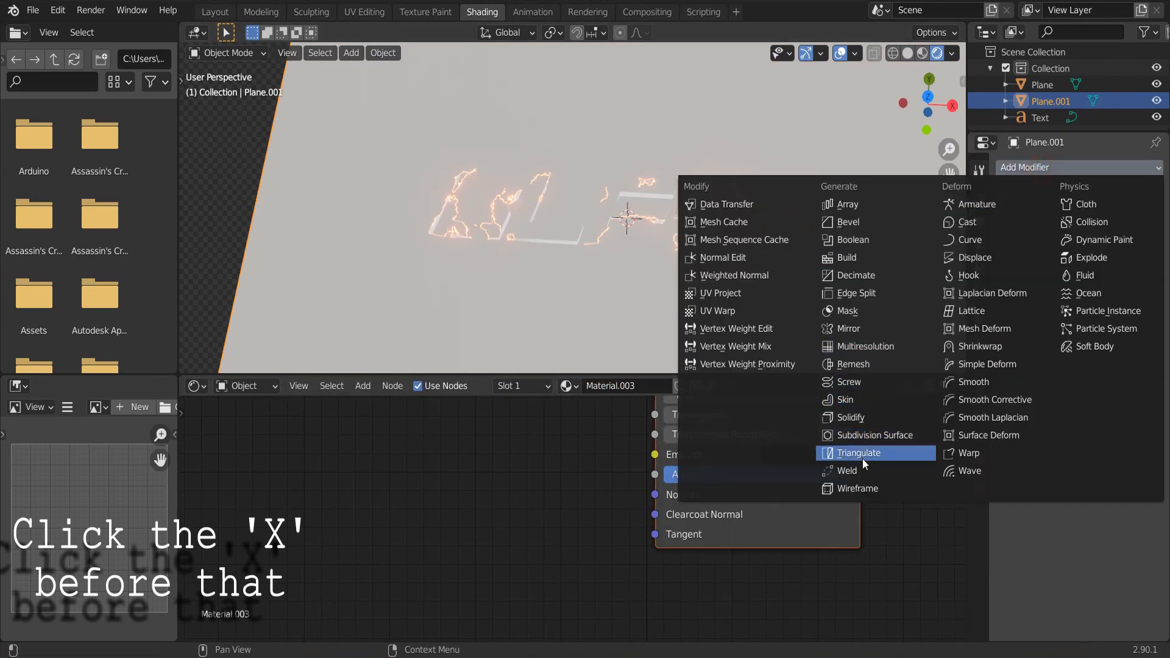
mouse_move(855, 488)
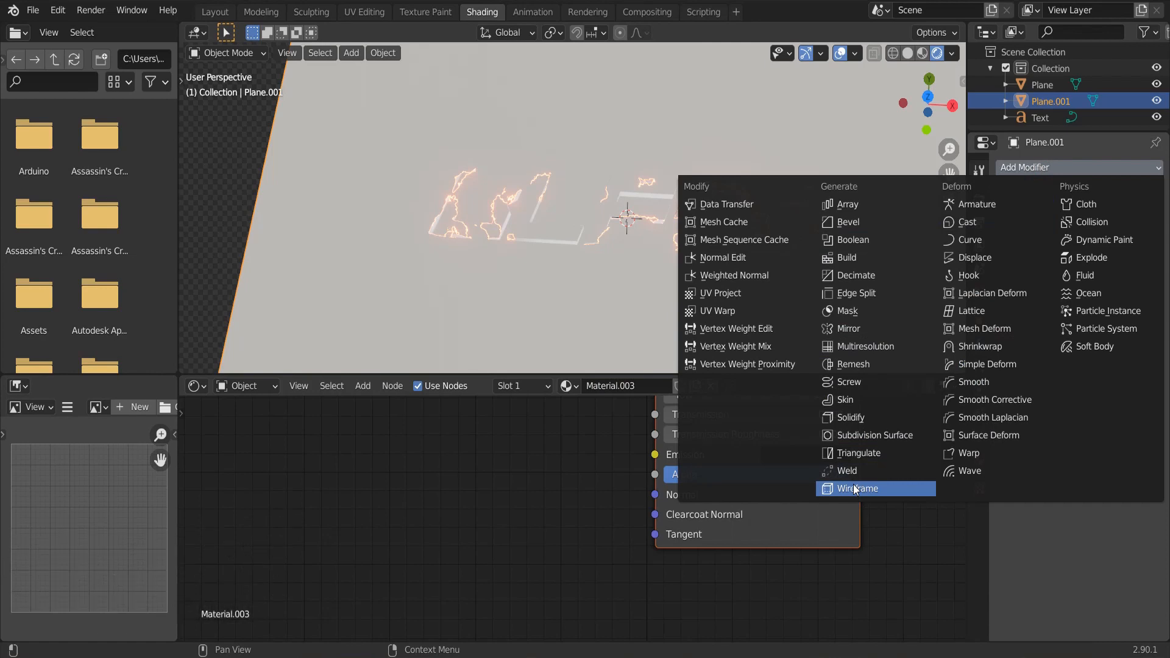
click(856, 488)
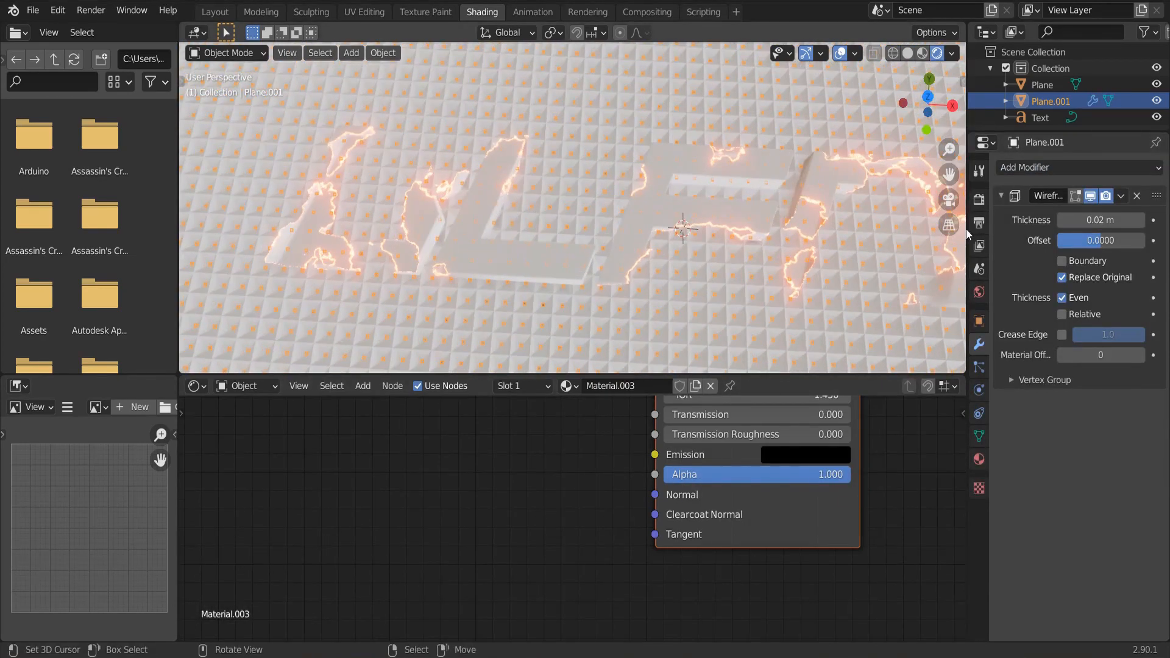
Remove the World environment texture to black out lighting, then add a cube
click(1099, 219)
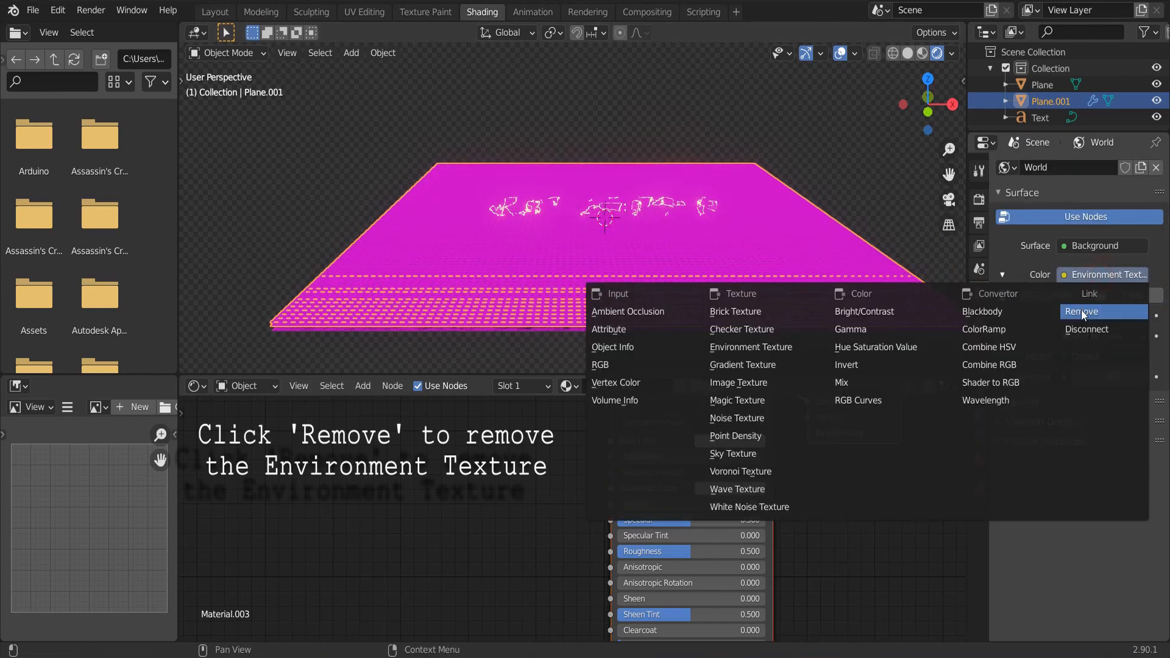
click(1083, 312)
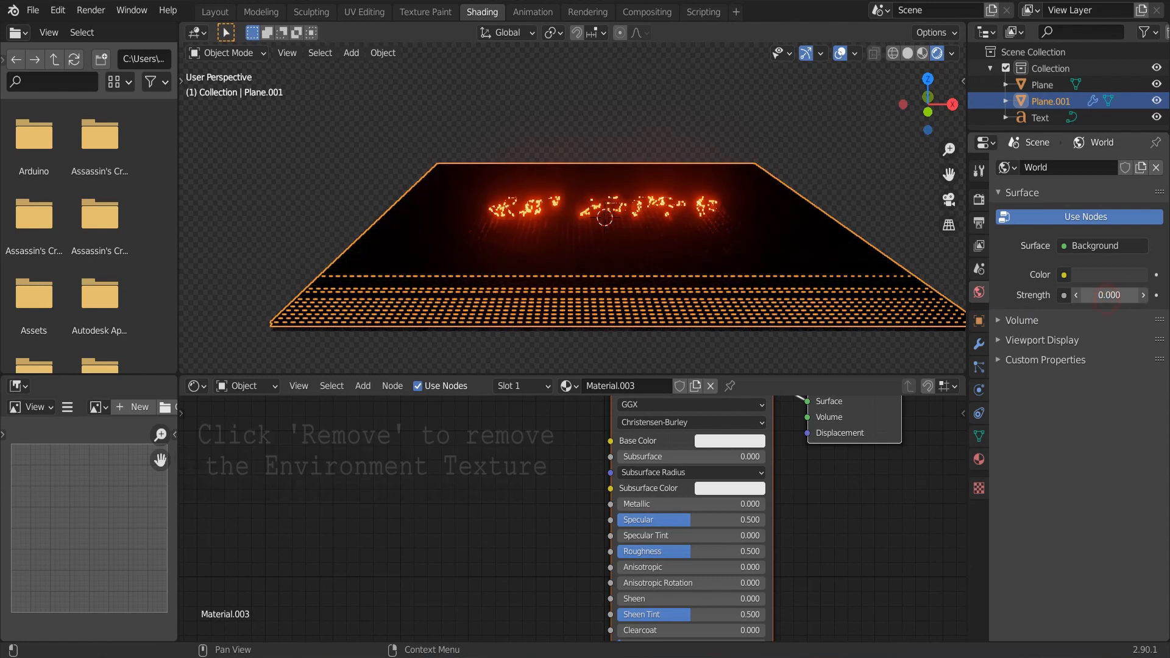
click(351, 53)
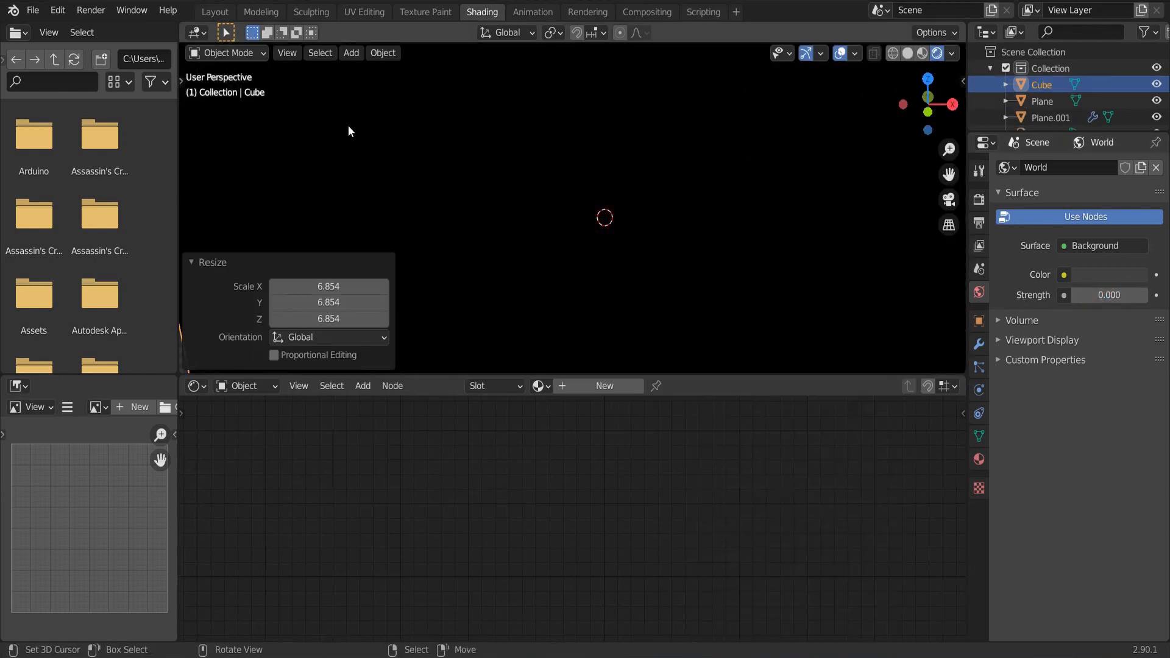
Display the cube as wire with a volume-only material, then start adding an area light
click(979, 321)
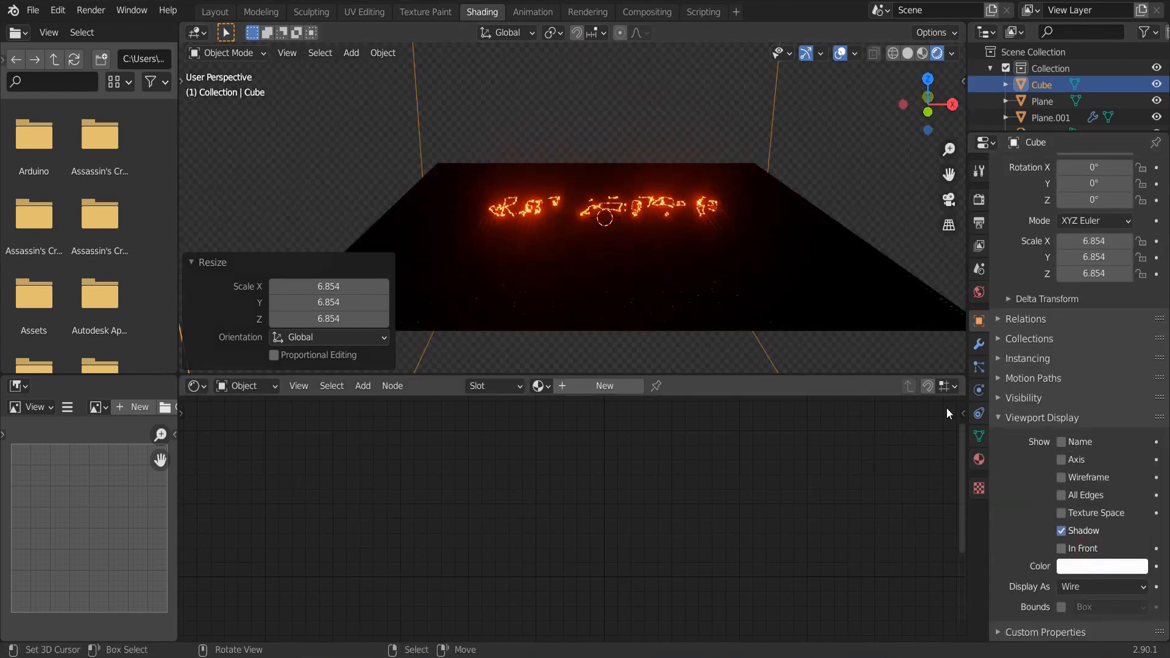
click(979, 459)
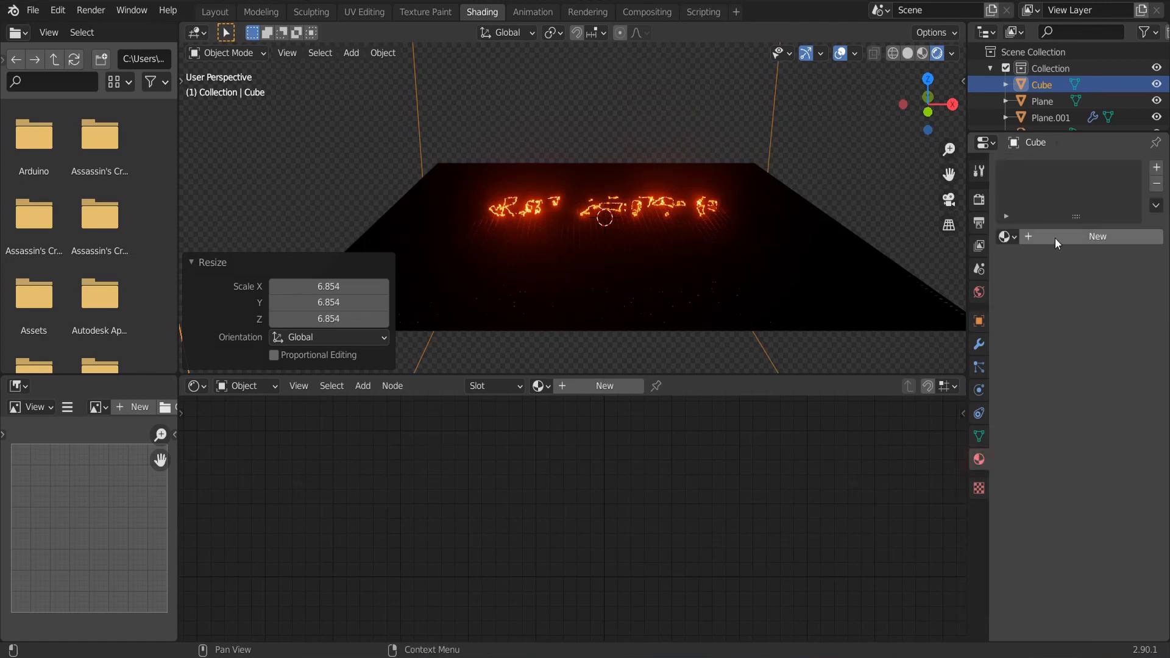
click(1097, 237)
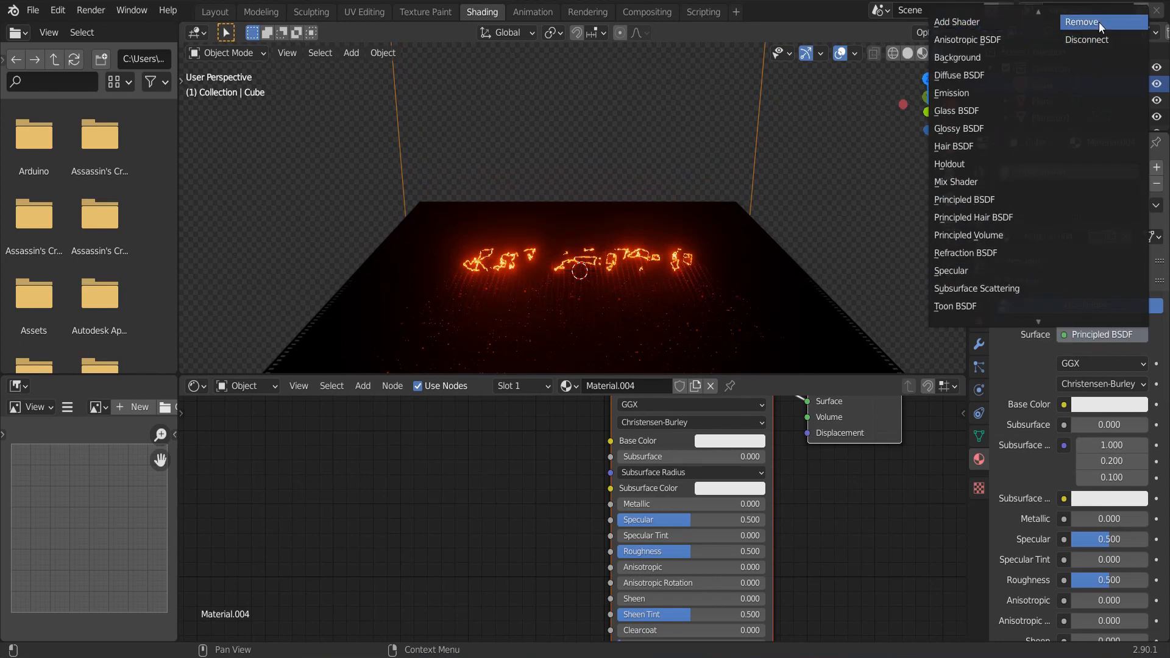
click(1082, 22)
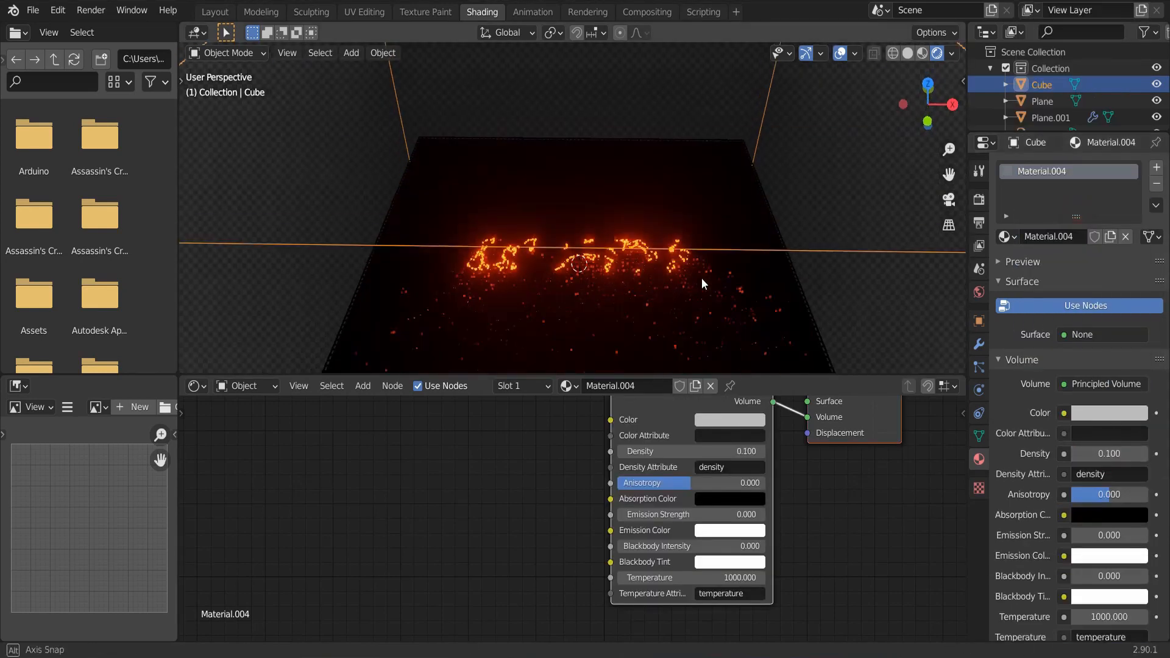
click(350, 52)
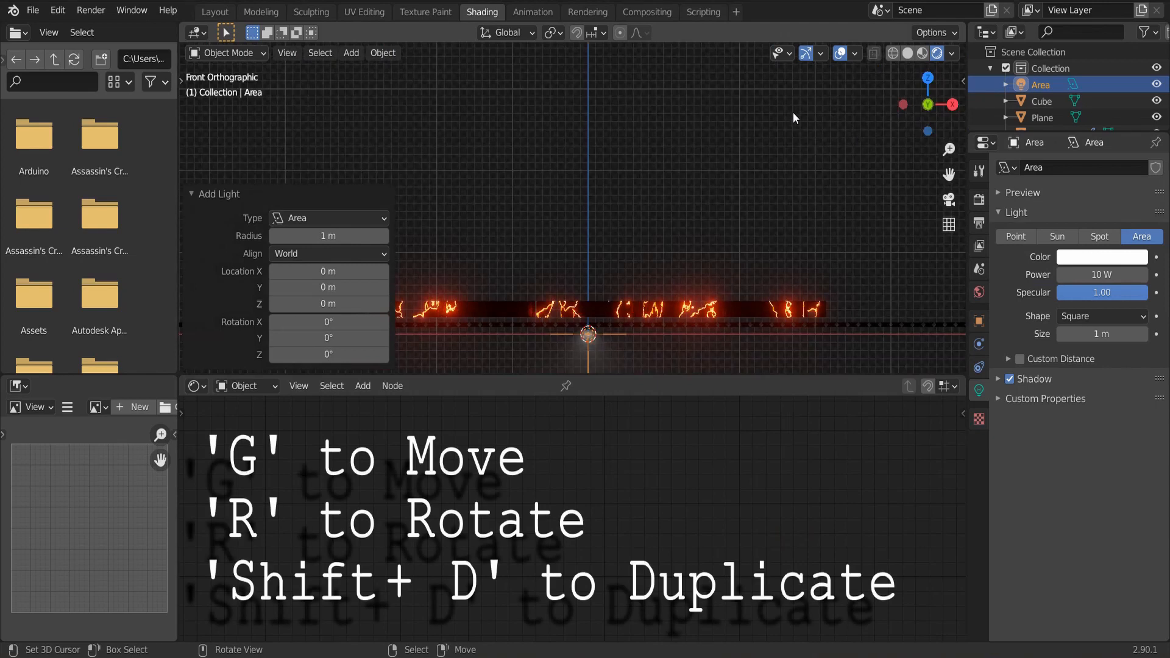
Tilt the area light, colour it cyan, and place a duplicate light on the left rotated −152° on Z
key(g)
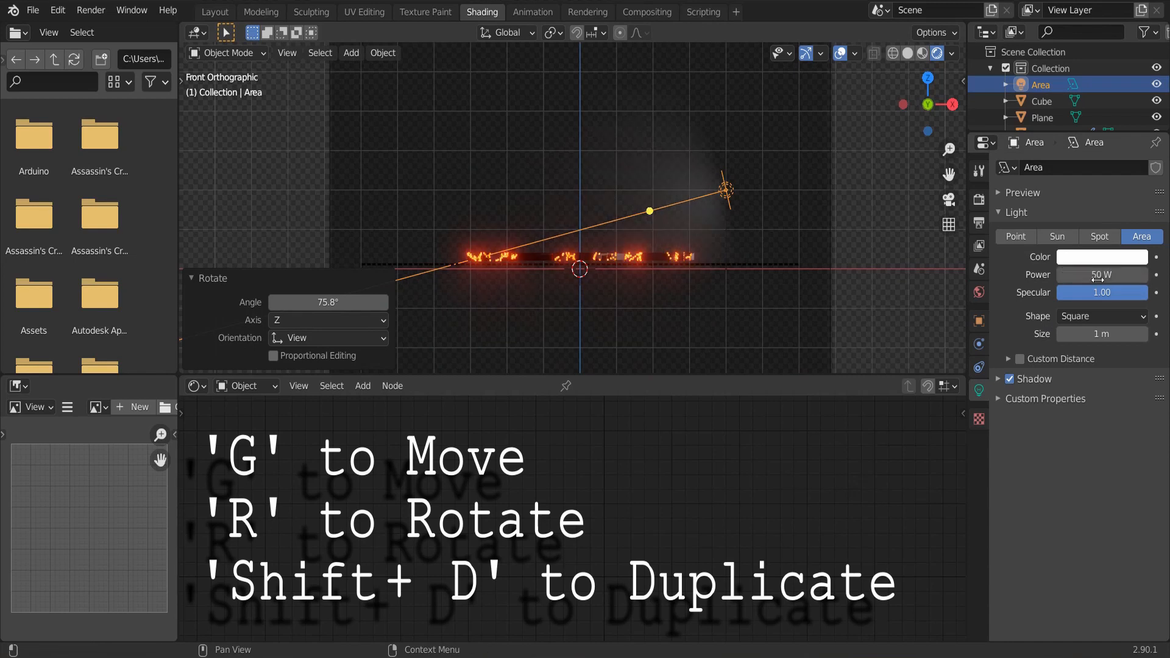
click(1104, 256)
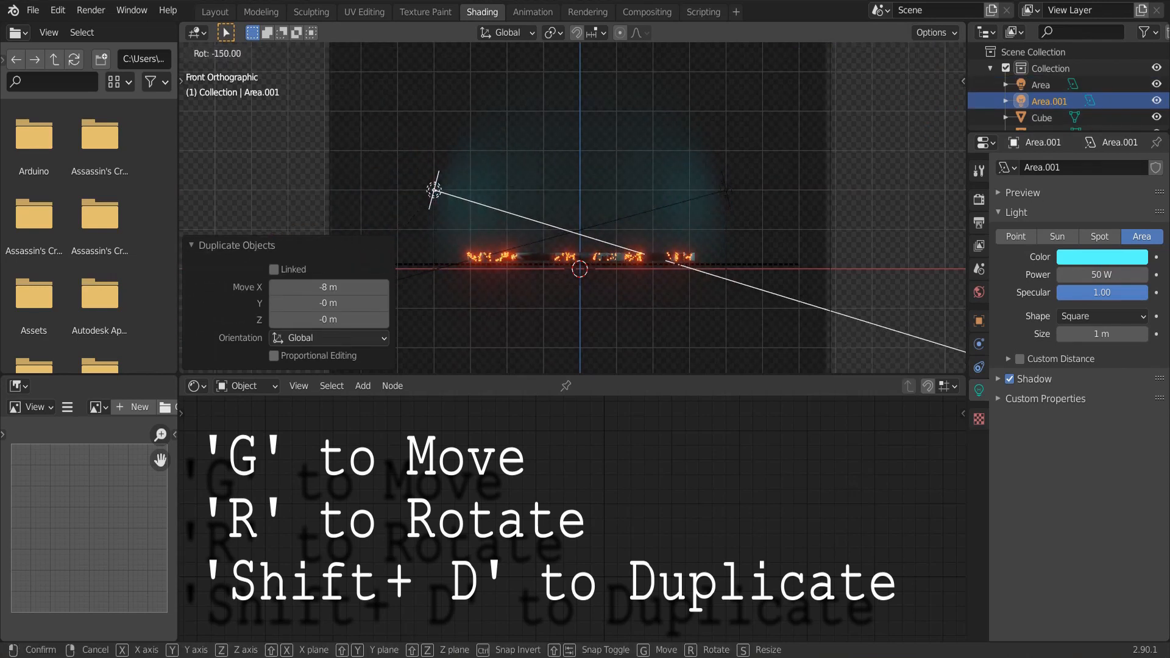
click(555, 206)
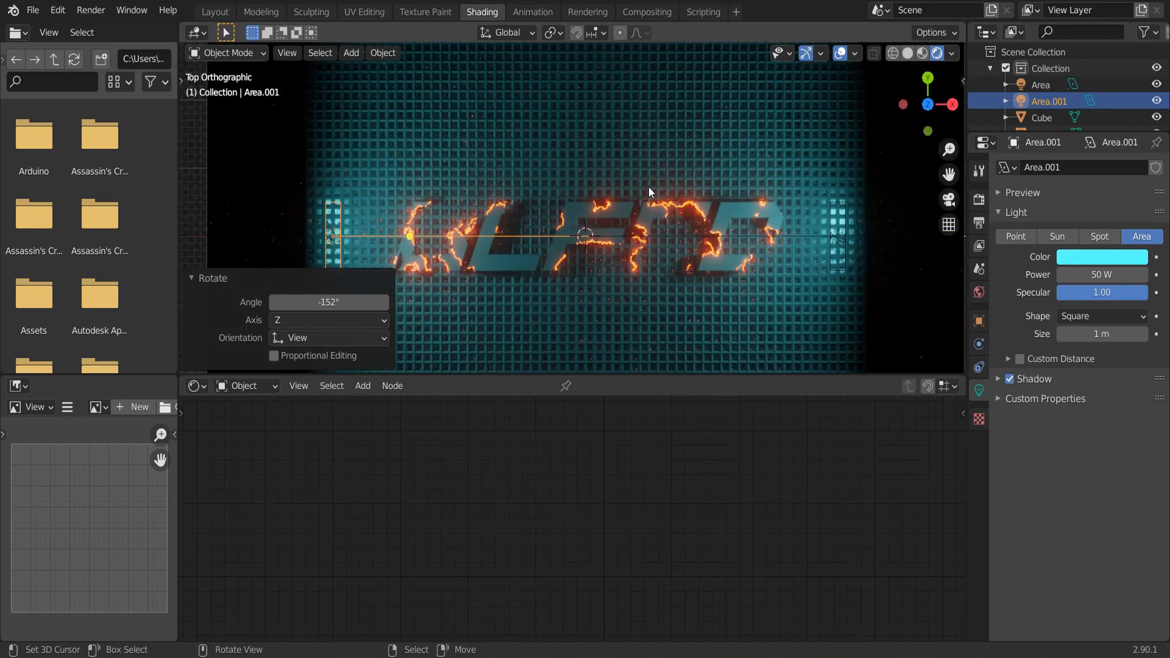
click(350, 52)
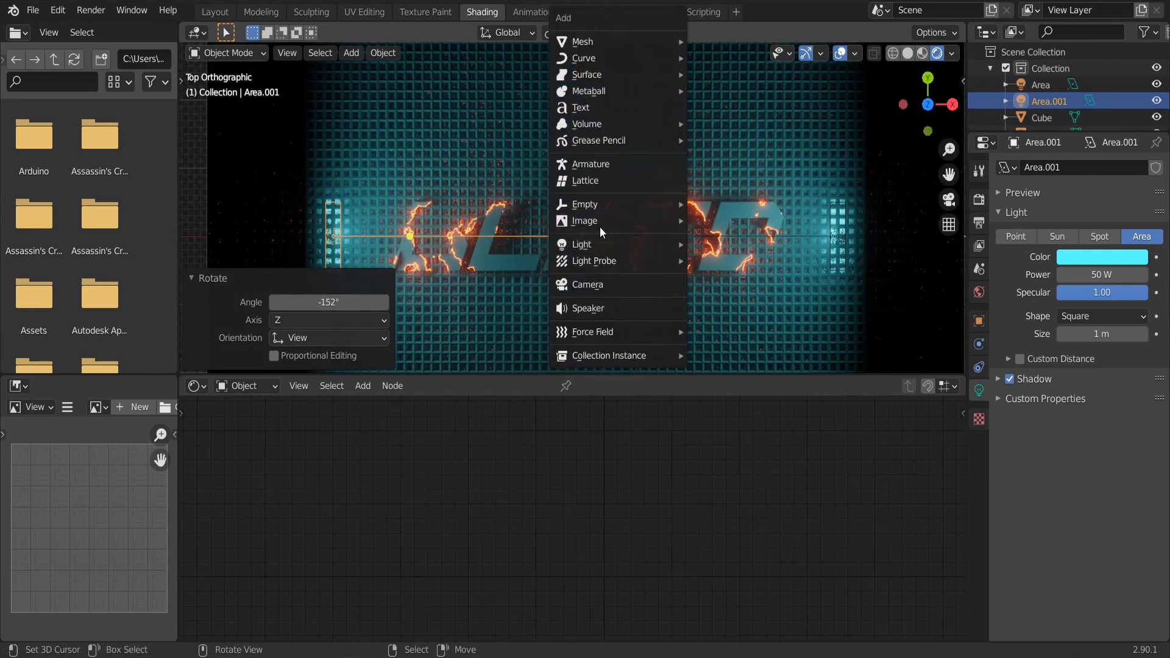
Add a camera, view through it, and recolour Area.001 to a warm red
click(589, 285)
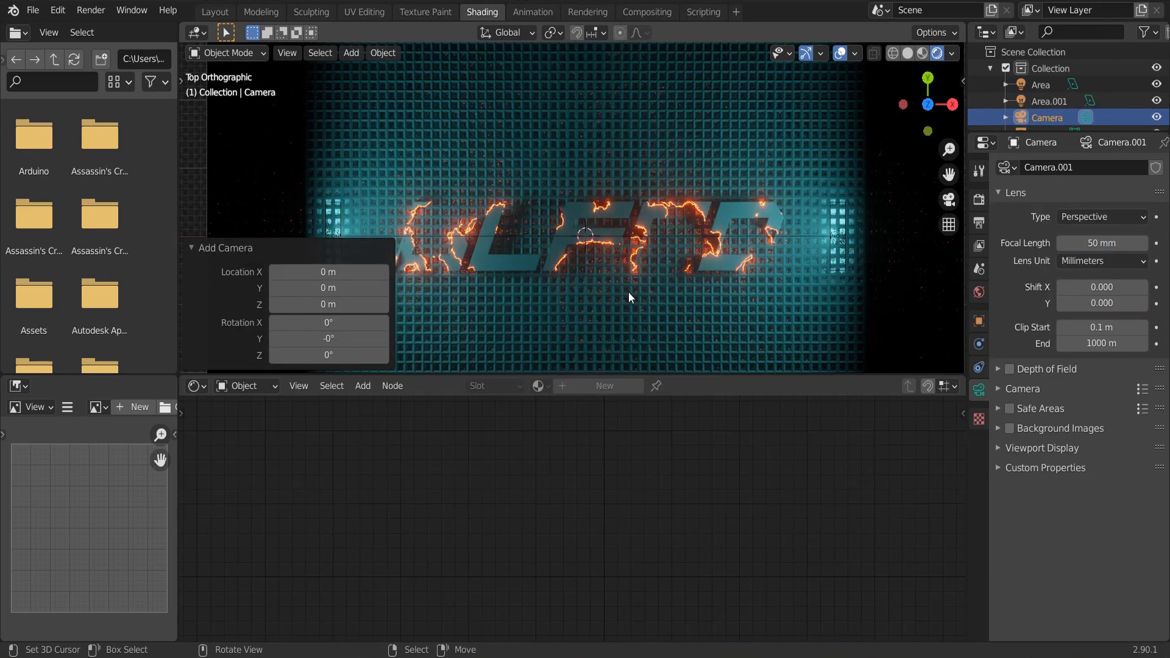
key(KP_0)
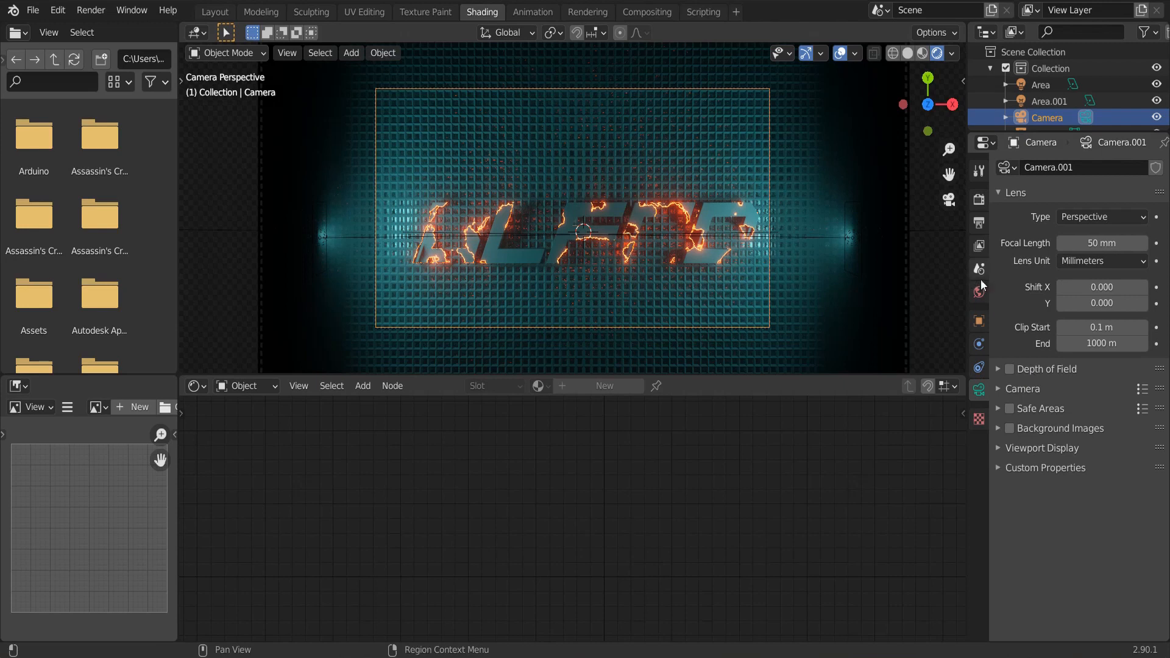
click(978, 321)
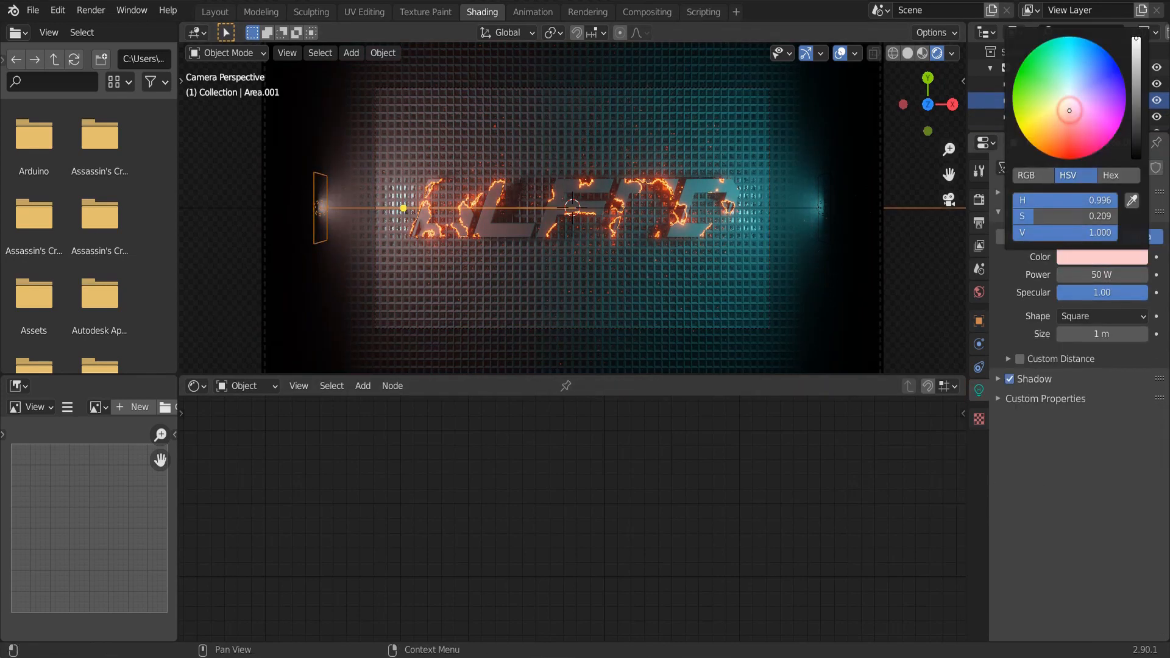
click(1069, 143)
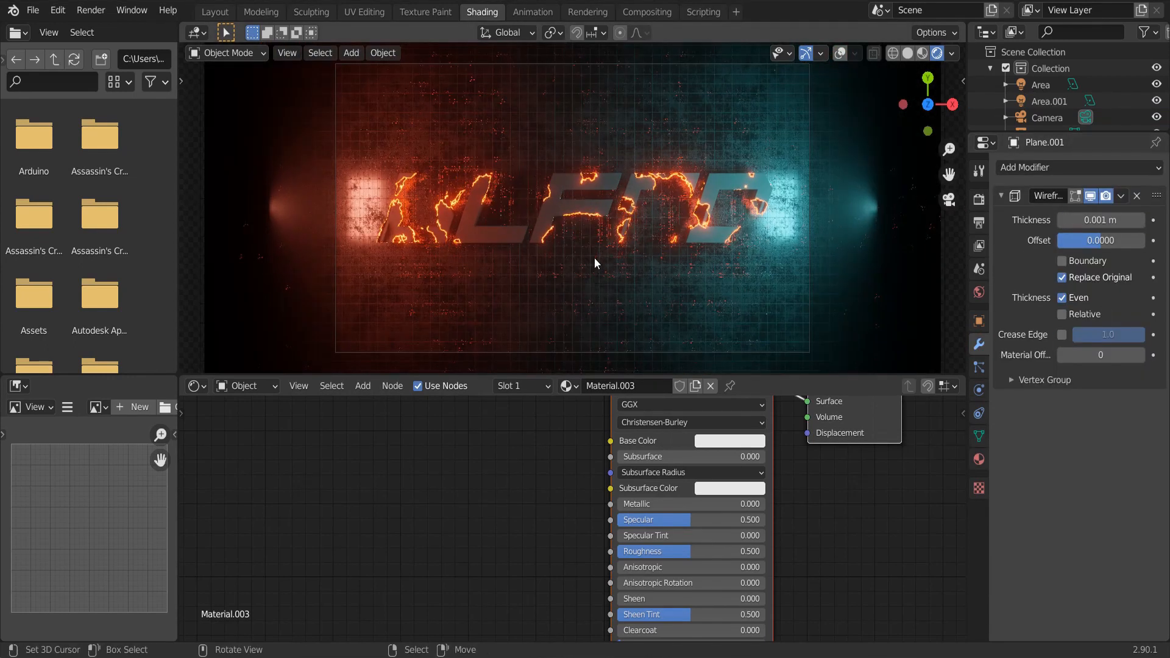
Set the Wireframe thickness to 0.002 m and split off a new editor area
click(1101, 219)
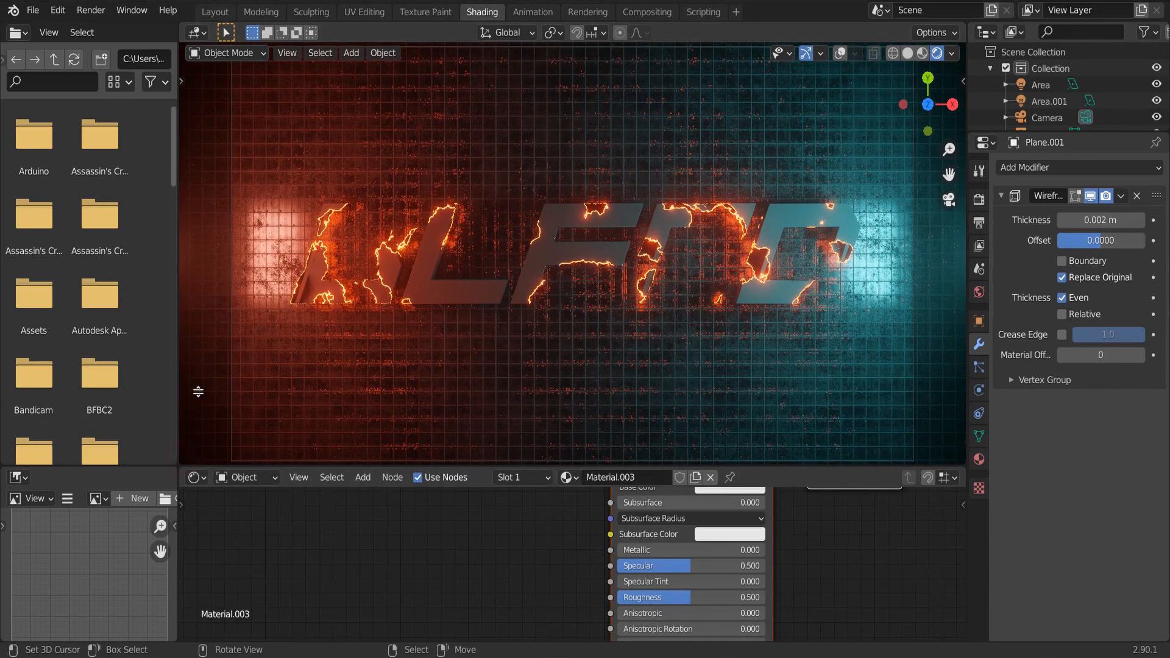
click(196, 346)
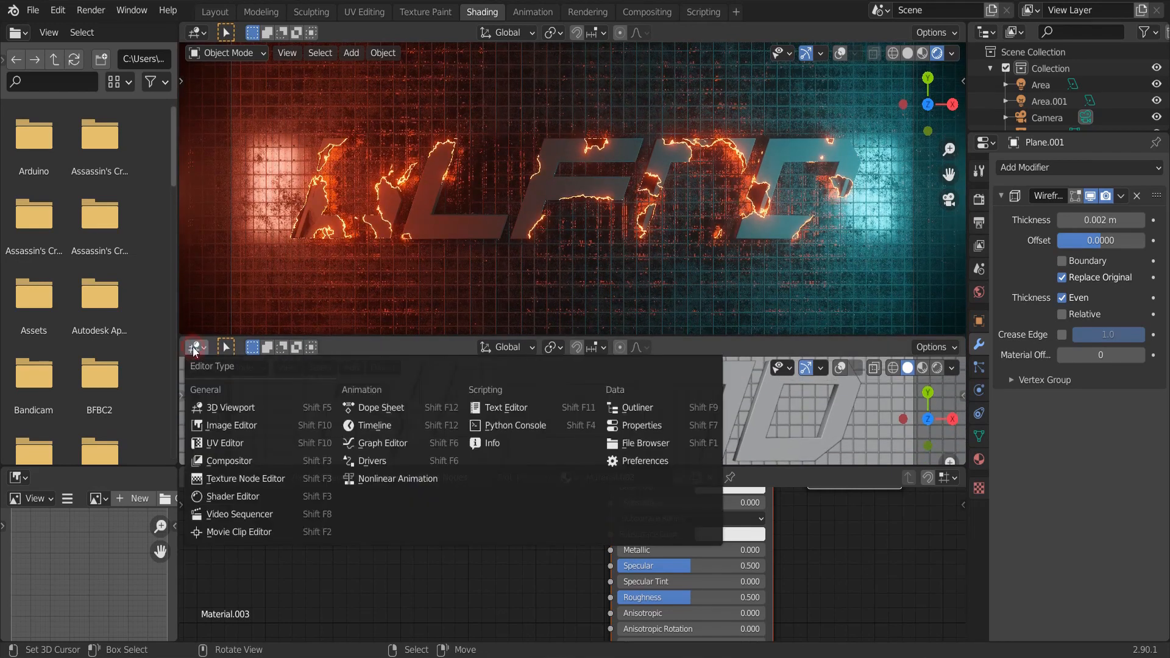
Make the area a Timeline and keyframe ColorRamp Pos at frame 1 and the last frame
click(374, 426)
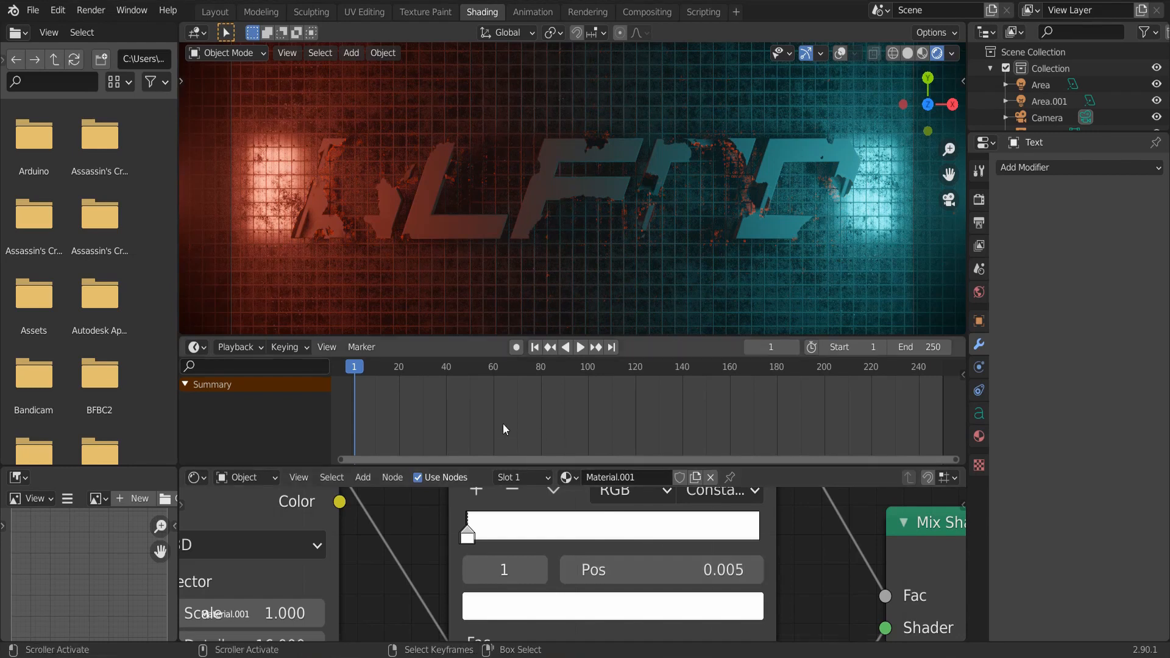
mouse_move(661, 569)
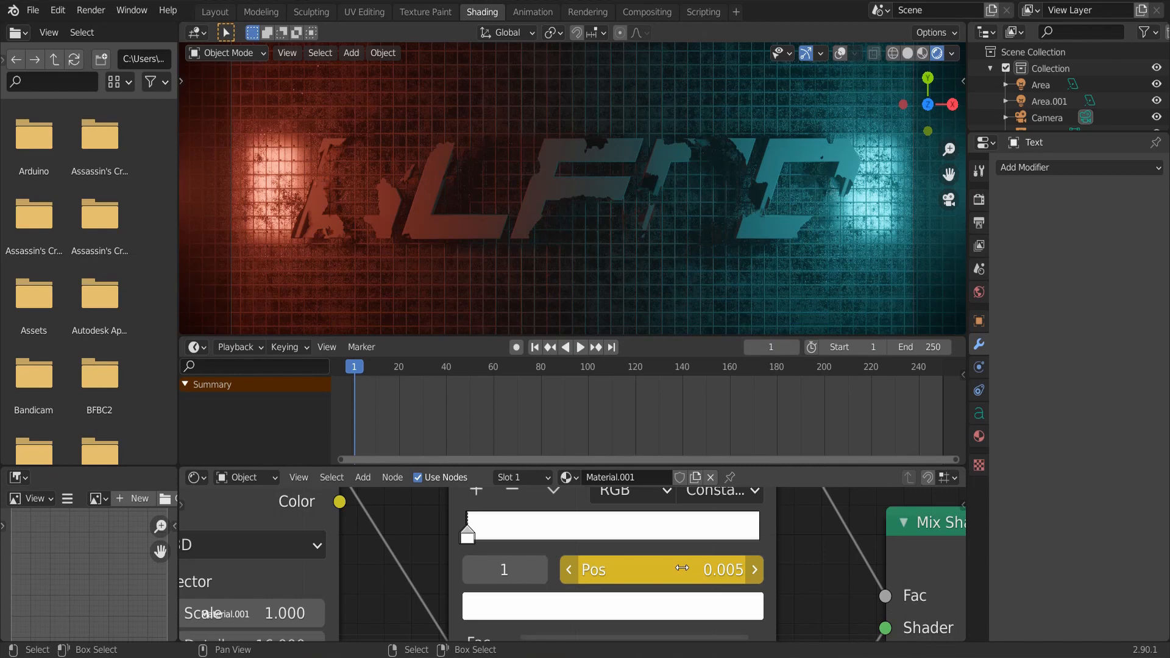
click(612, 347)
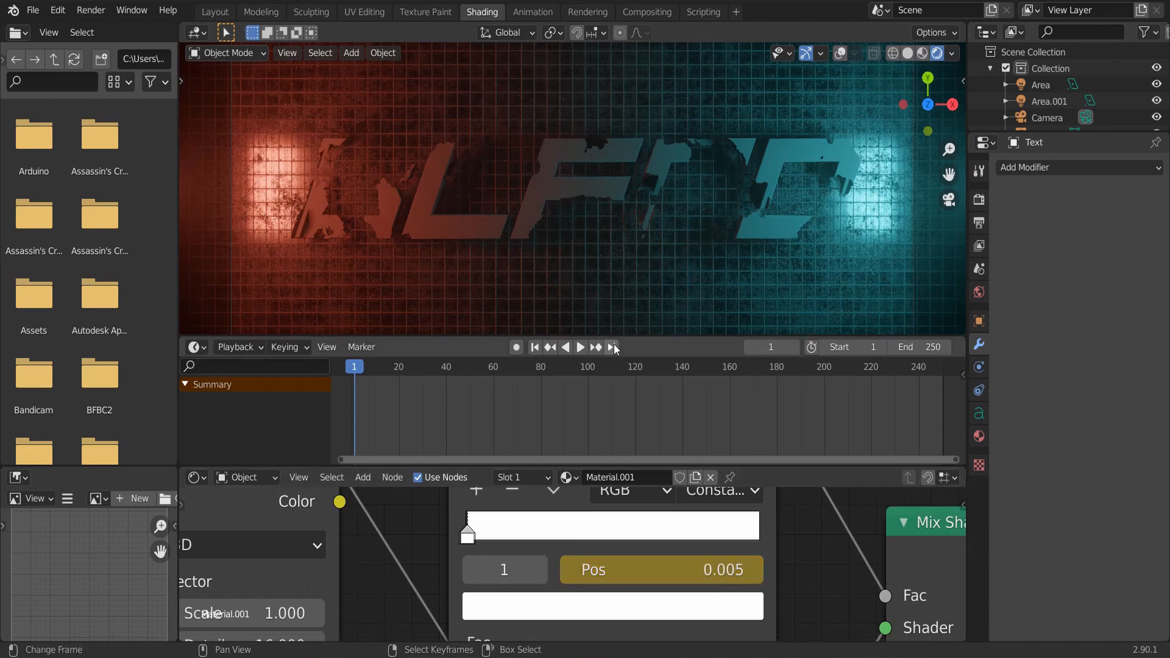
click(611, 347)
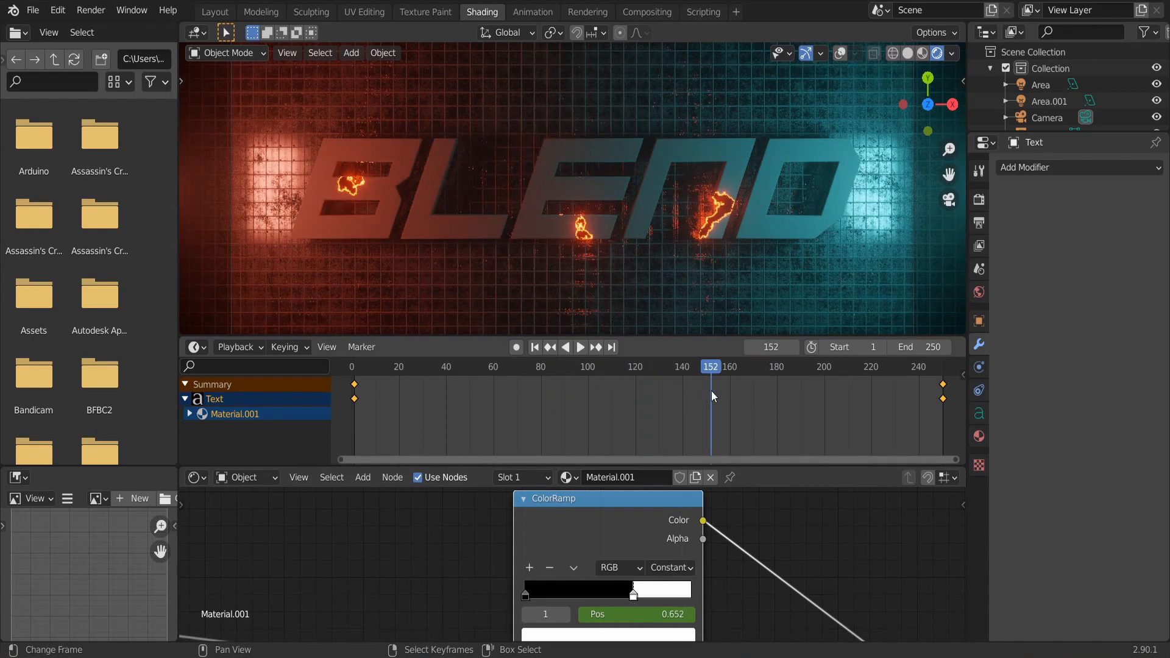
click(581, 347)
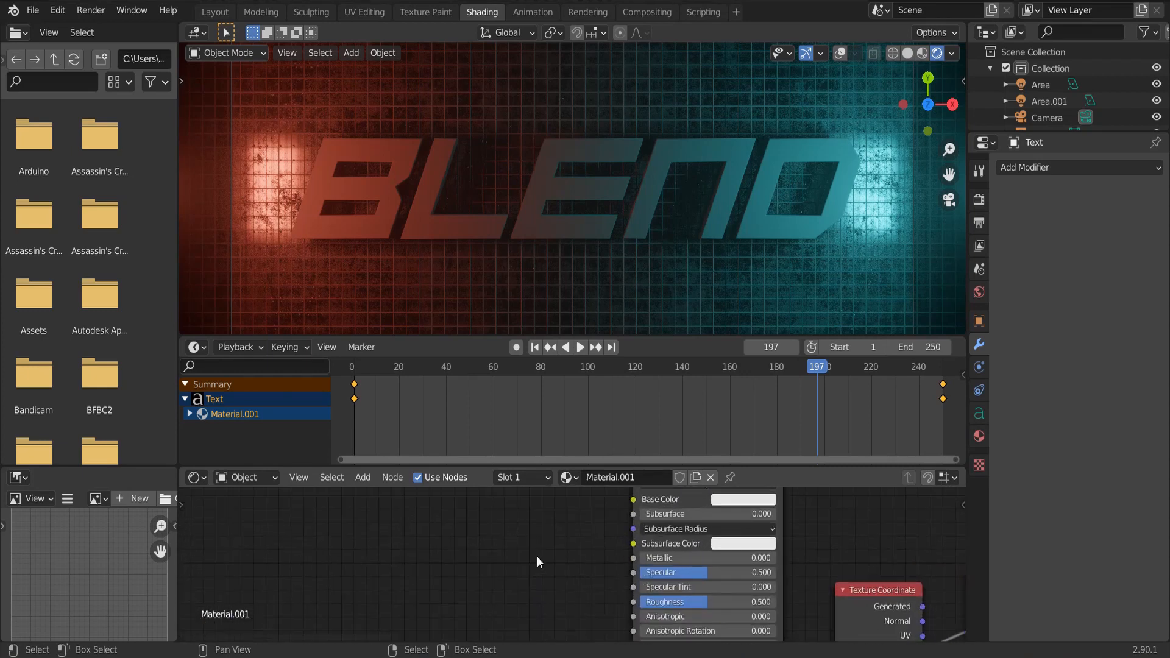
Feed a Musgrave Texture's Height, scale 1, into the text material's Roughness
click(362, 476)
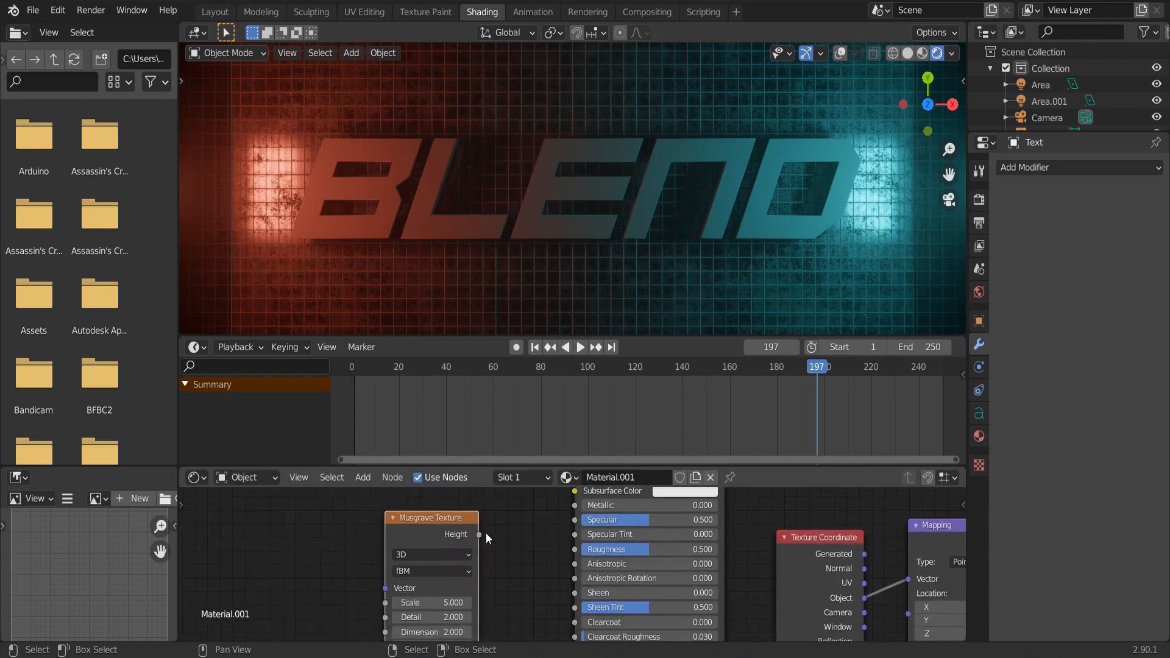
drag(480, 535, 574, 549)
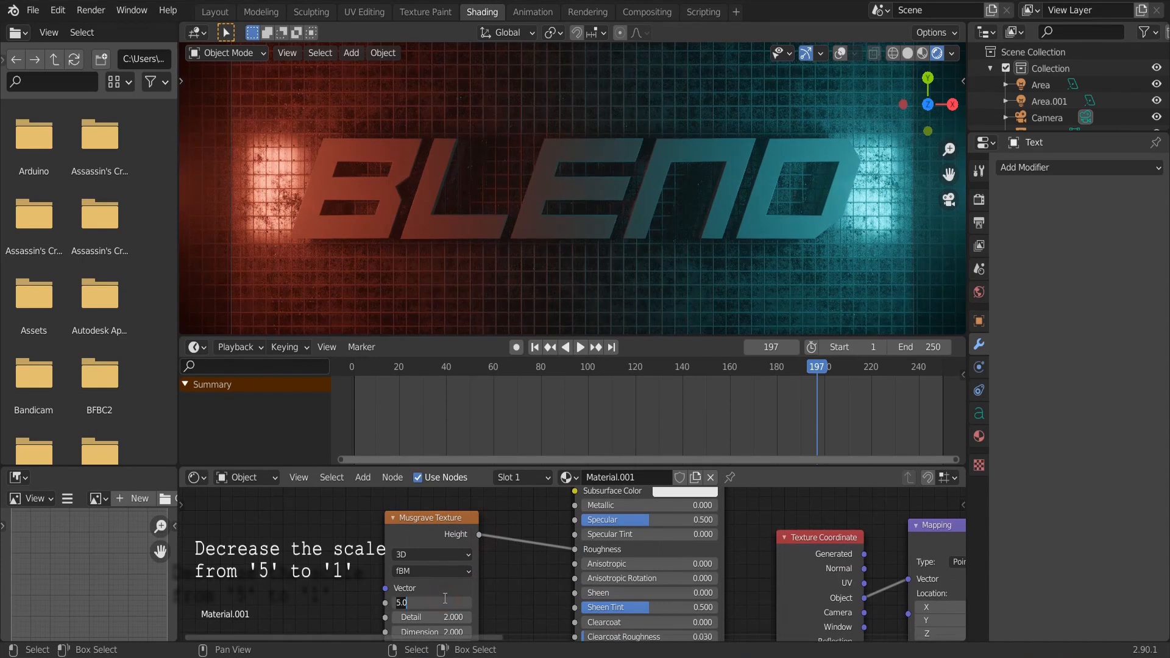
text(1.000)
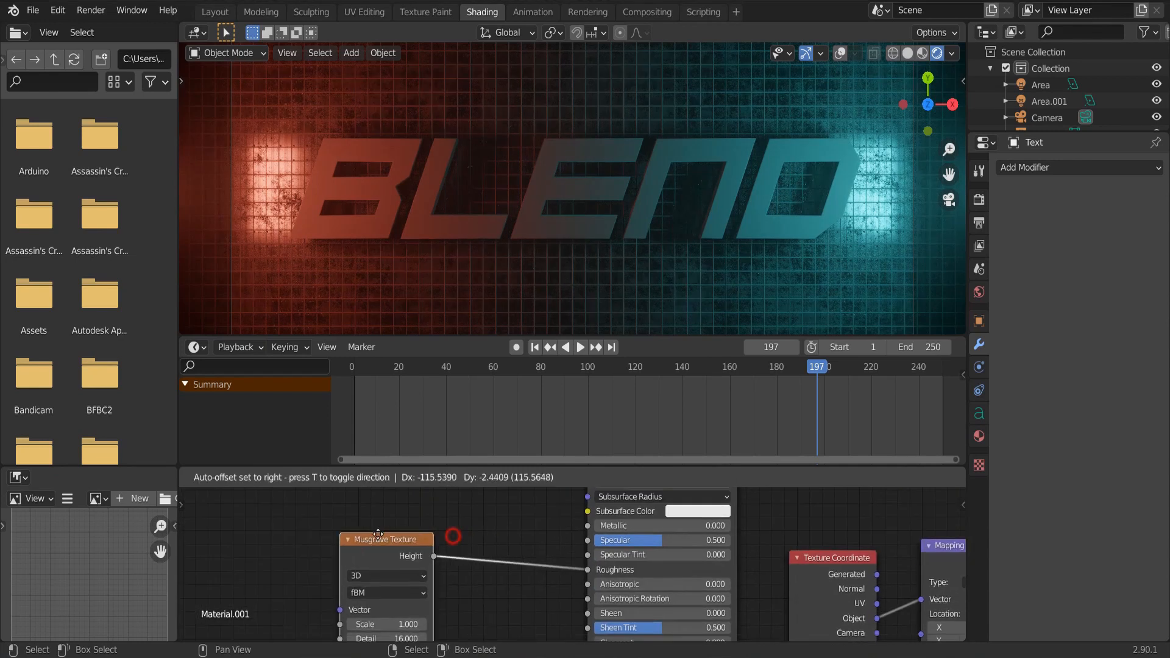
Insert a ColorRamp on the roughness link and adjust its stops
text(co)
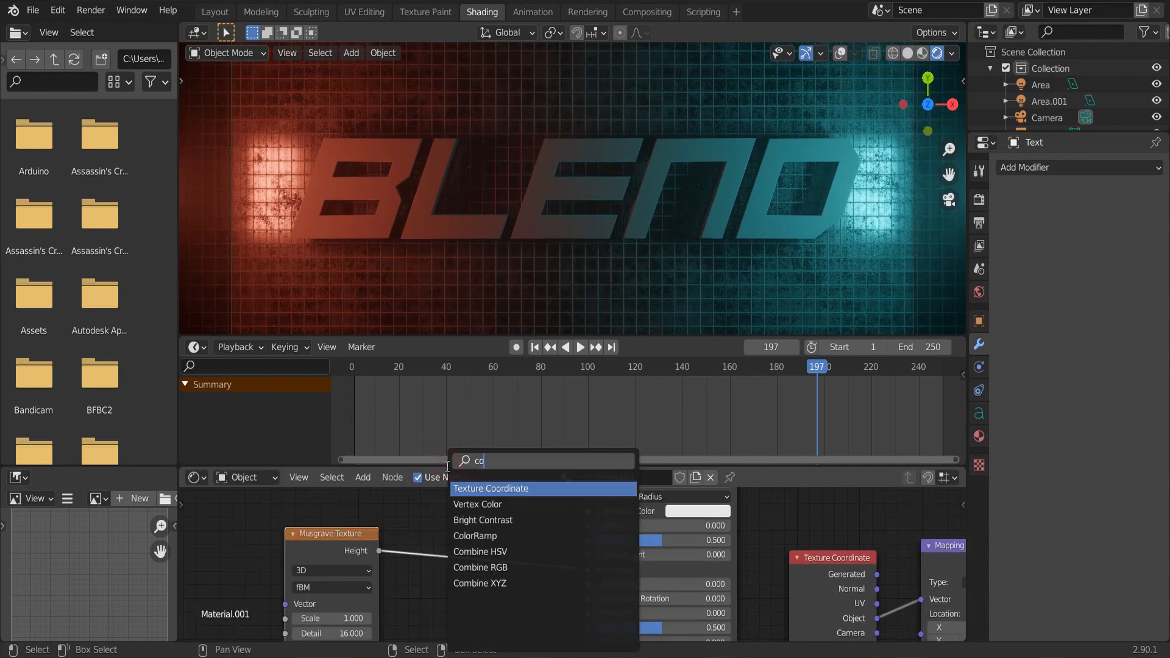
click(475, 535)
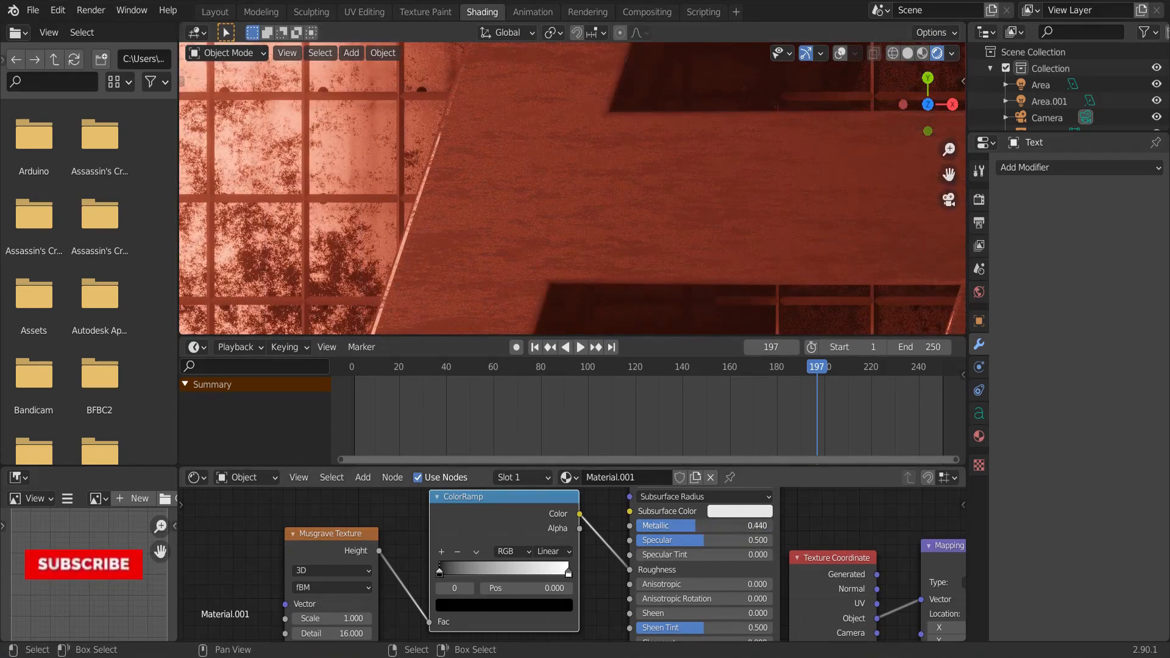
drag(665, 526, 671, 525)
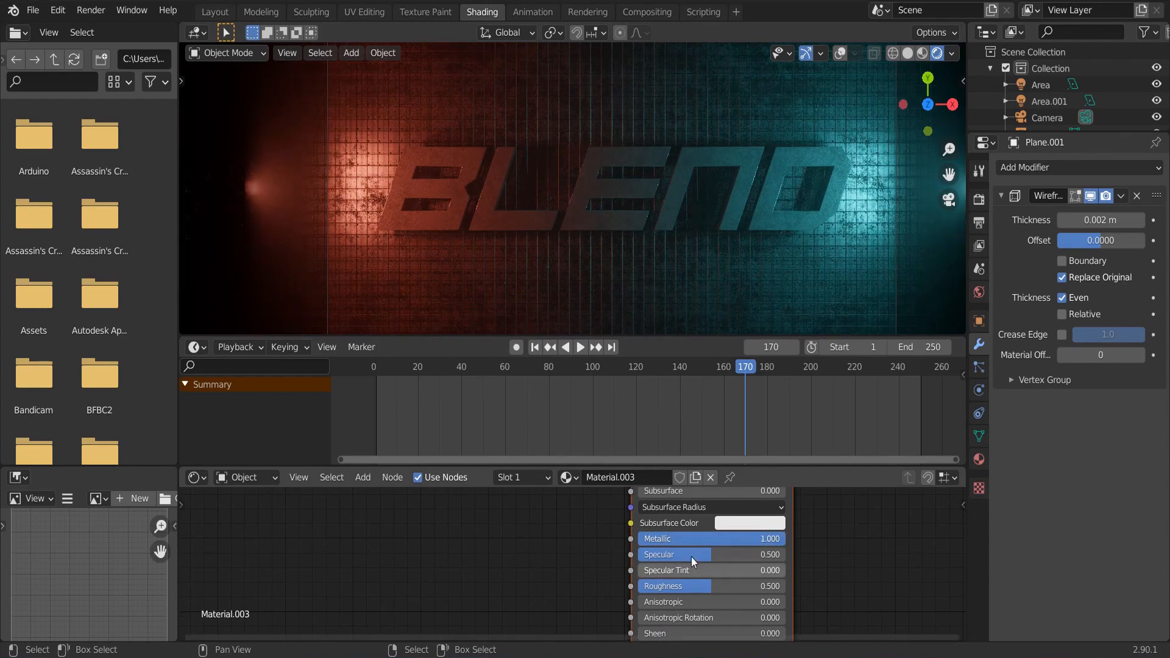
Lower Material.003 roughness to about 0.275 and set Wireframe thickness to 0.005 m
drag(709, 586, 674, 586)
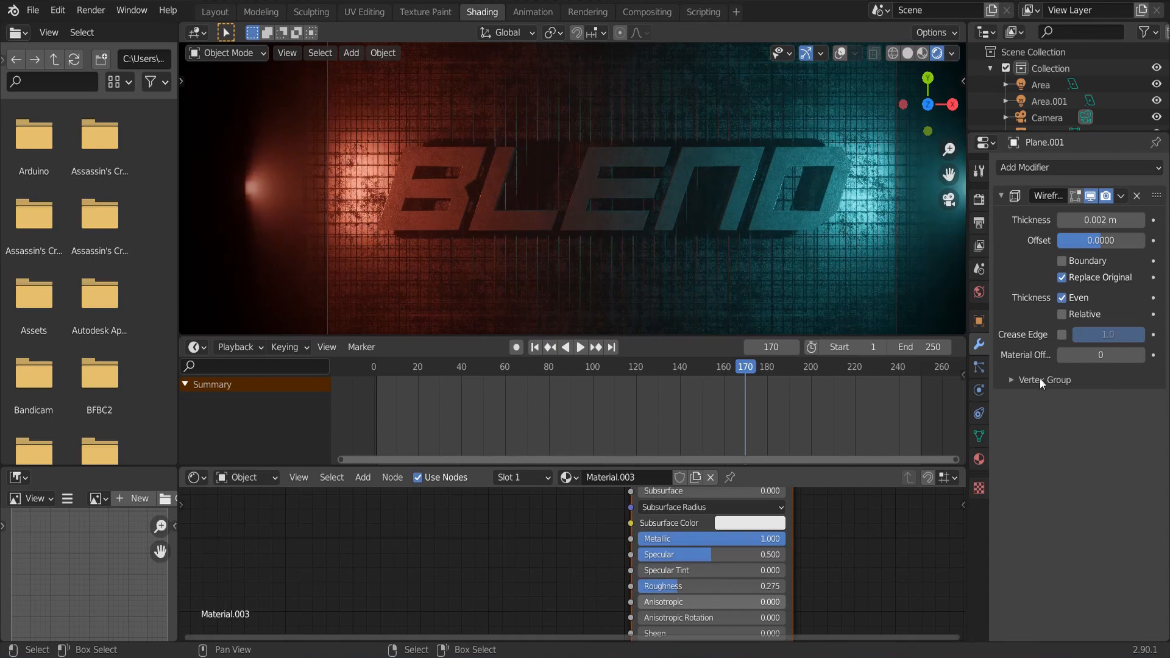
click(1101, 219)
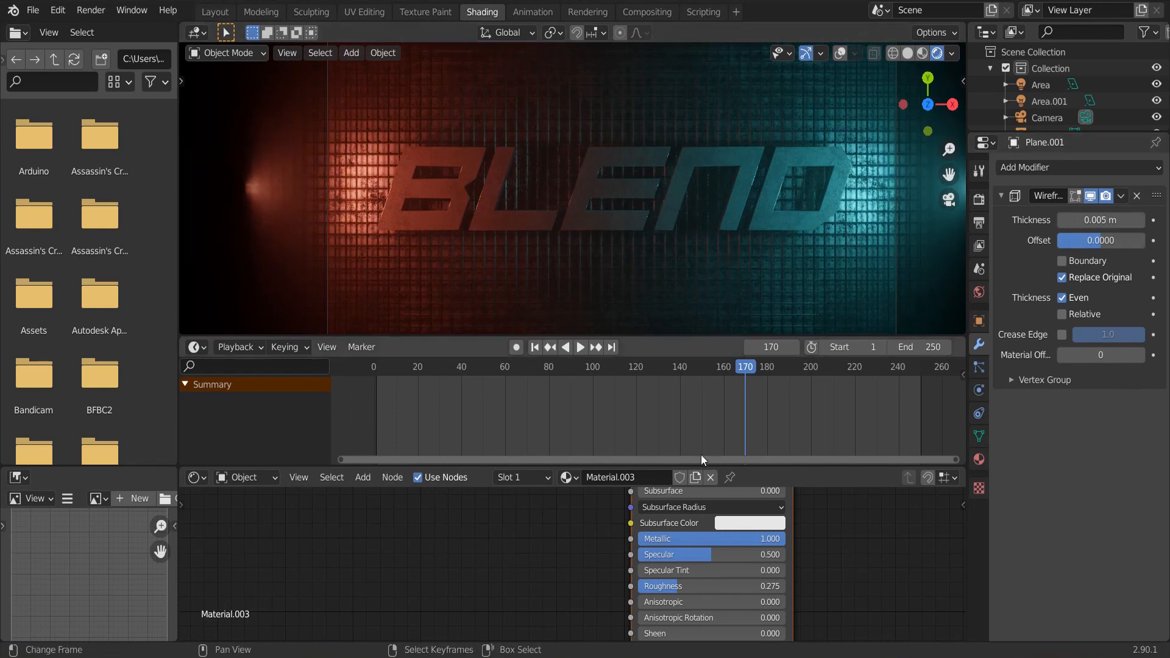
drag(709, 586, 658, 586)
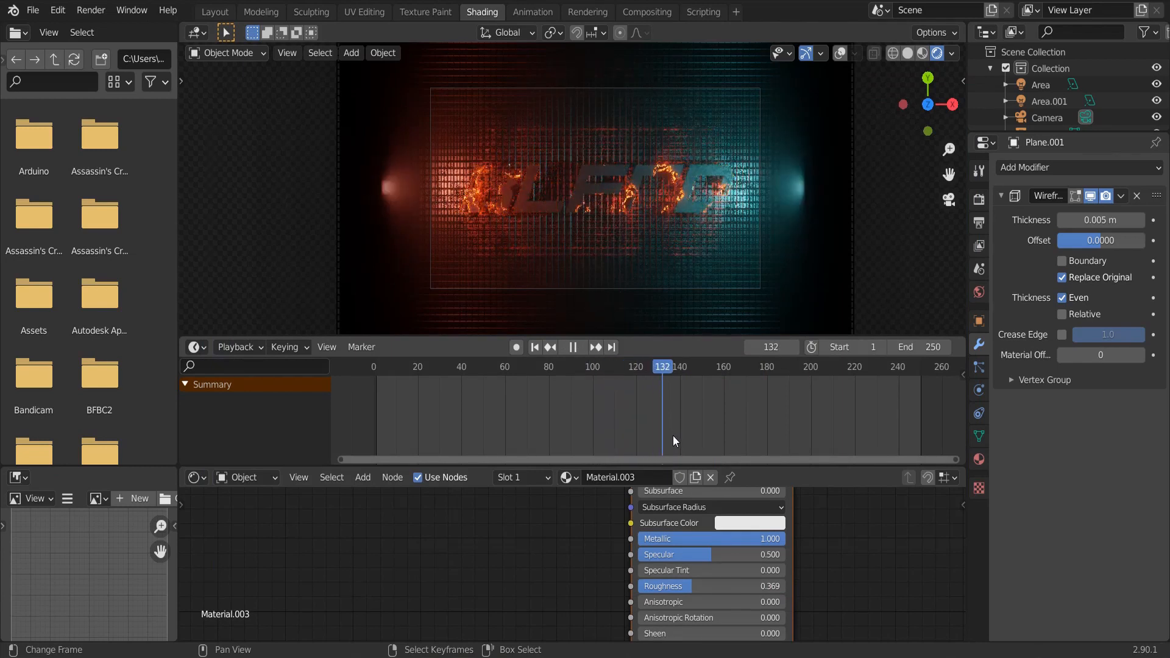
Select the Text object and scale all its burn-reveal keyframes to double spacing
click(581, 346)
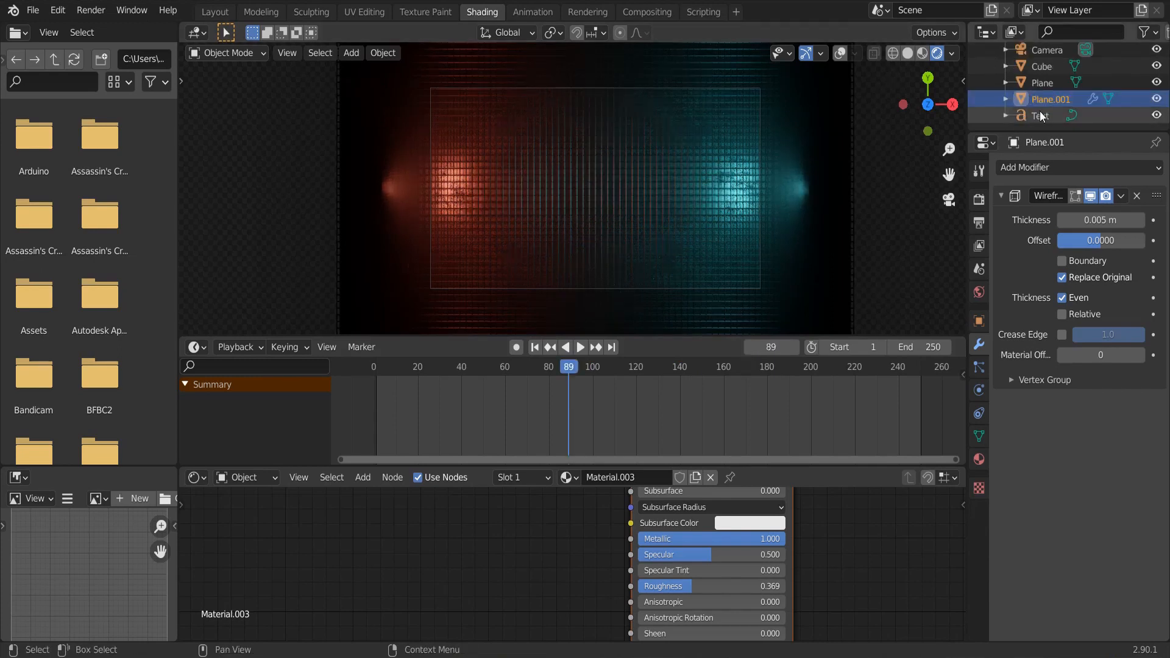
click(1040, 116)
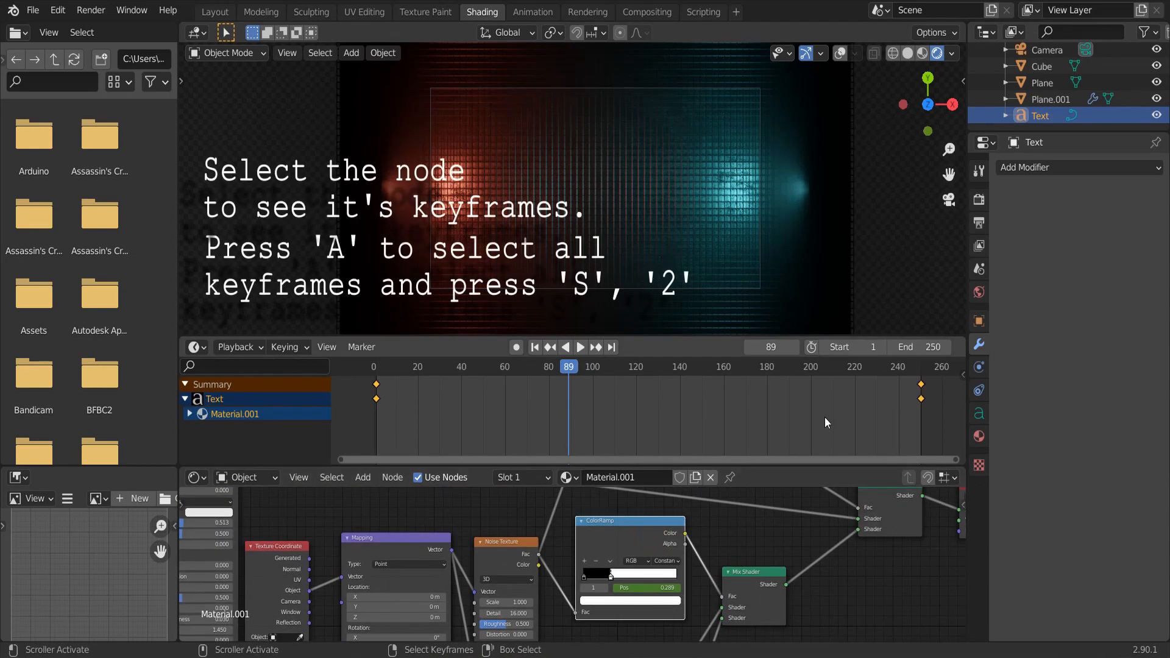
key(s)
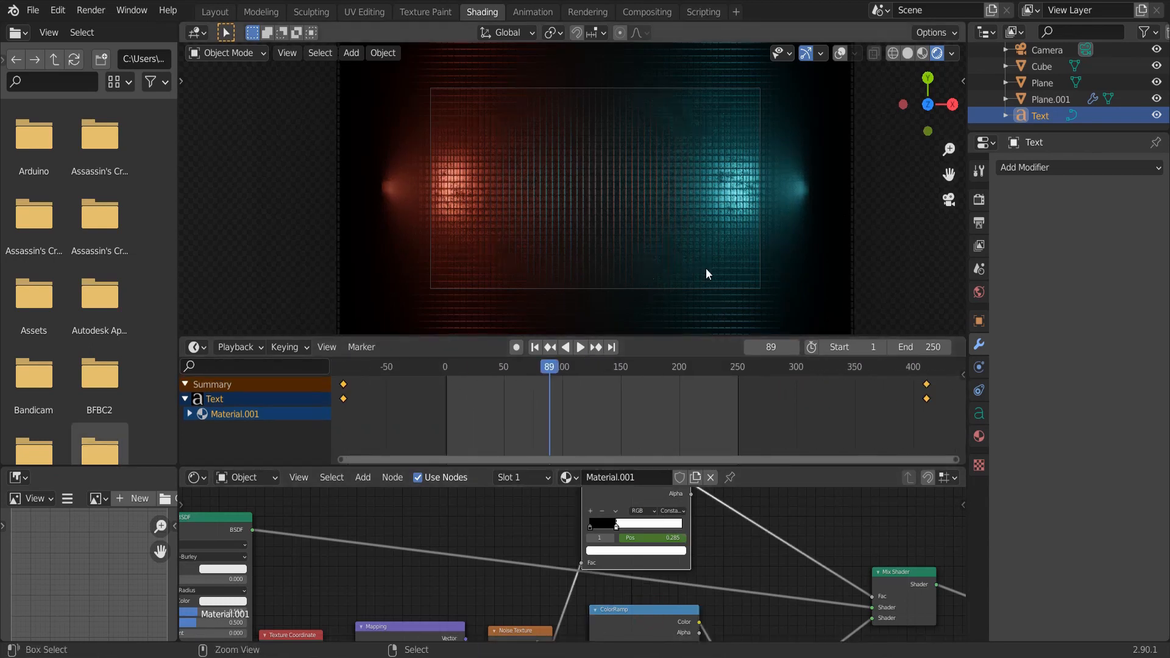
Play back the slowed reveal to check it, then save the file
click(572, 346)
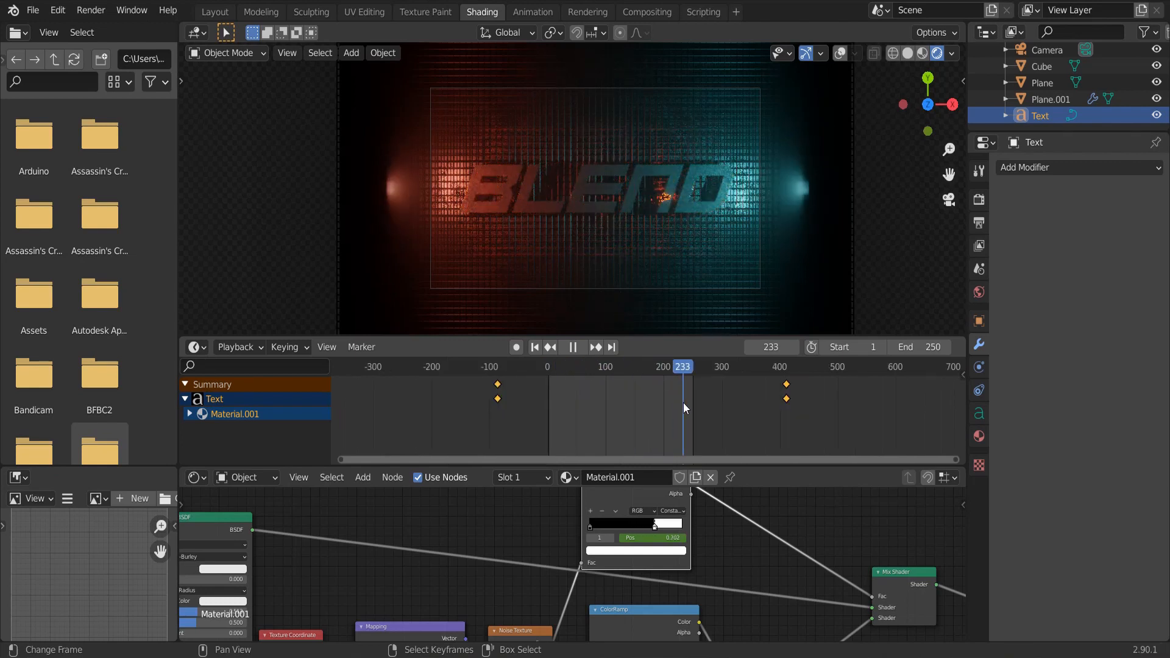
click(590, 366)
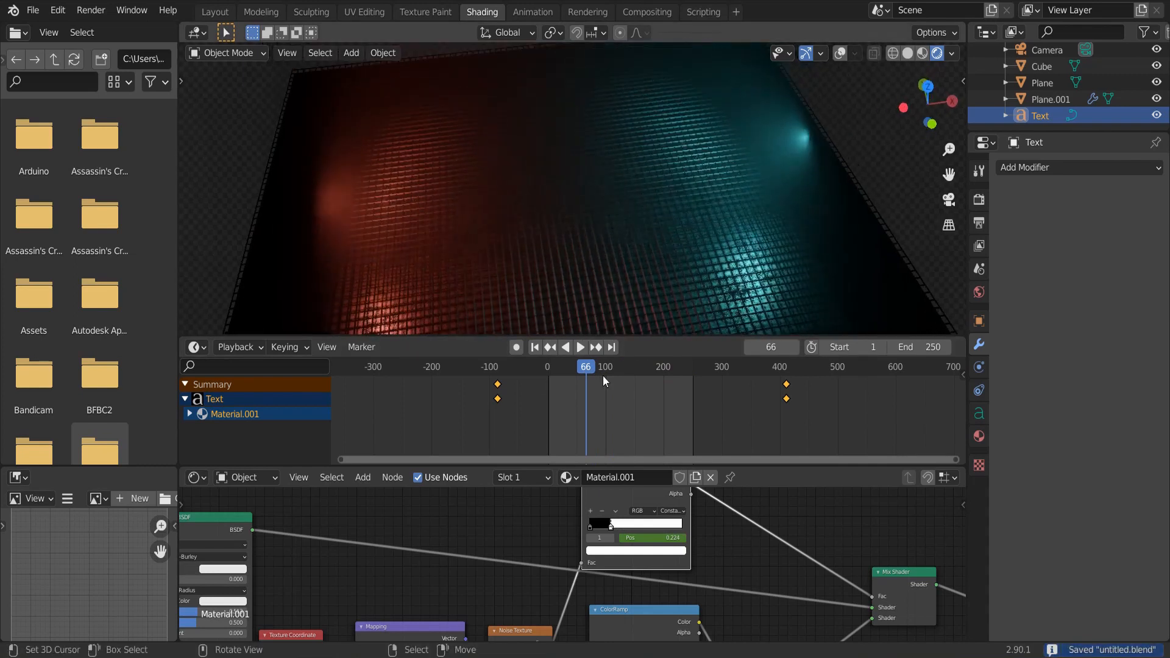
click(581, 347)
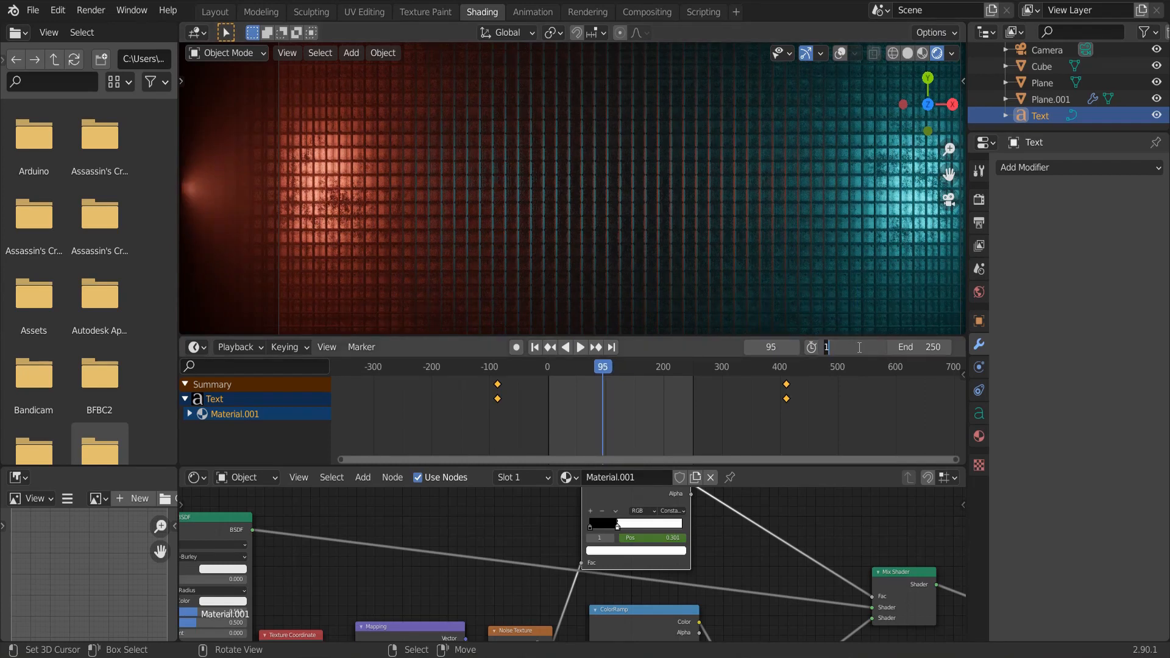
Set the render range to start at frame 95 and show the Output Properties
click(580, 347)
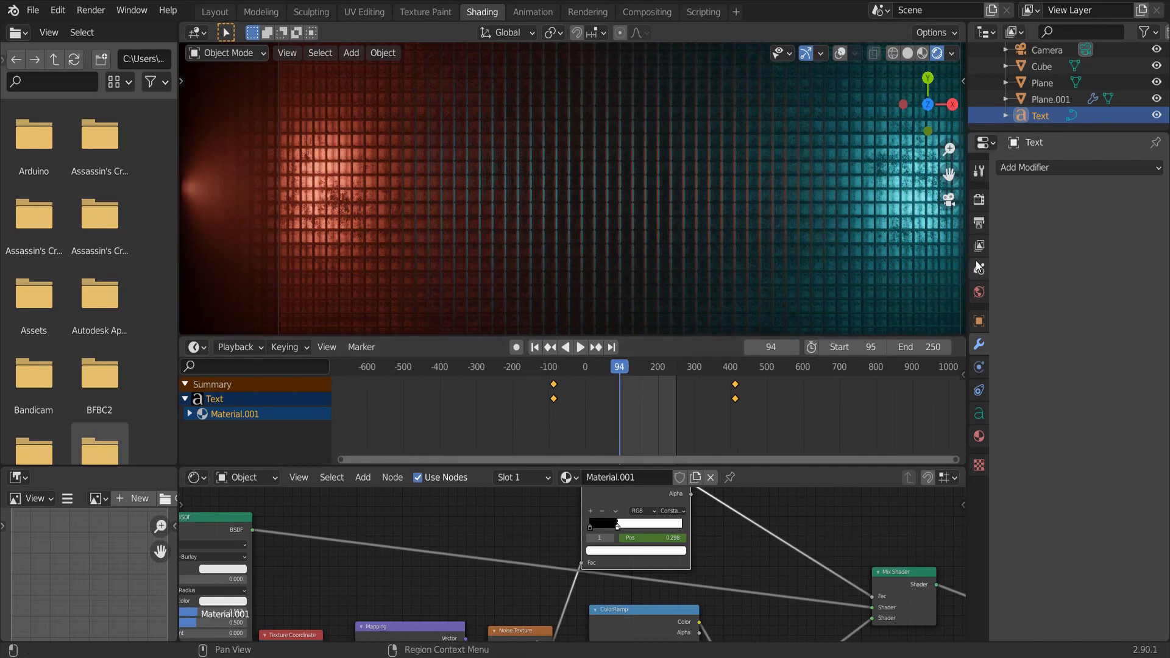
click(978, 223)
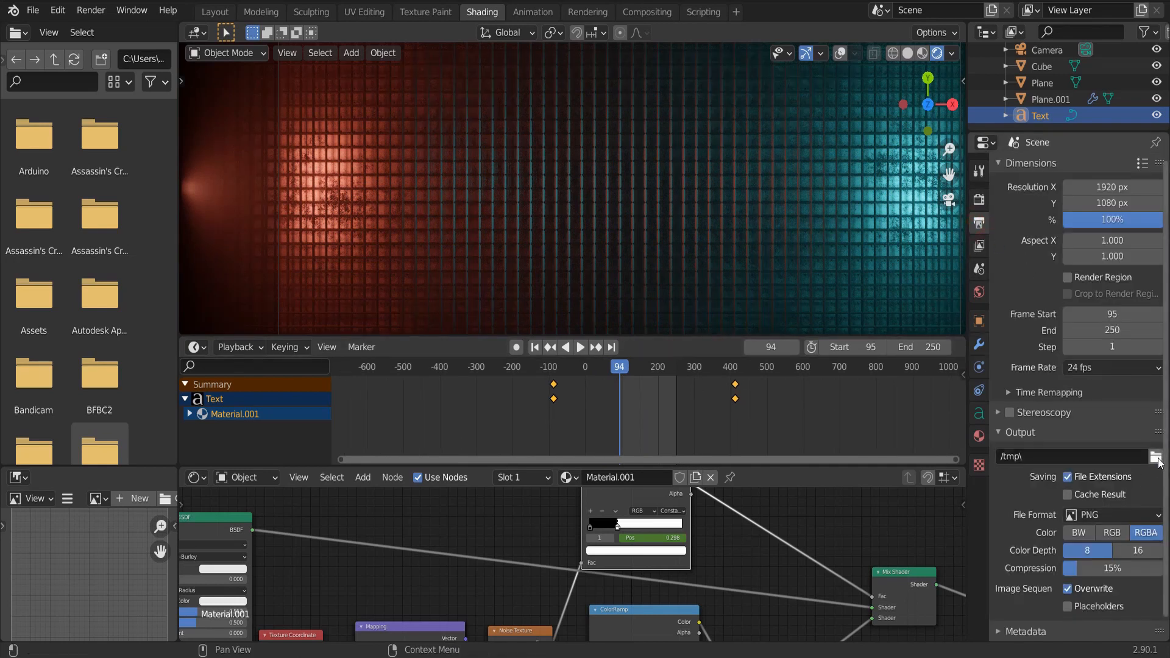
Direct image output to a New Folder inside the Proc Intro project folder
click(1159, 456)
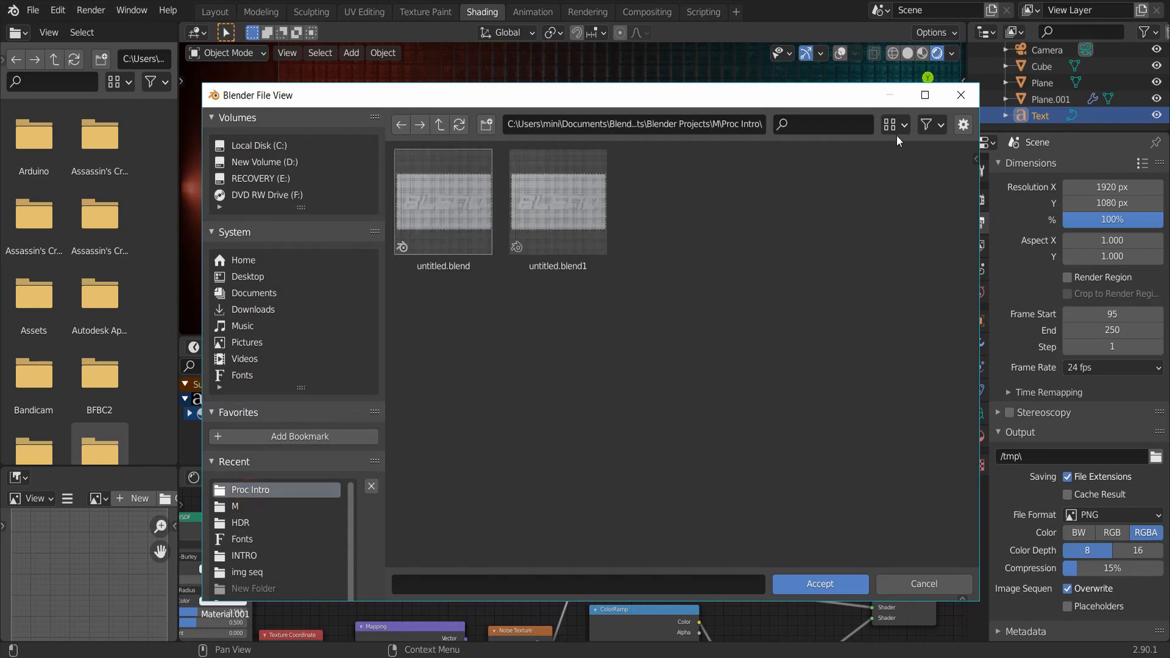
click(486, 124)
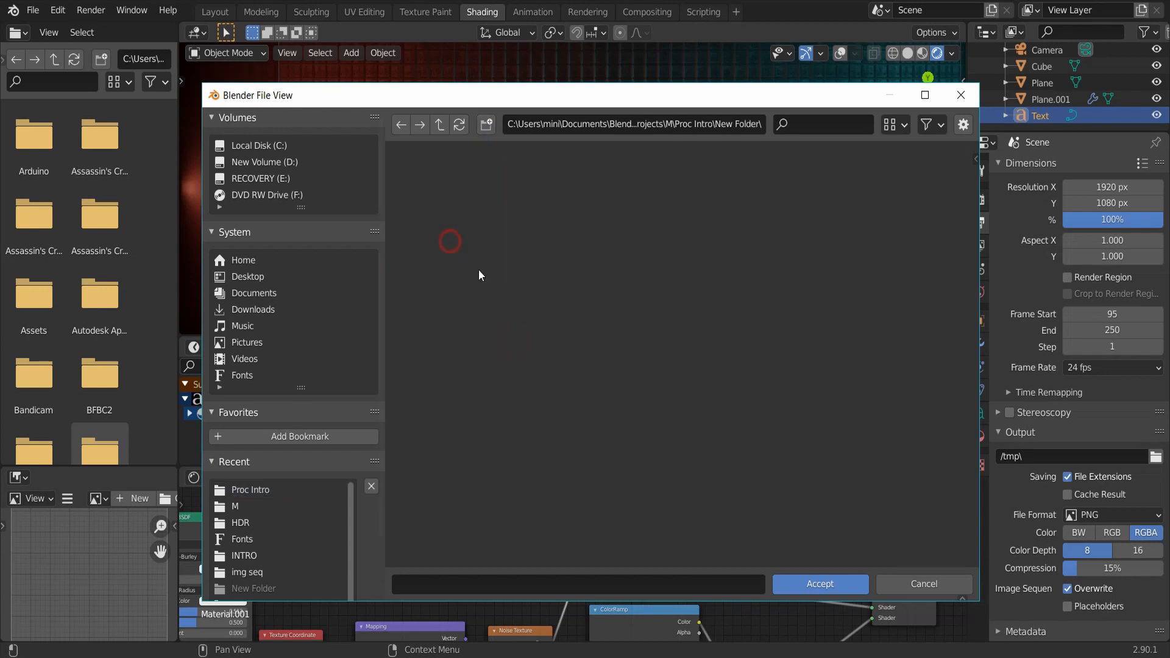
click(819, 584)
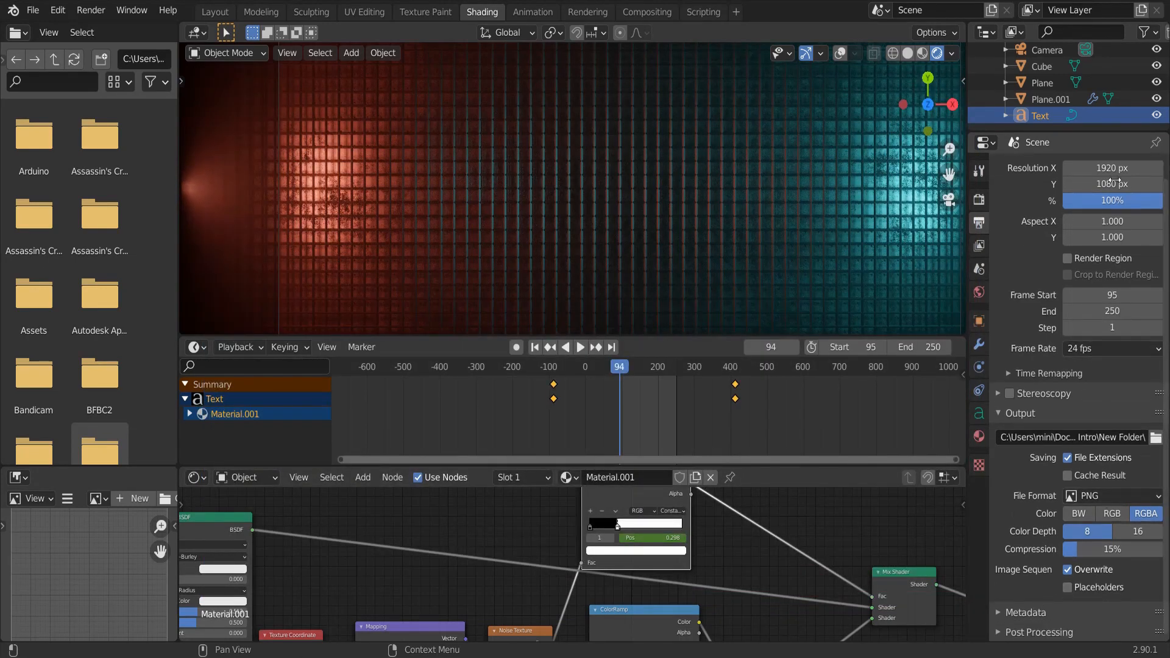
click(90, 9)
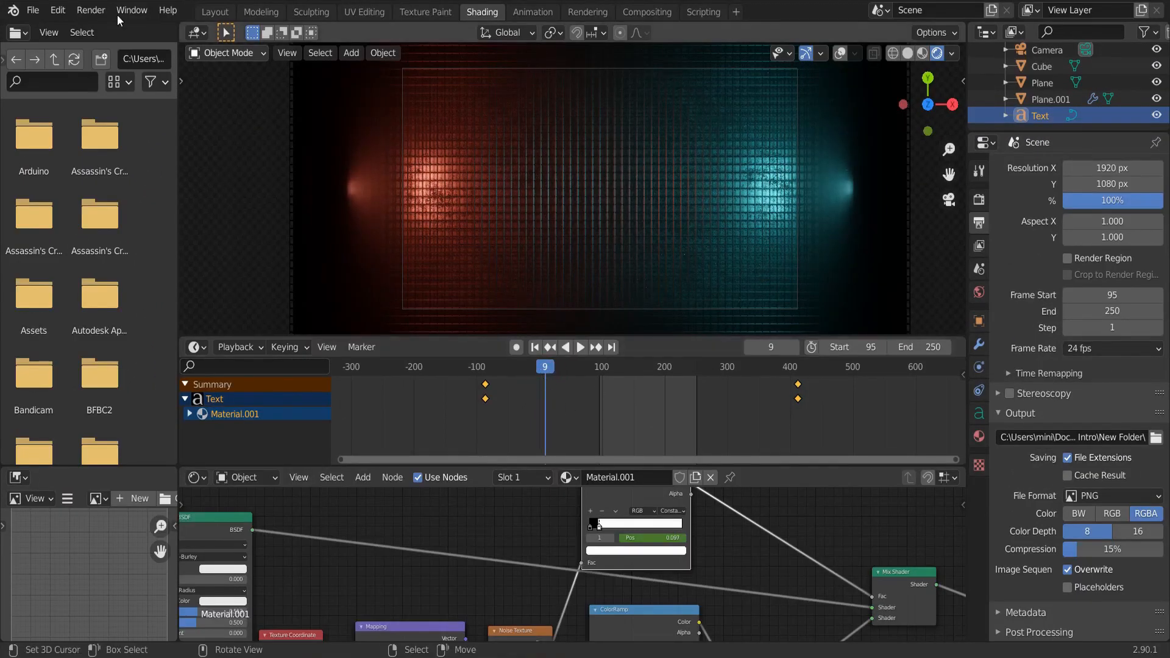
Render the text-free frame 9 and save it as first.png
key(F12)
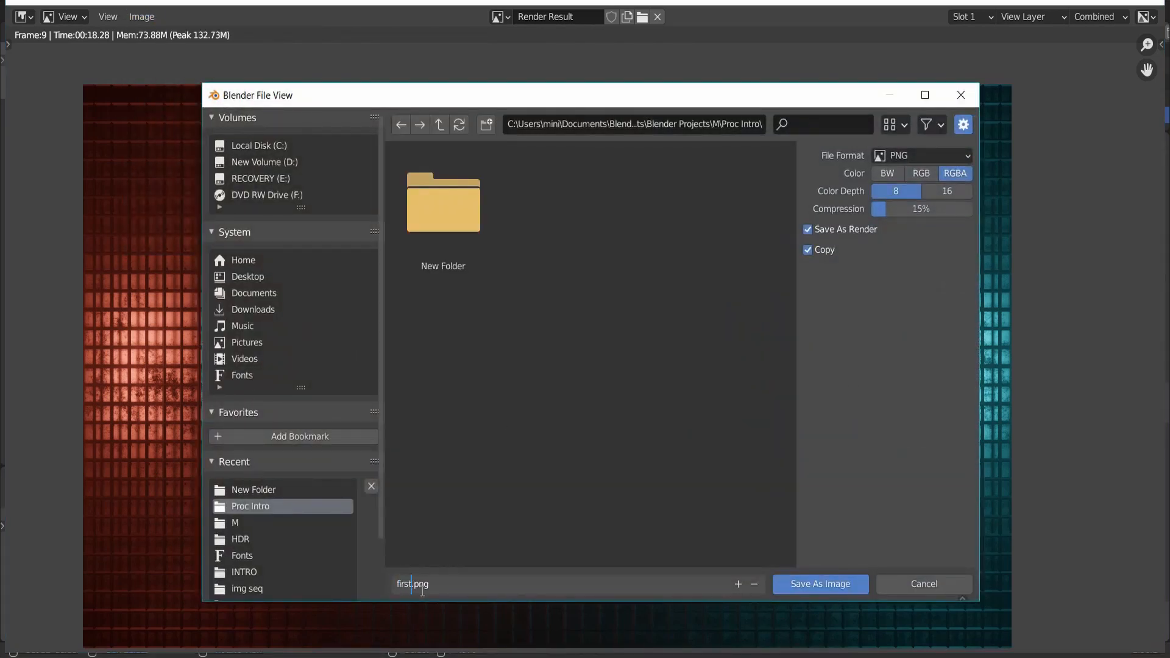
click(820, 585)
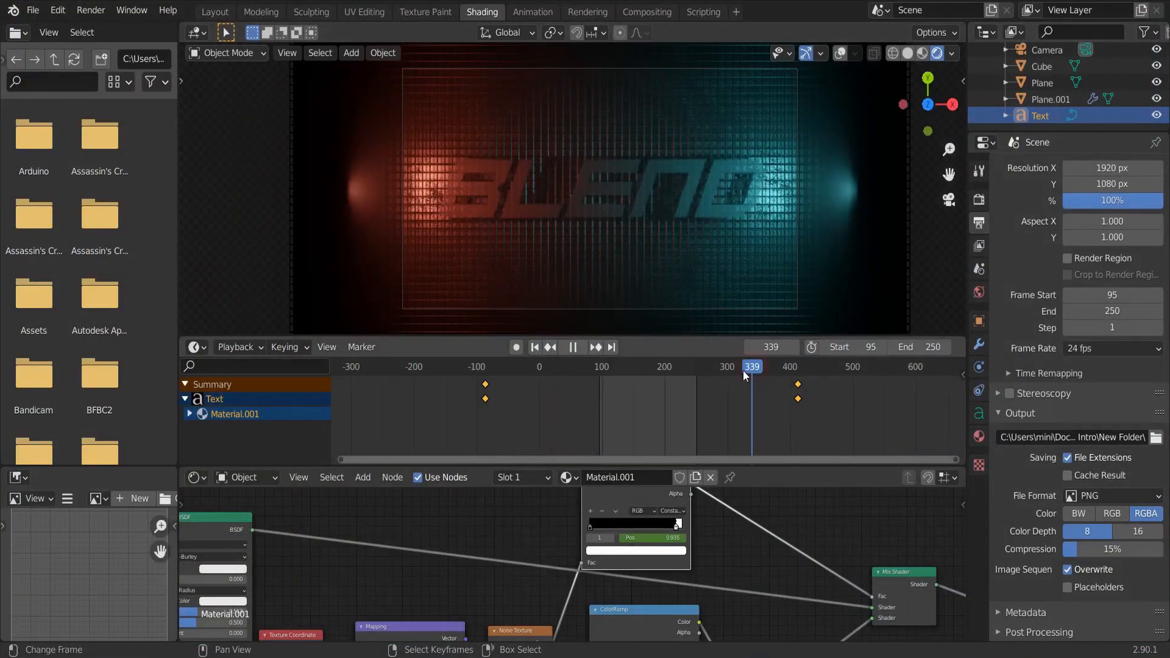
Stop at the fully revealed BLEND frame and render it as a still
click(572, 347)
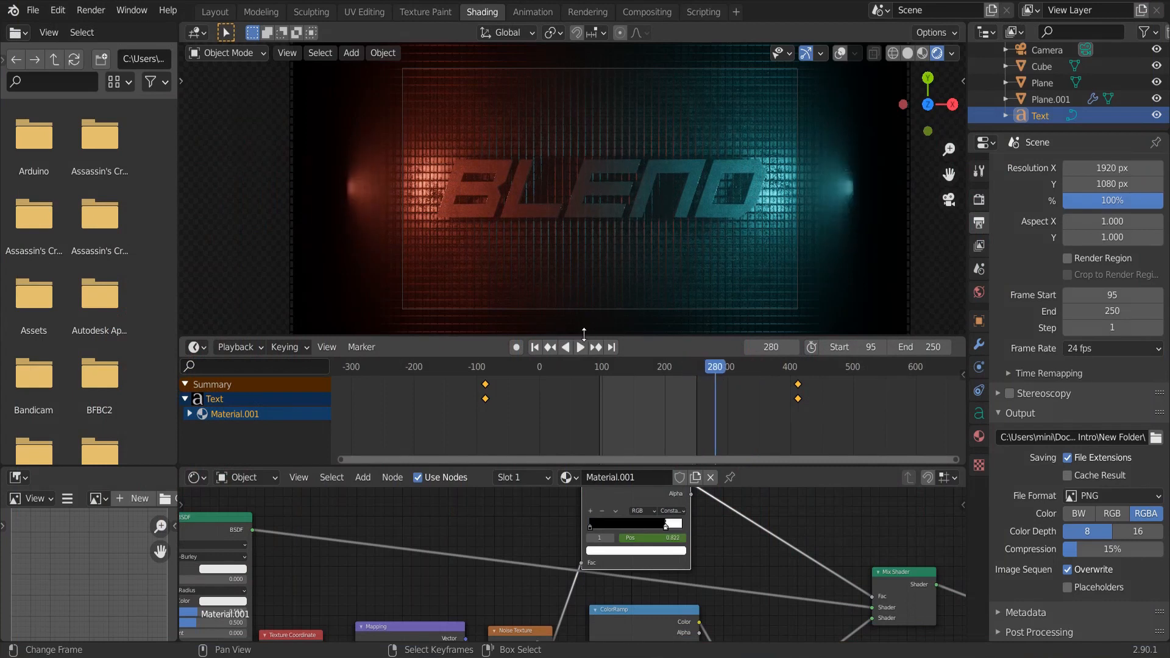
click(90, 10)
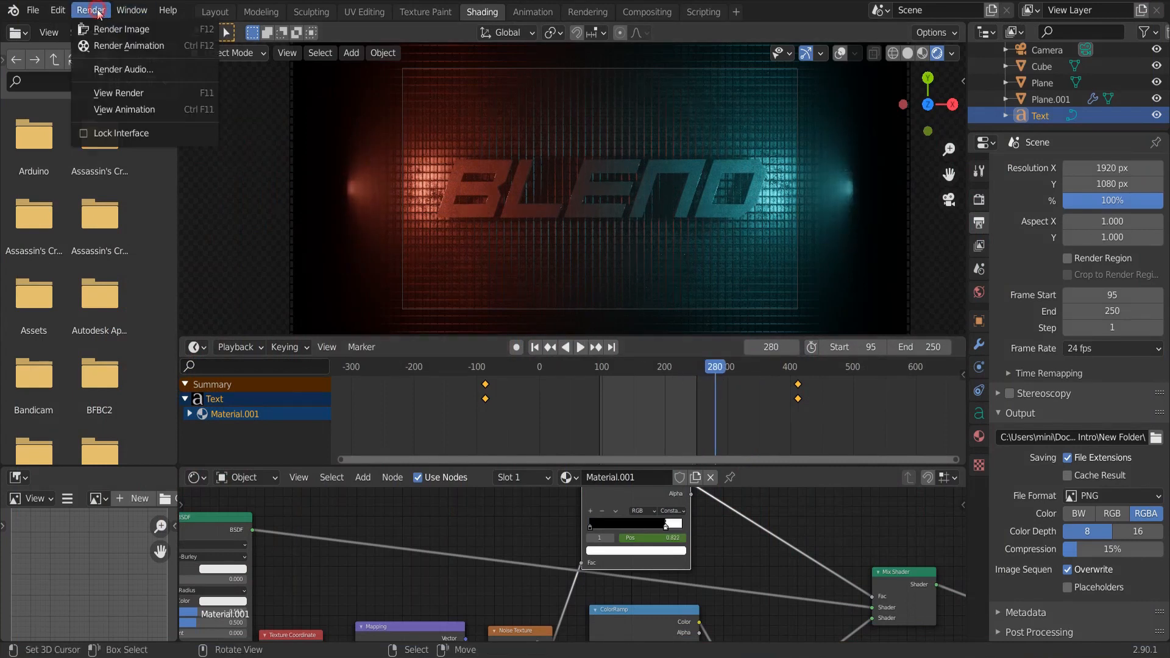
click(124, 29)
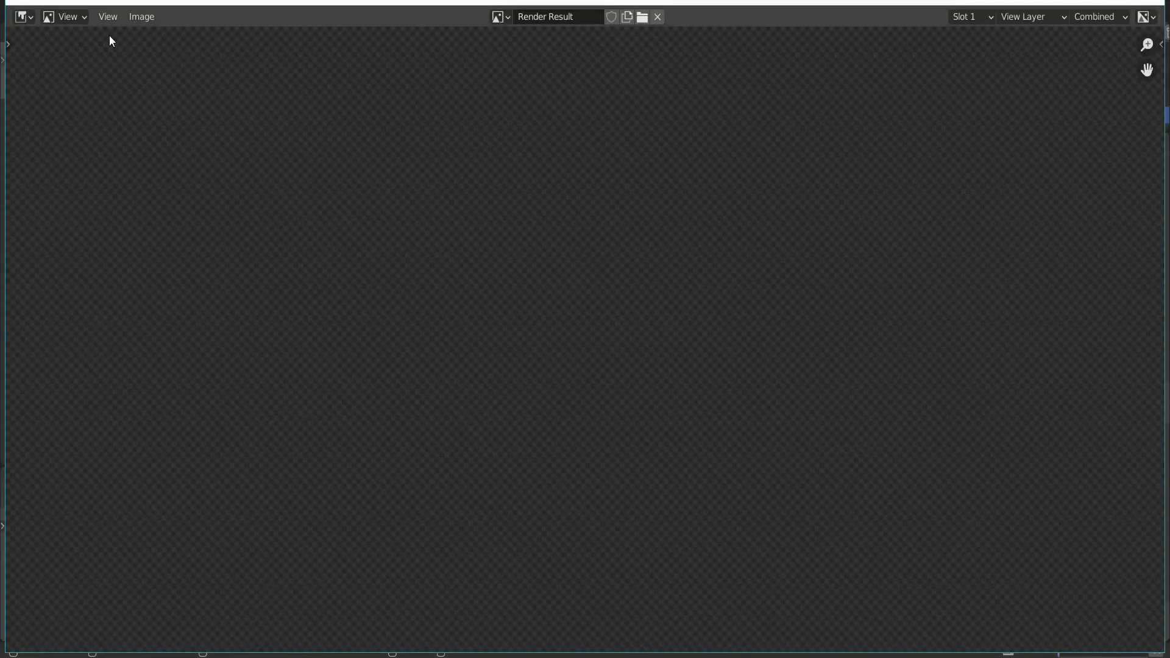
click(141, 17)
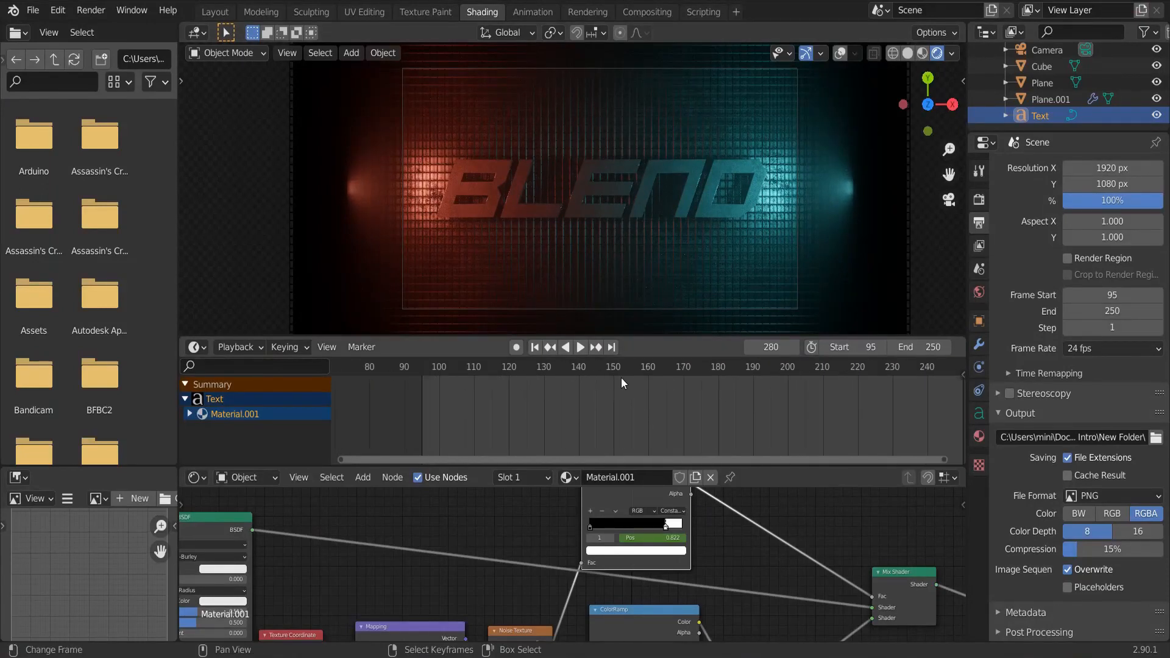
Switch the timeline to seconds/frames timecode and go to the Video Editing workspace
click(326, 347)
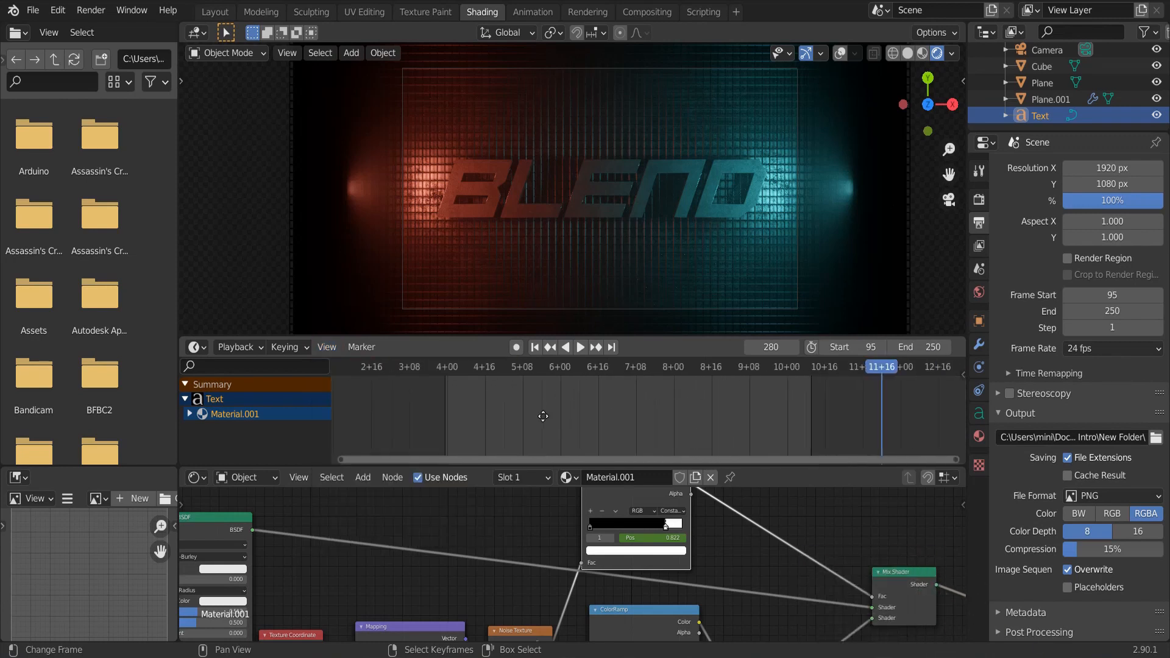
click(736, 11)
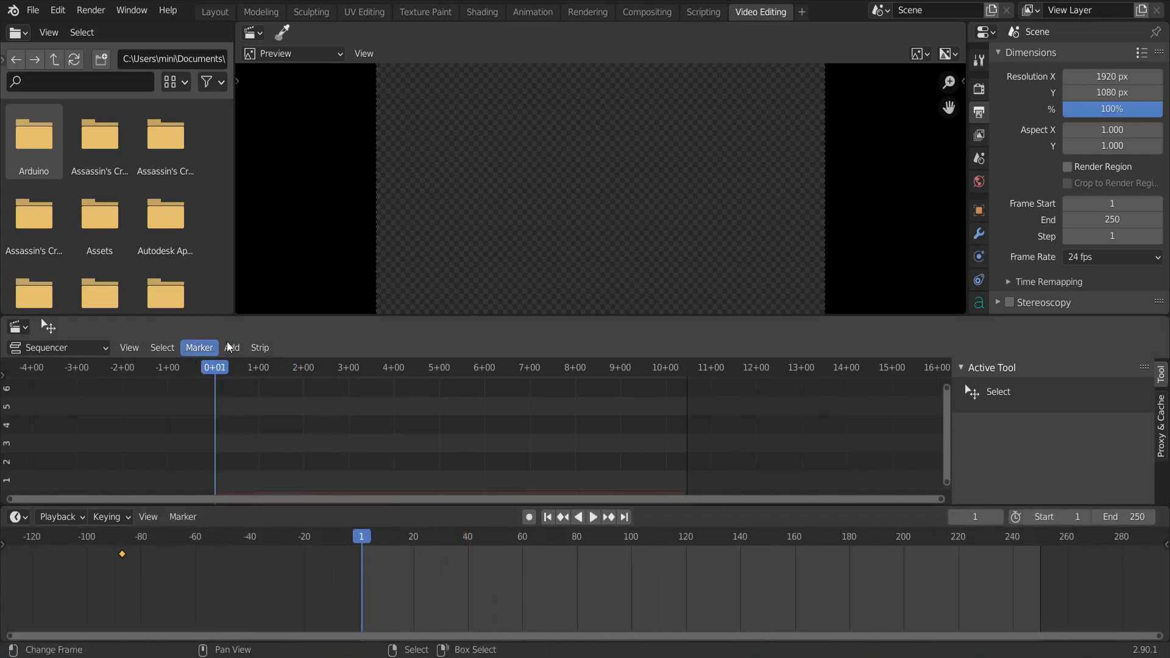
Add first.png as an image strip in the sequencer at frame 1
click(231, 348)
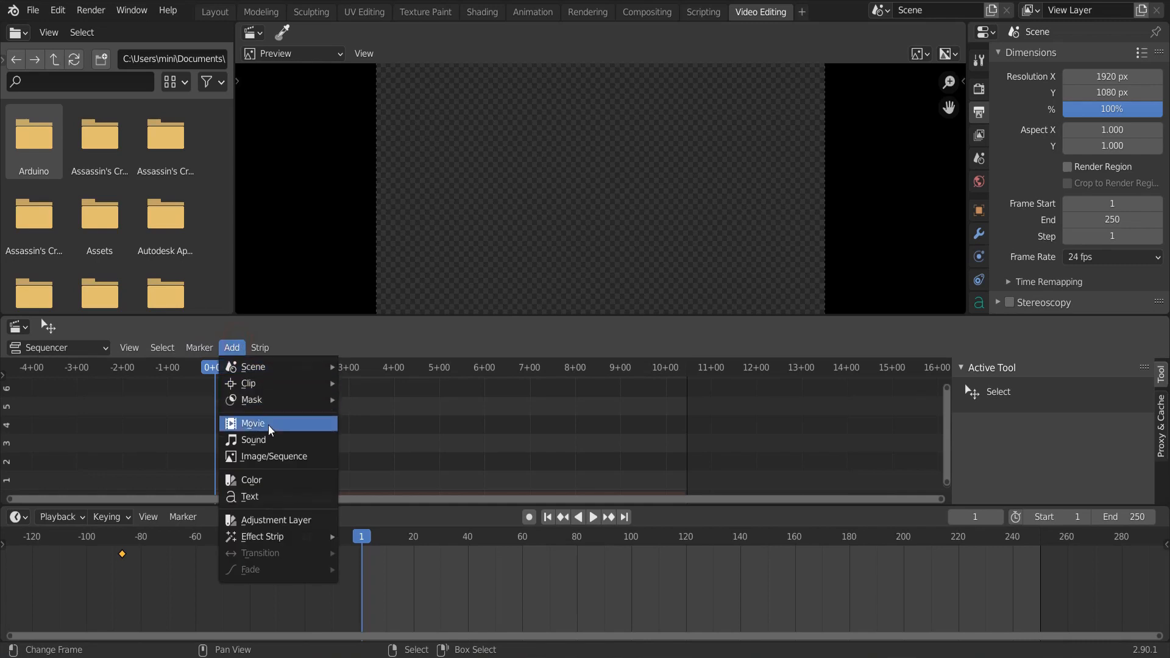
click(277, 456)
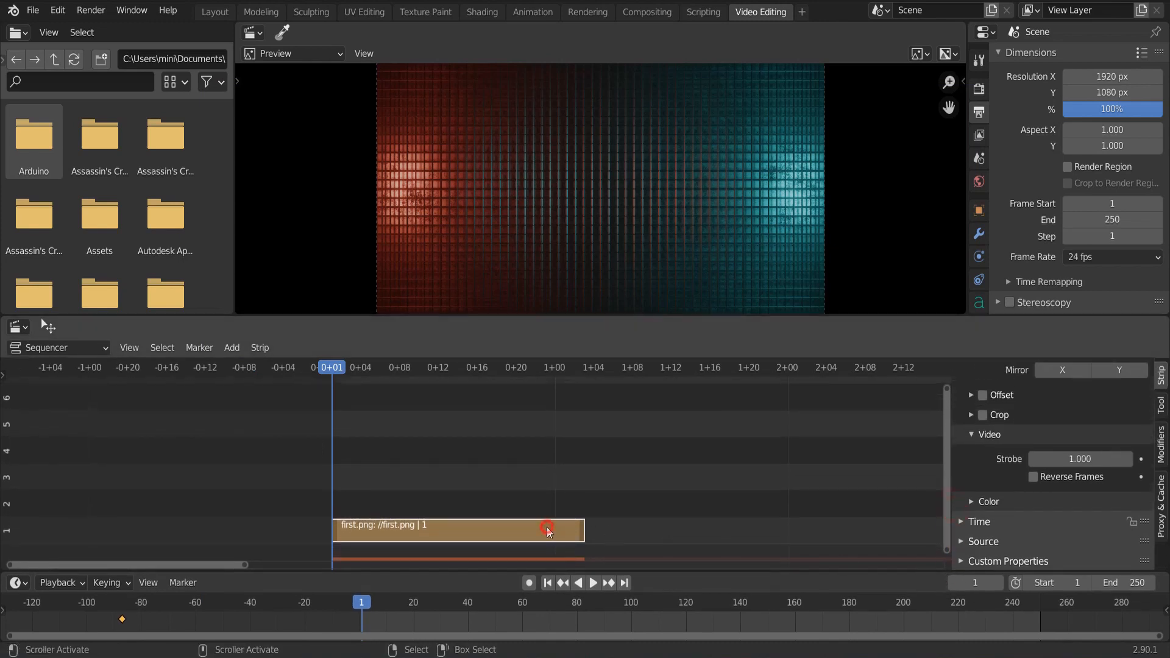
click(592, 582)
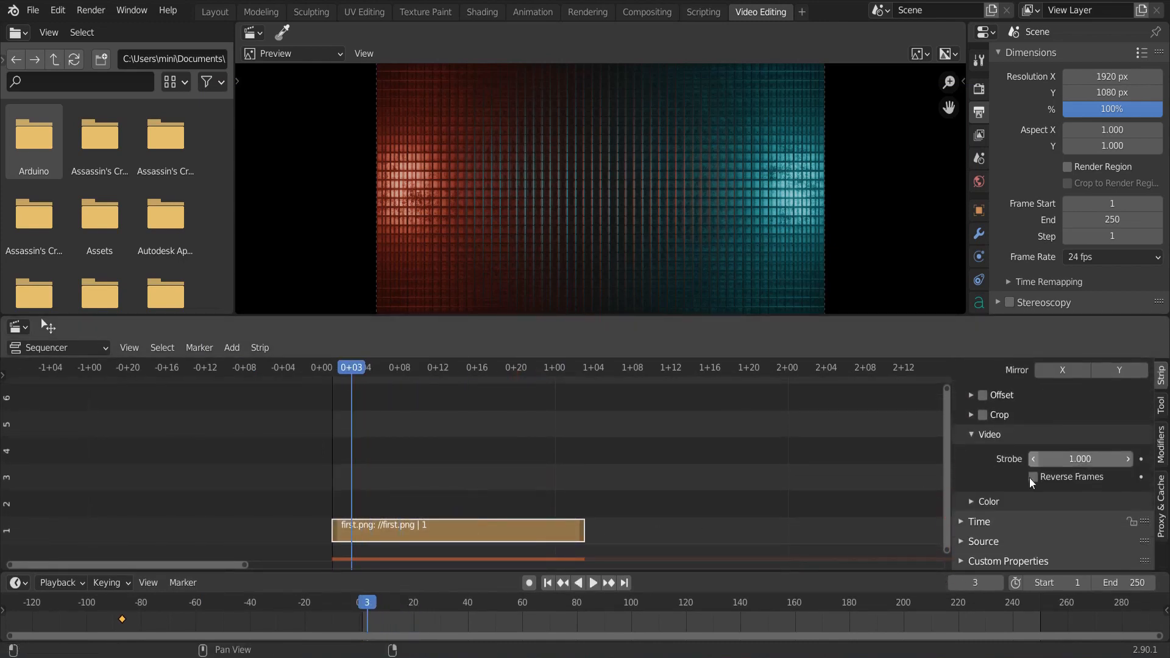
Set the first.png strip's duration to 24 frames so it lasts one second
click(980, 522)
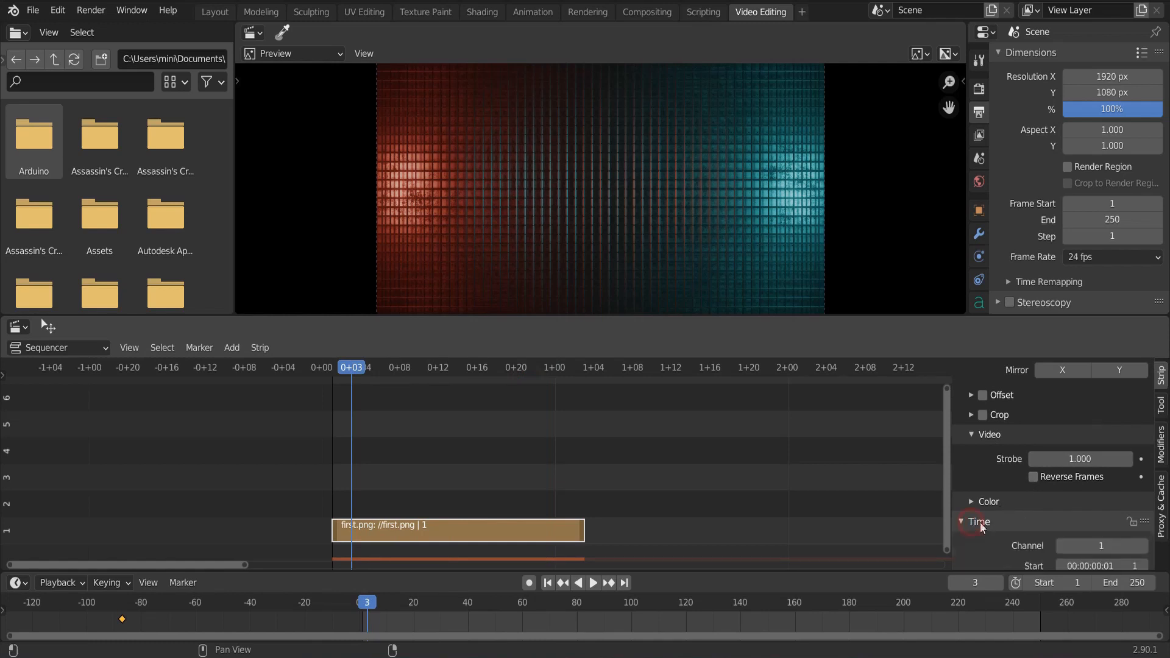
click(978, 522)
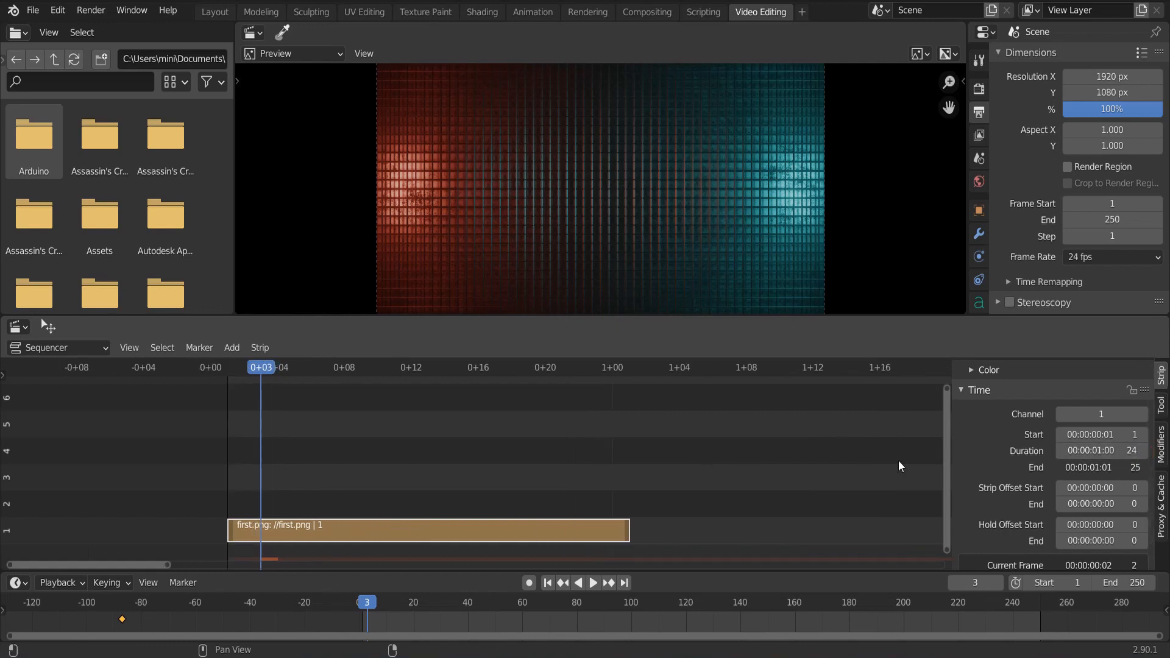
click(593, 583)
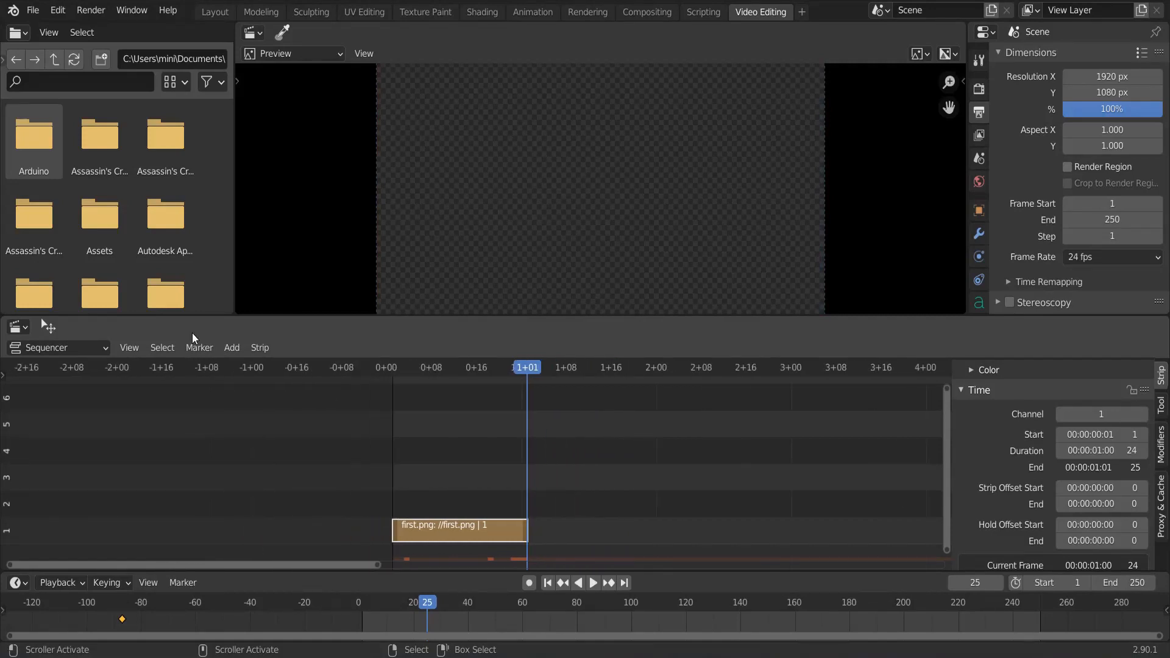
Add the rendered PNGs from New Folder as an image sequence strip starting at frame 25
click(231, 348)
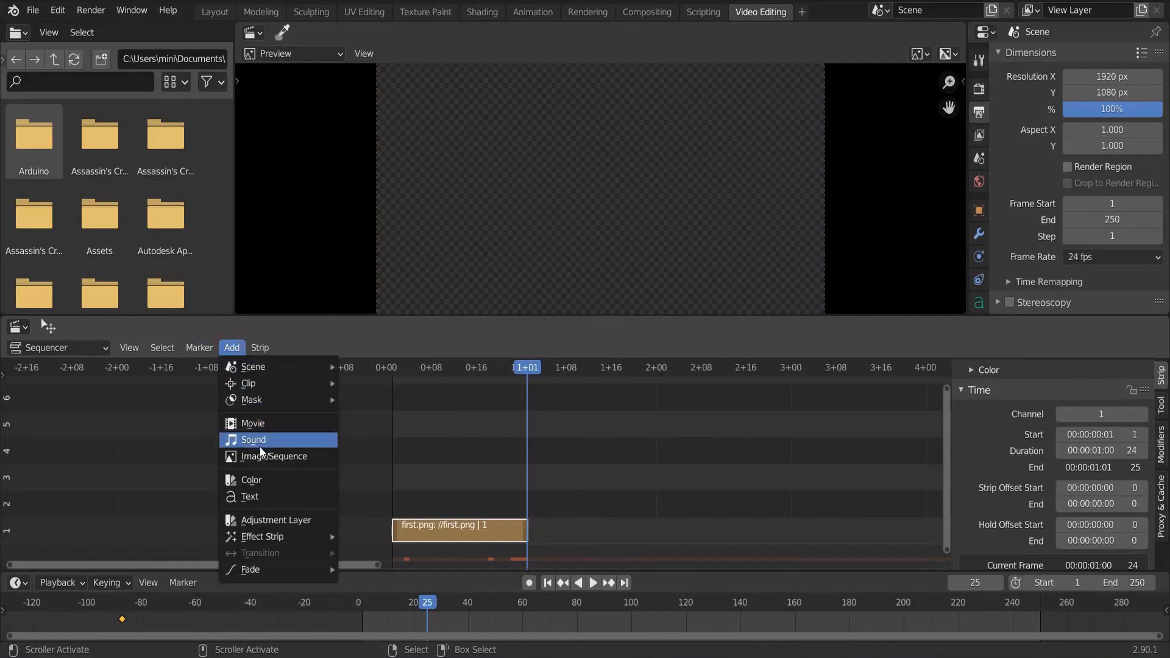
click(275, 456)
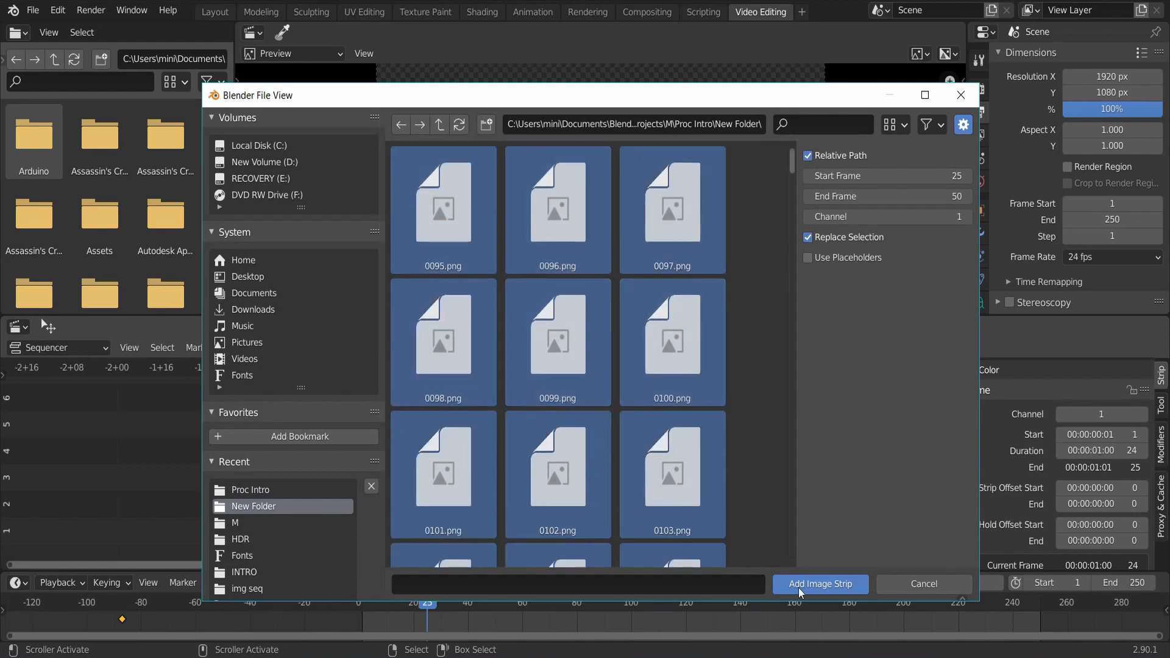
click(819, 584)
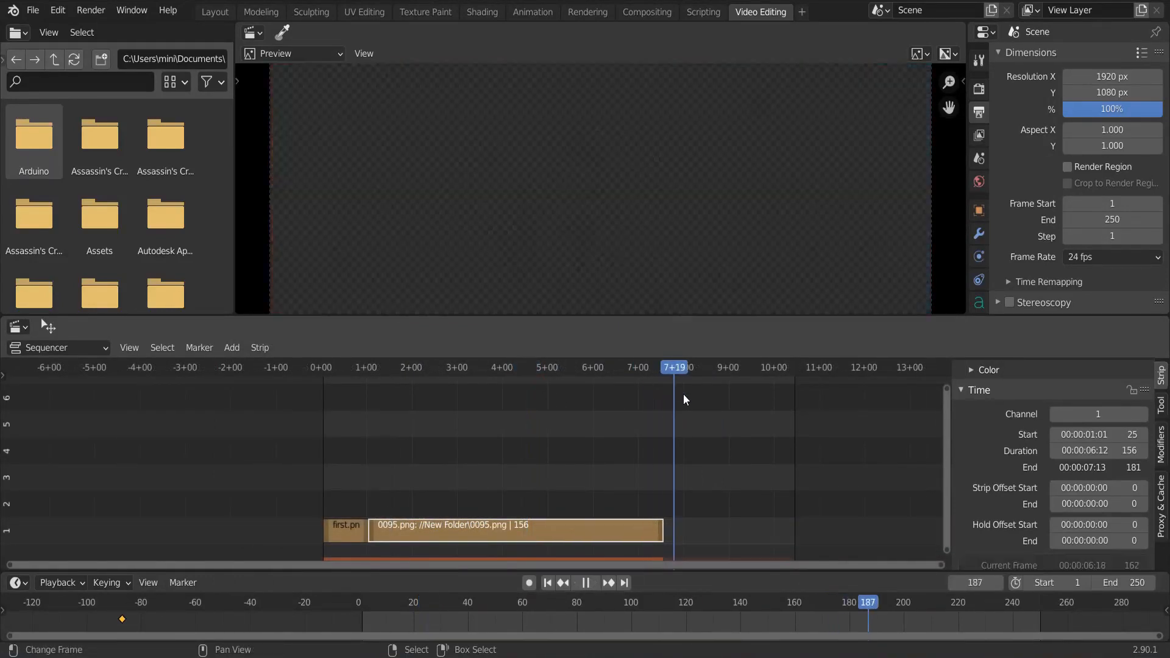
click(232, 347)
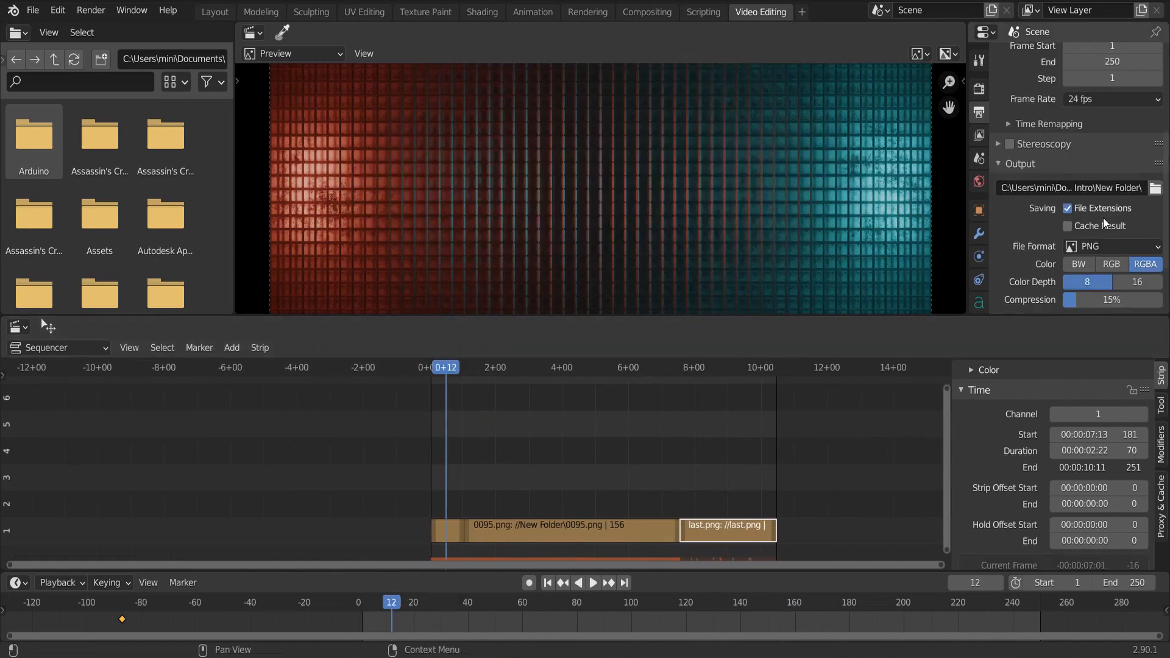
Set the output File Format to FFmpeg video and choose the encoding container
click(1112, 247)
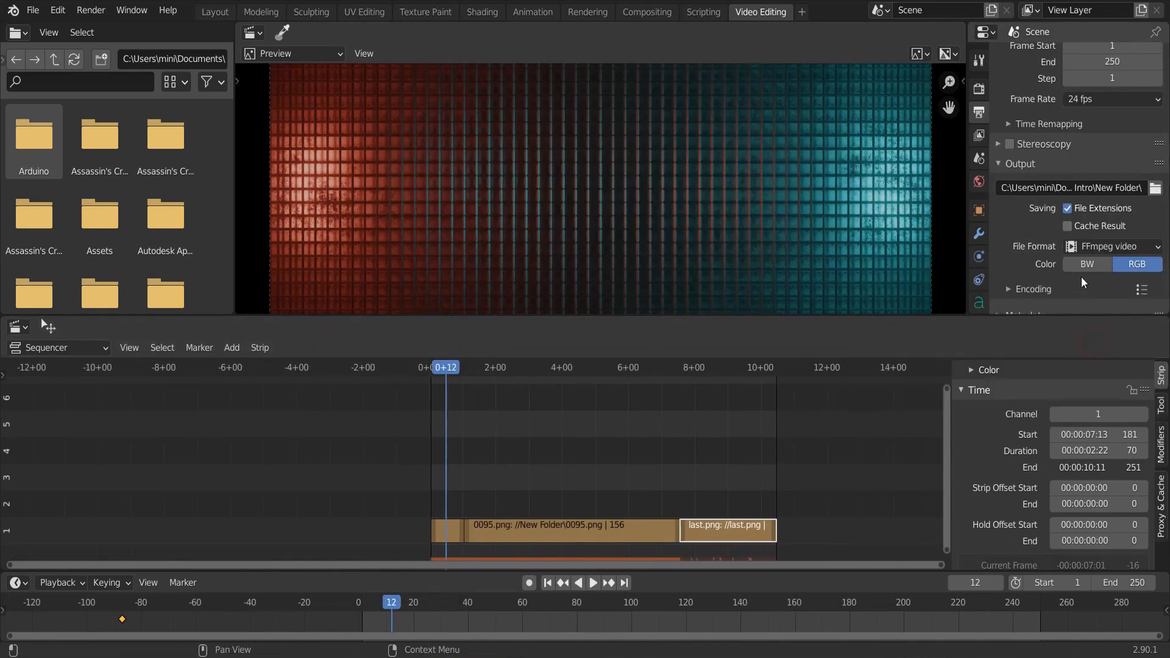
click(1109, 263)
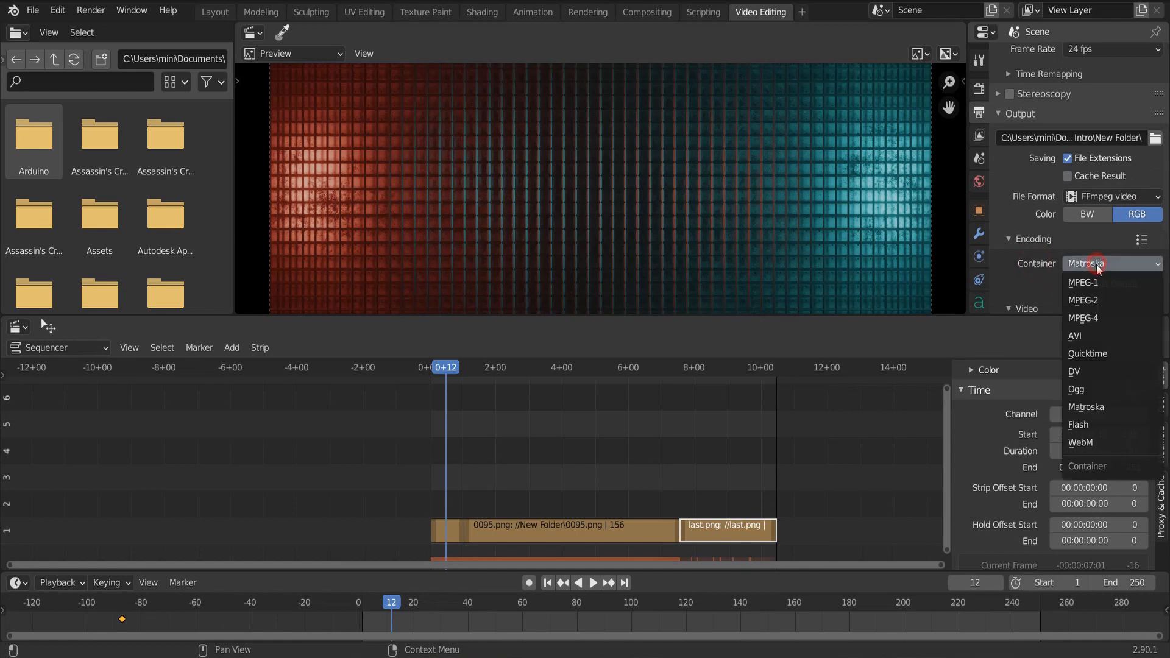